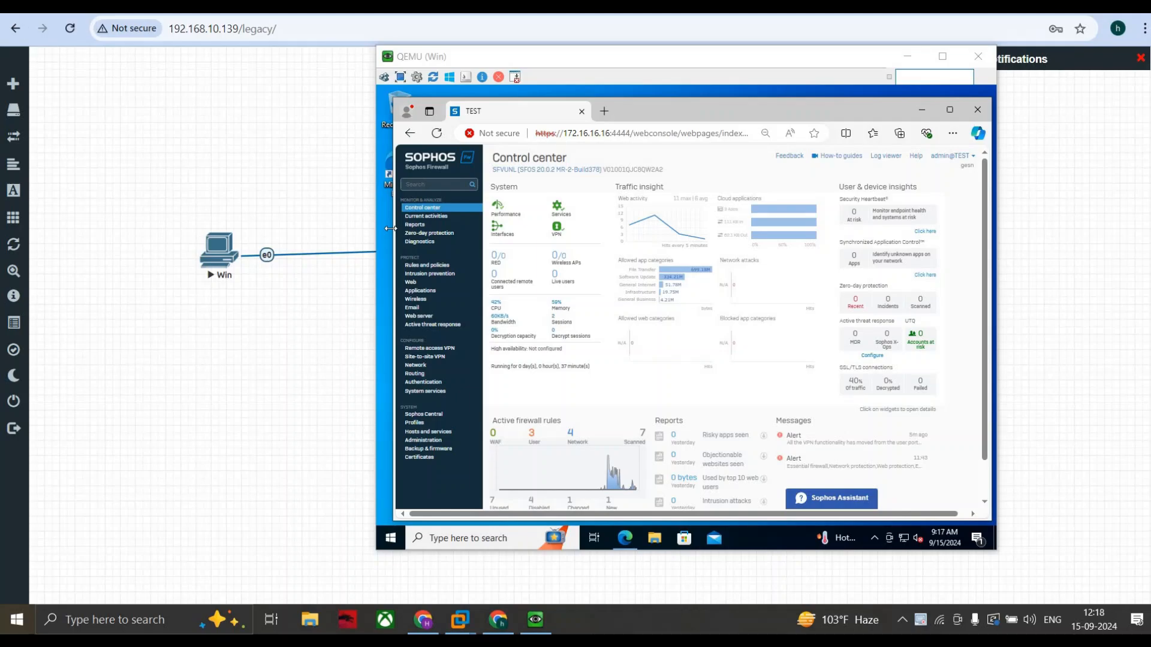
# Show the Admin and user settings with the hostname and admin console ports.
pyautogui.click(423, 440)
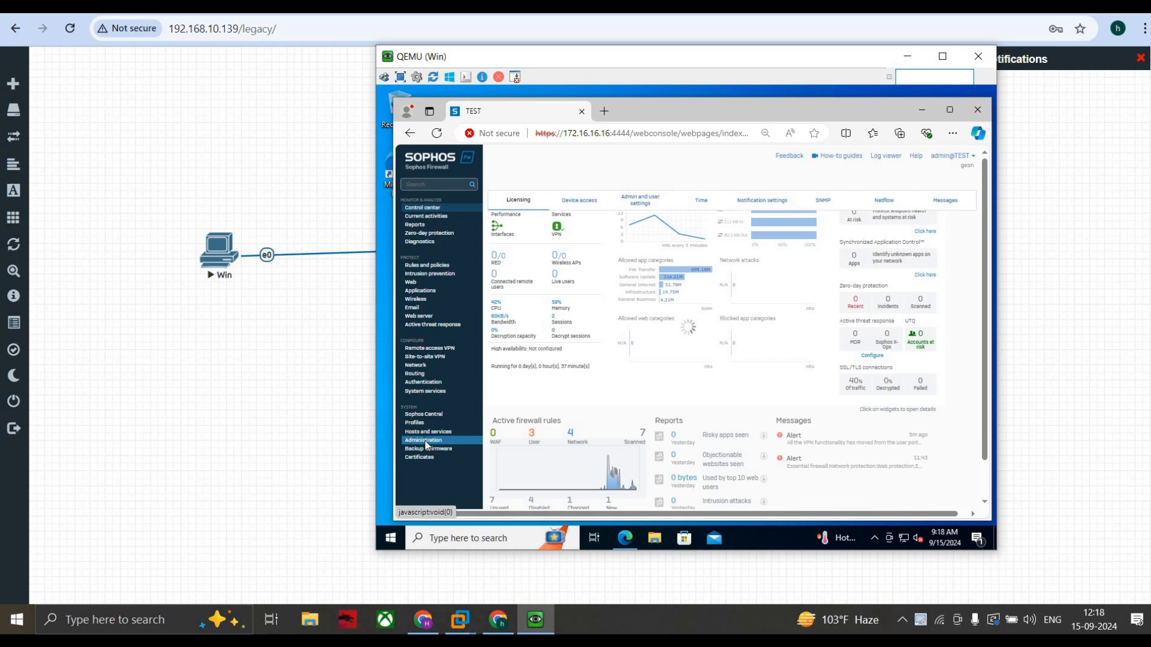
pyautogui.click(423, 440)
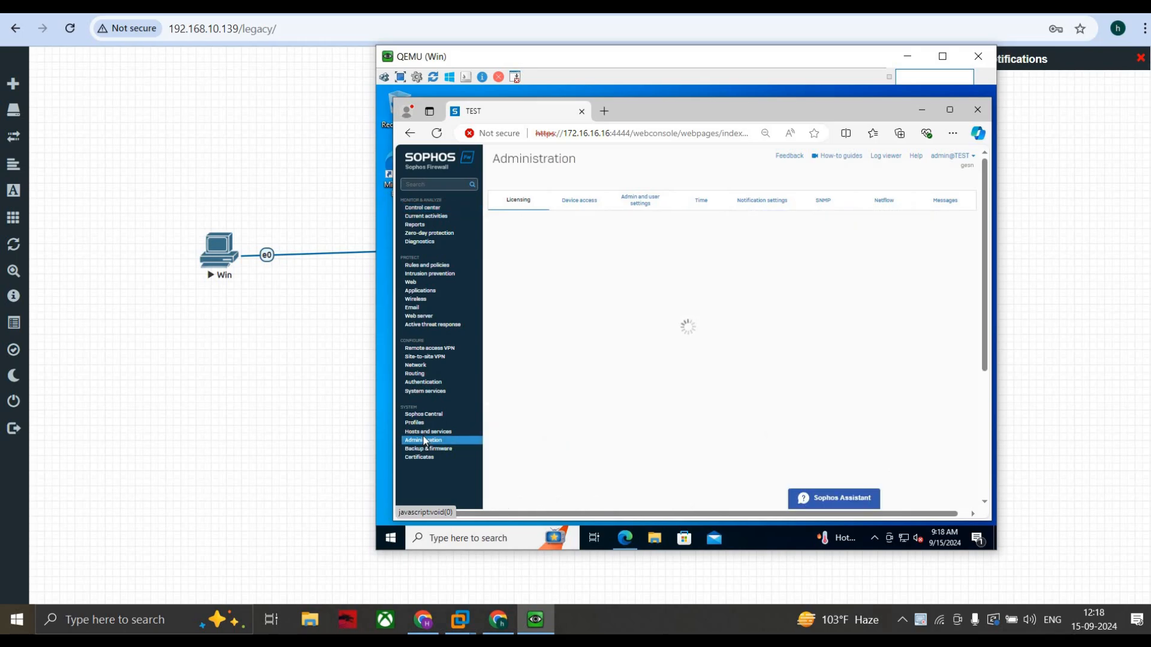
pyautogui.click(639, 200)
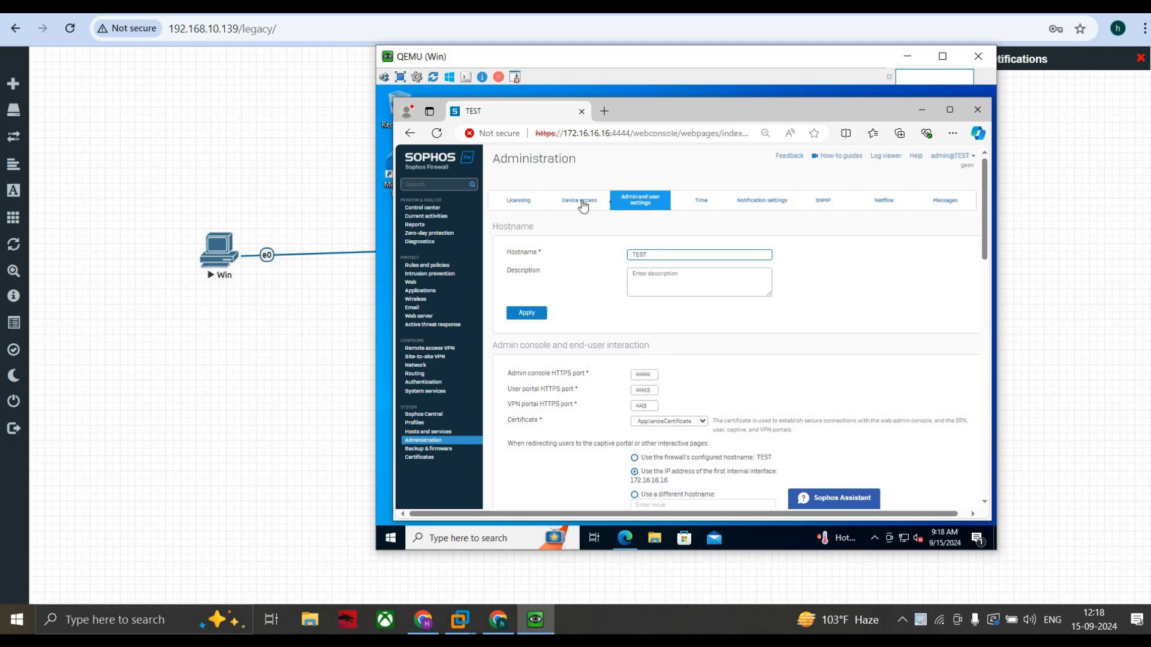
pyautogui.click(699, 200)
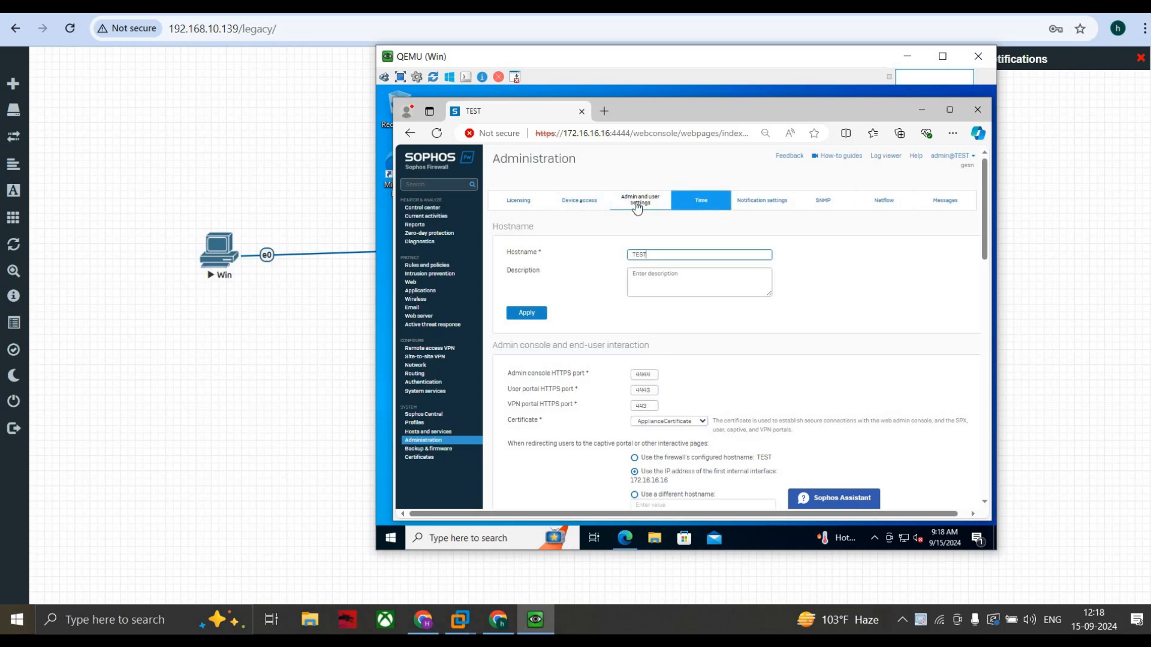
# Tick SSL VPN and VPN Portal for the WAN zone in the device access ACL.
pyautogui.click(579, 200)
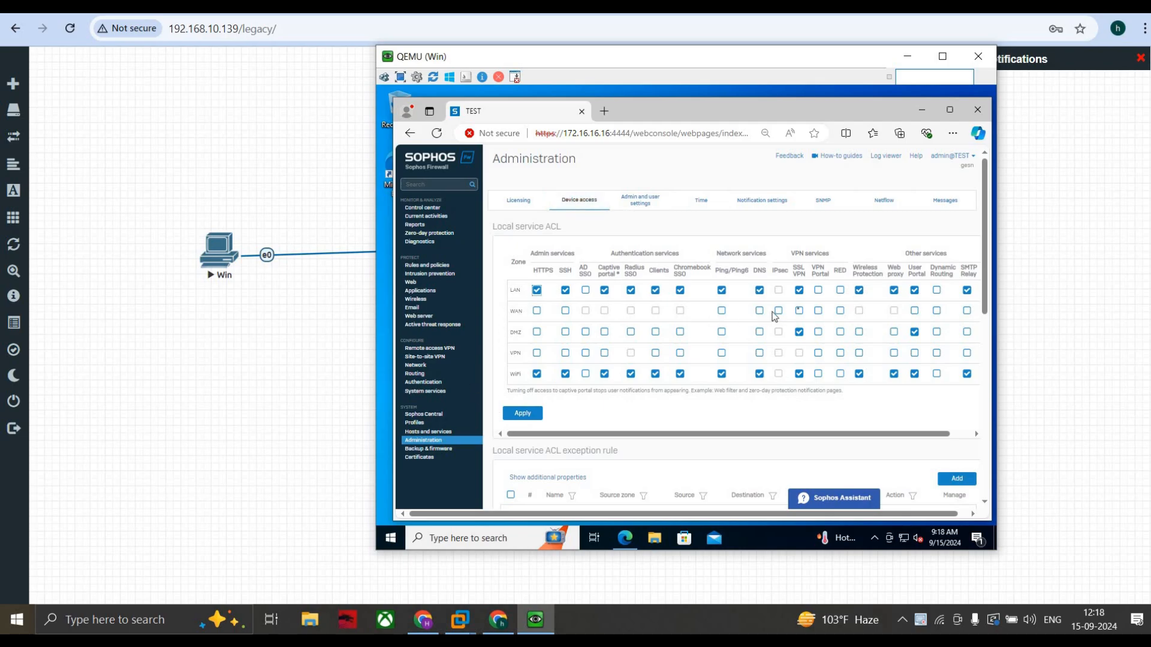
pyautogui.click(799, 311)
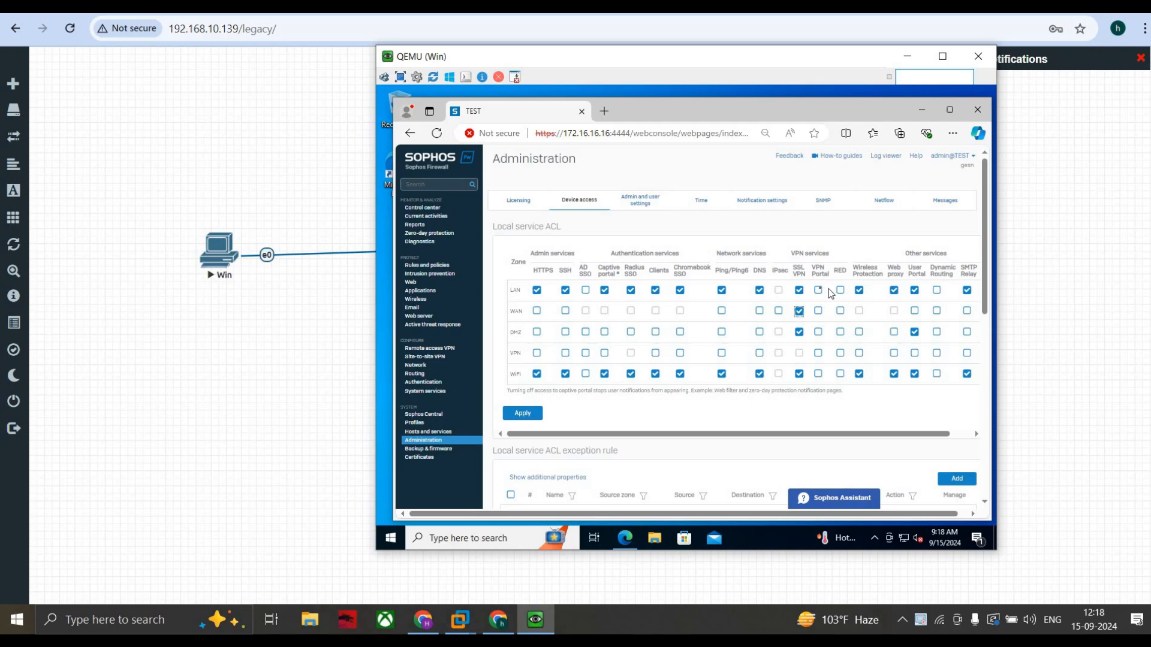
pyautogui.click(817, 310)
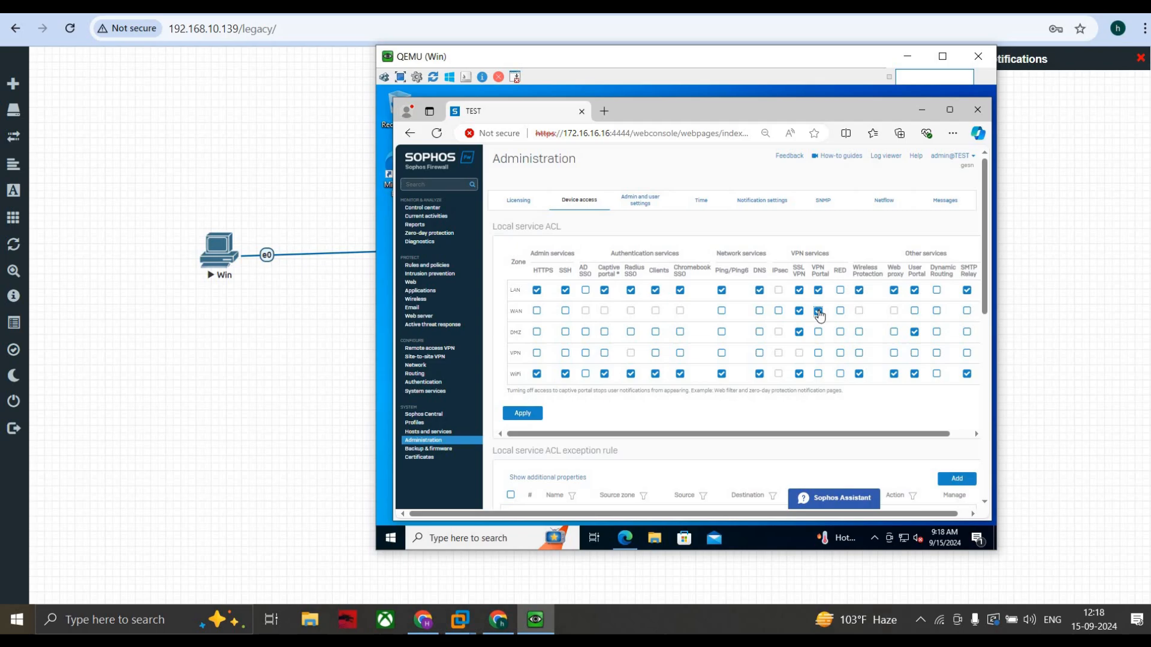
pyautogui.click(816, 311)
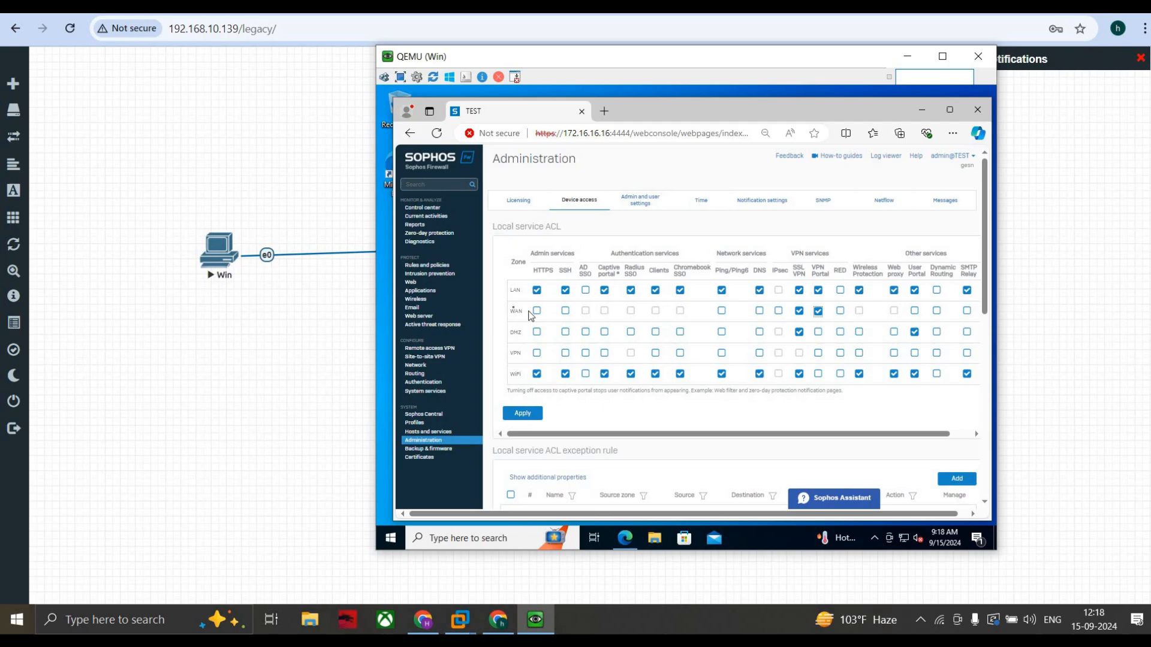
pyautogui.moveTo(418, 312)
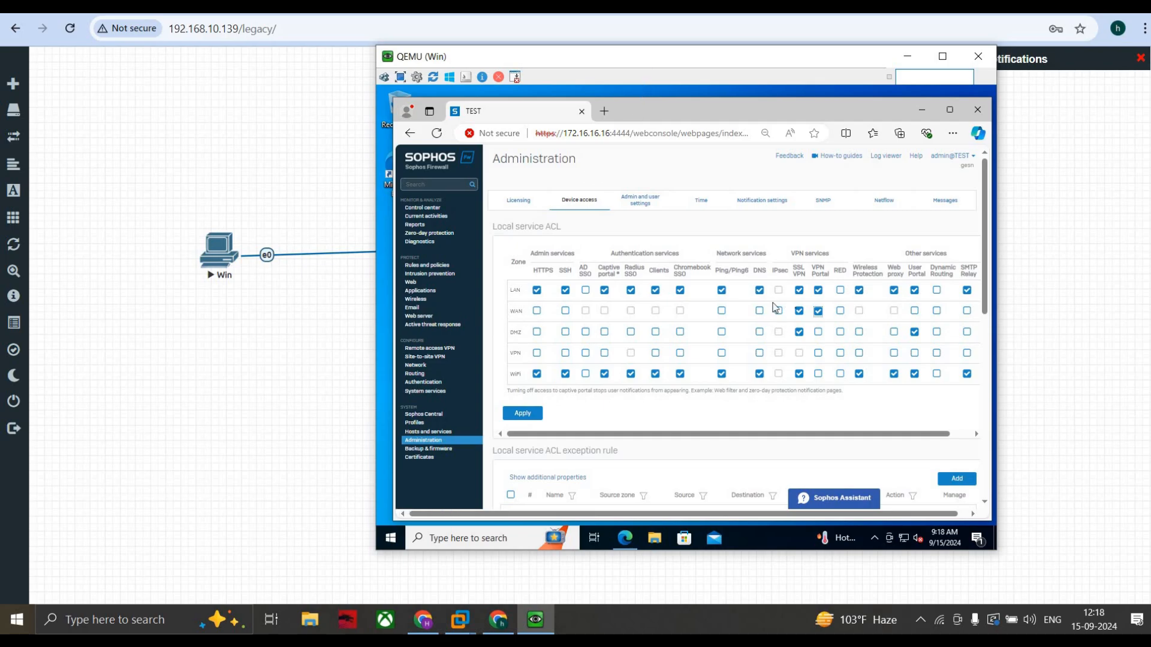
# Apply the local service ACL changes and confirm with OK.
pyautogui.click(522, 412)
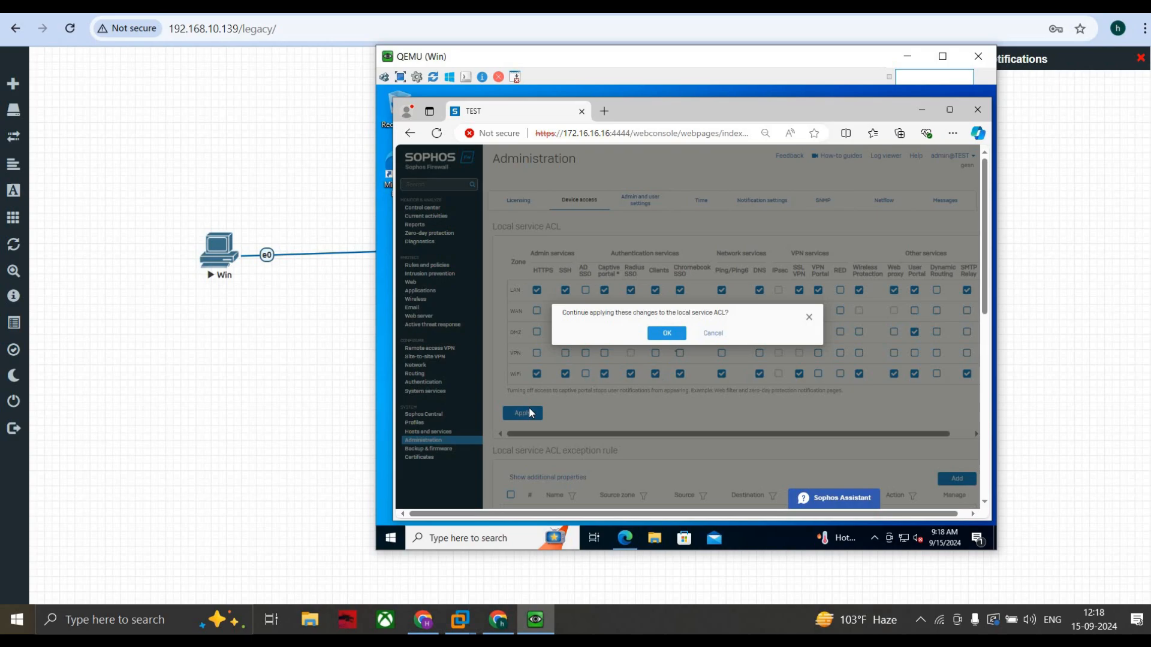
pyautogui.click(665, 332)
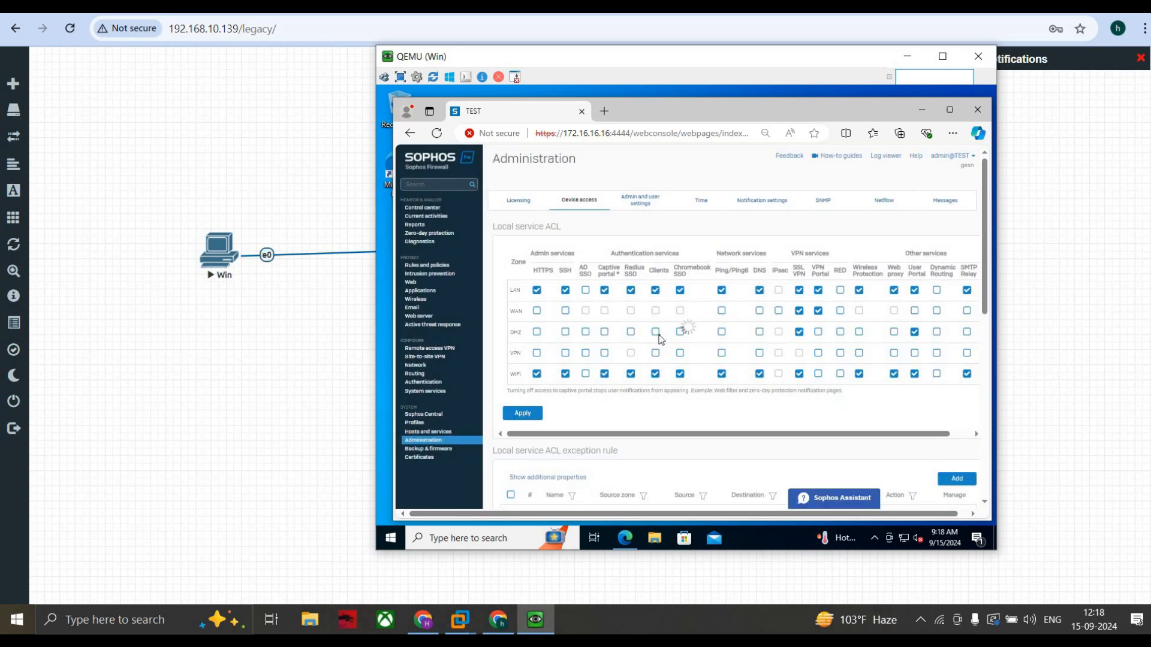
pyautogui.click(521, 412)
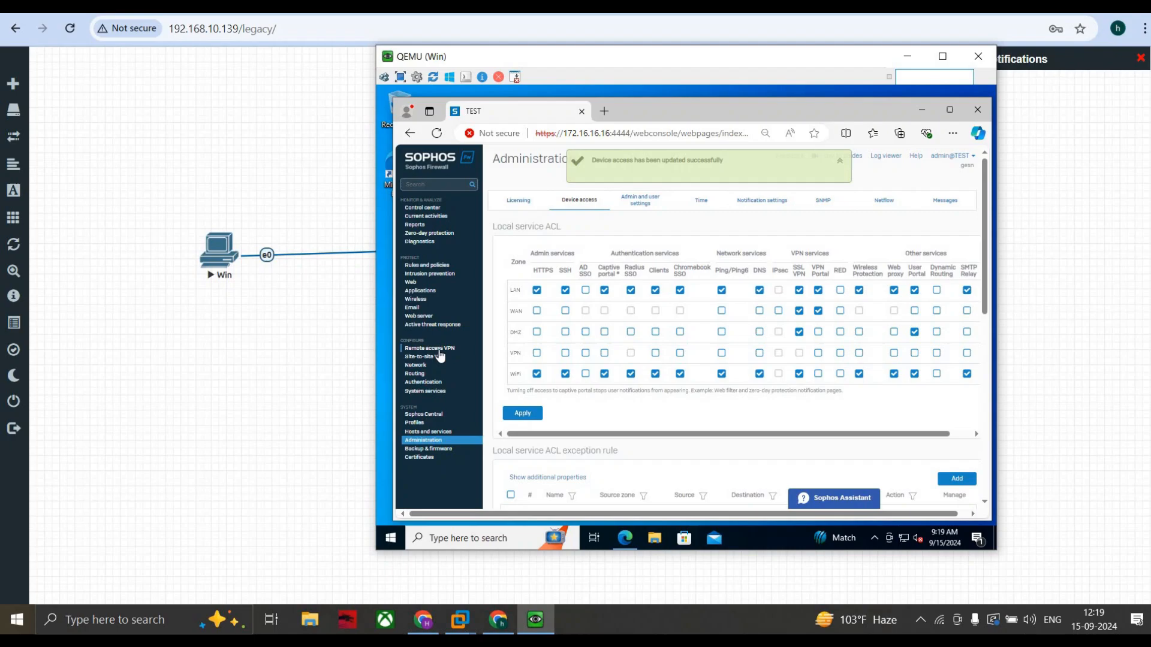
pyautogui.moveTo(429, 347)
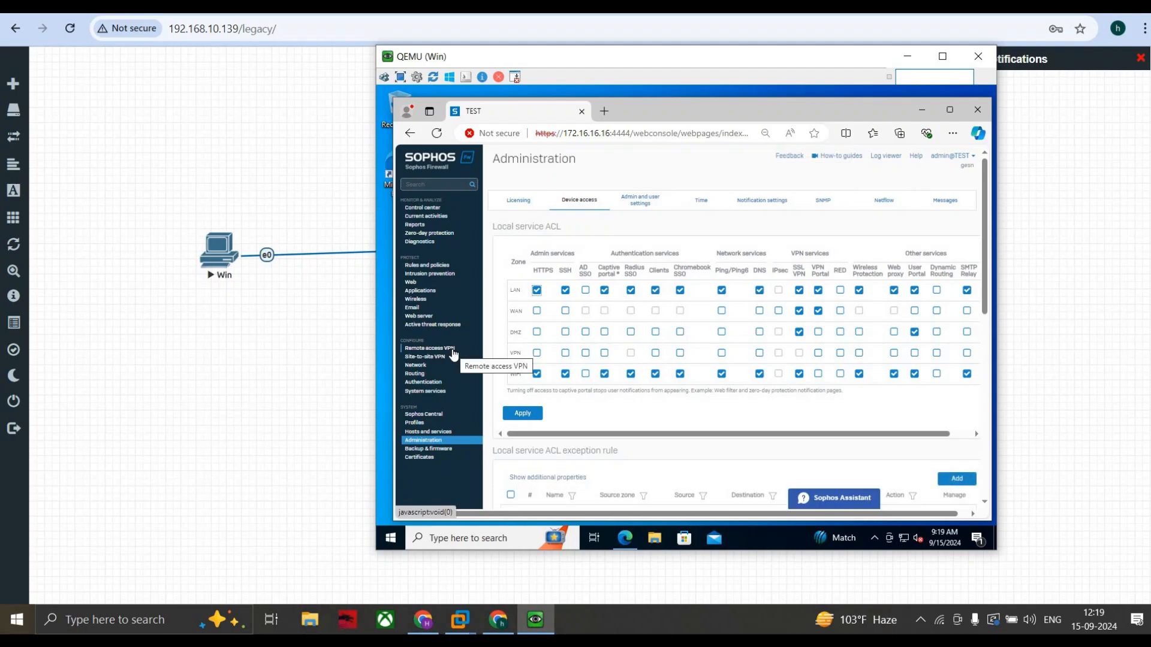
# Show the Remote access VPN SSL VPN policy list, currently with no records.
pyautogui.click(429, 348)
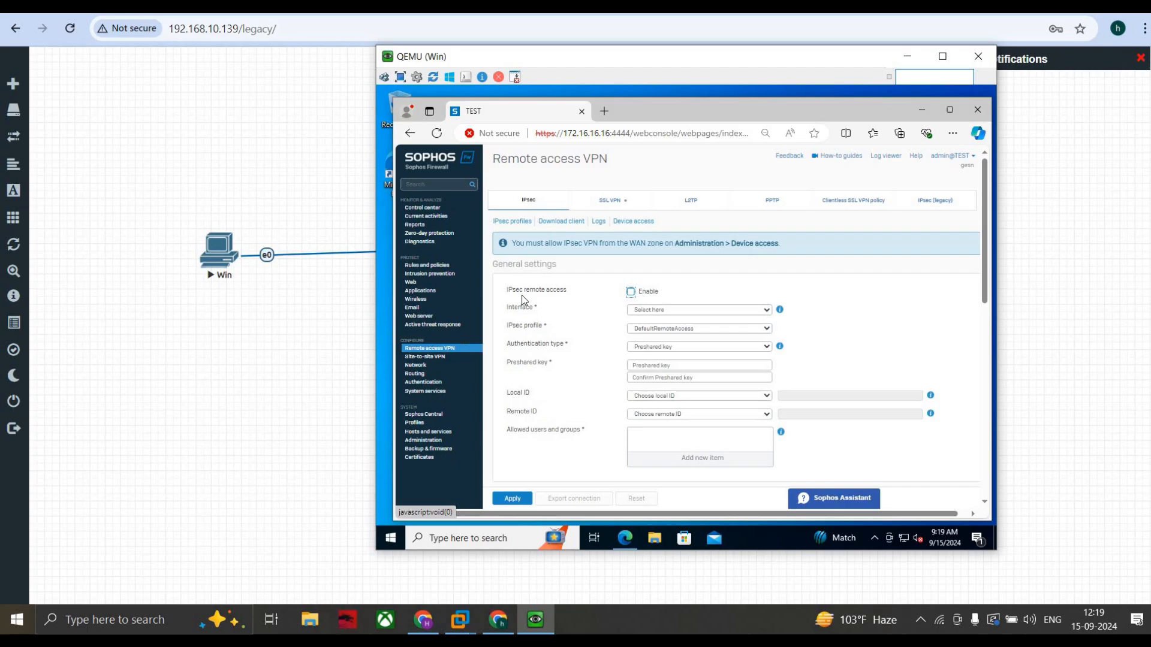
pyautogui.click(609, 200)
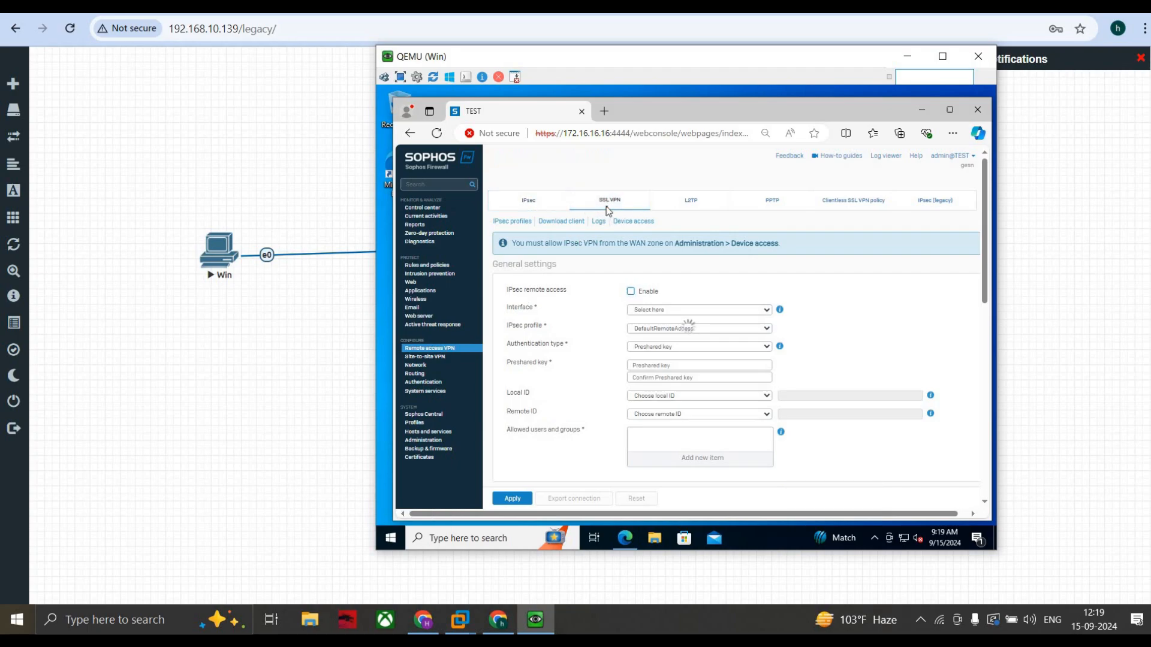
pyautogui.click(609, 200)
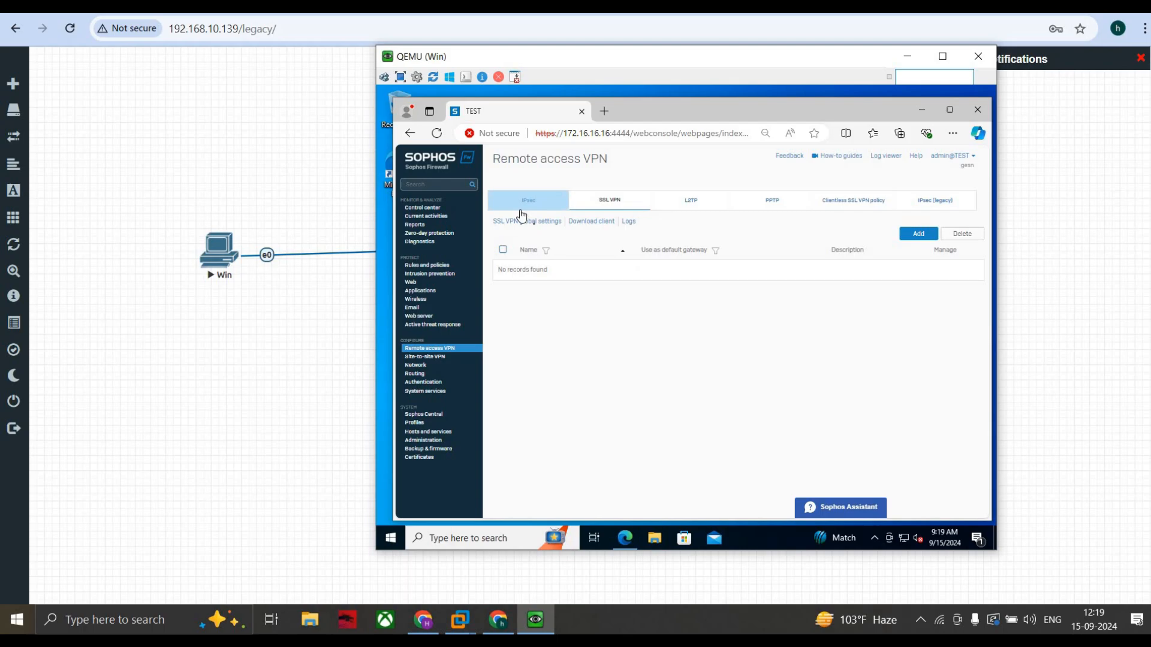
# Review SSL VPN global settings: TCP, port 8443 and the 10.81.0.0 lease pool.
pyautogui.click(528, 221)
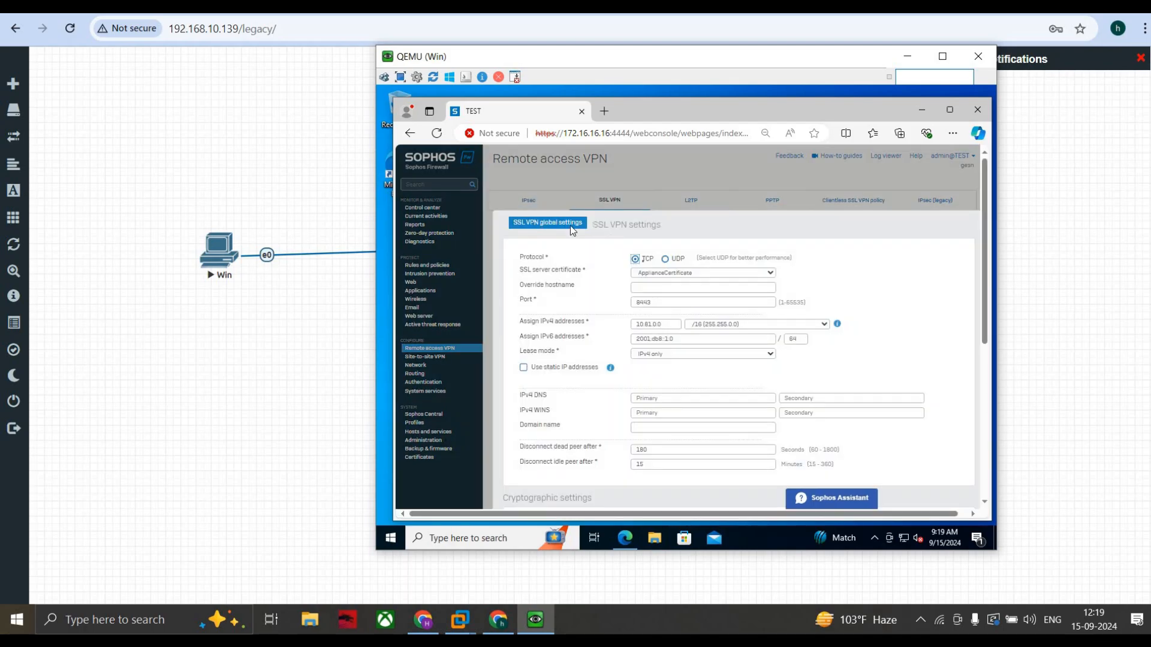
pyautogui.moveTo(796, 263)
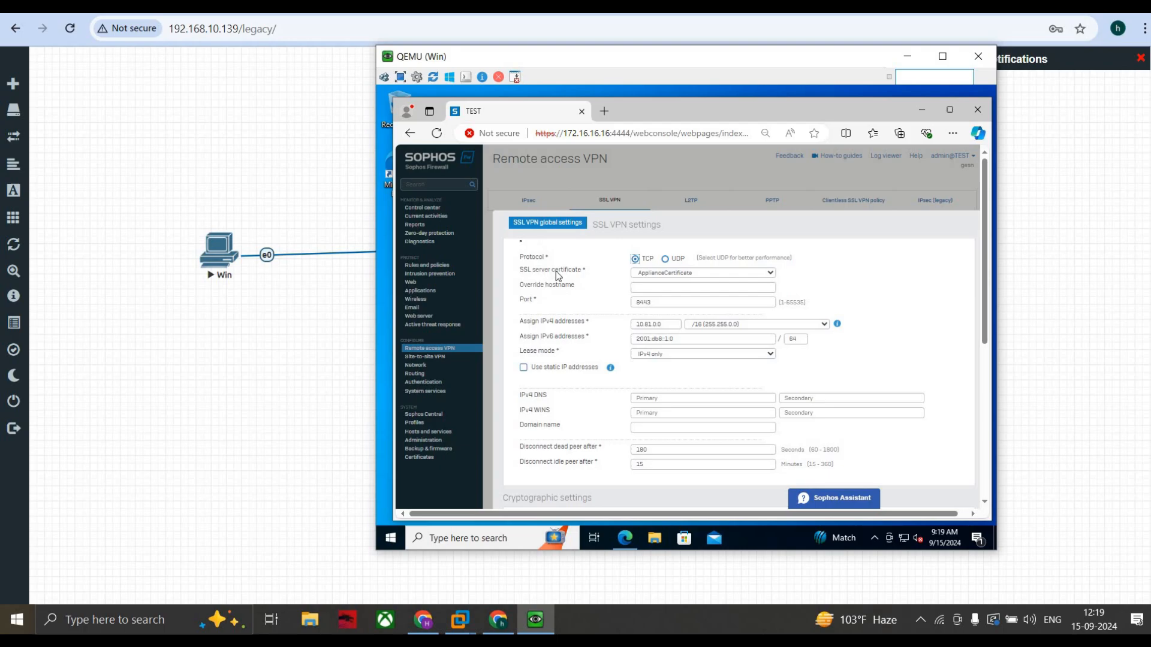
pyautogui.moveTo(631, 269)
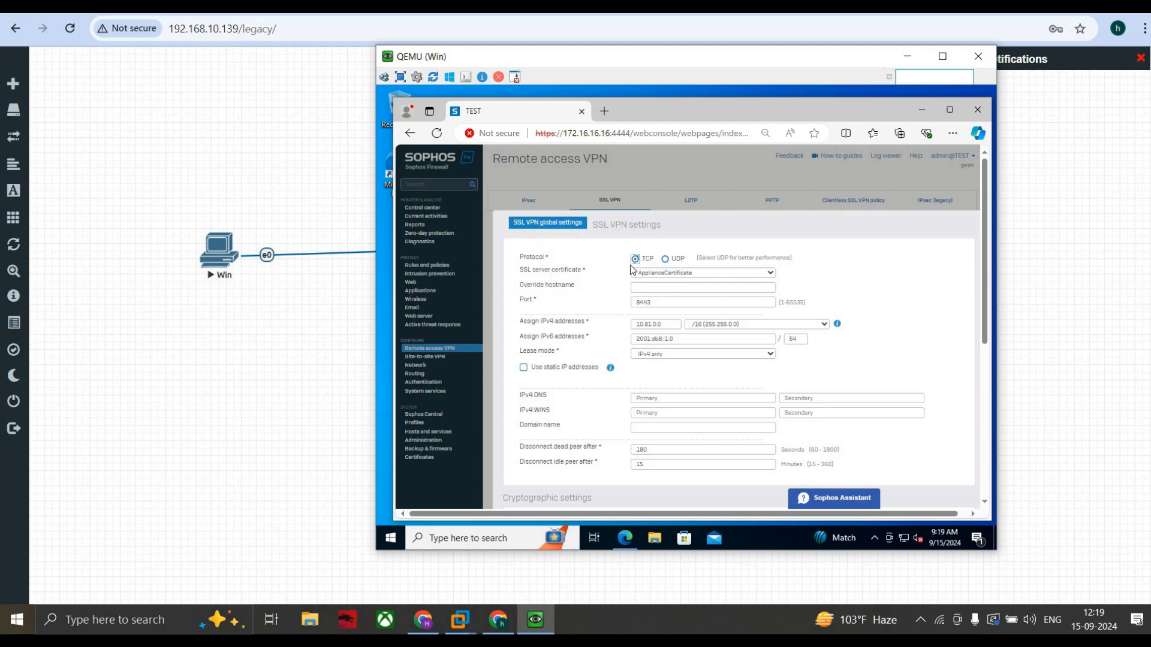
pyautogui.moveTo(535, 277)
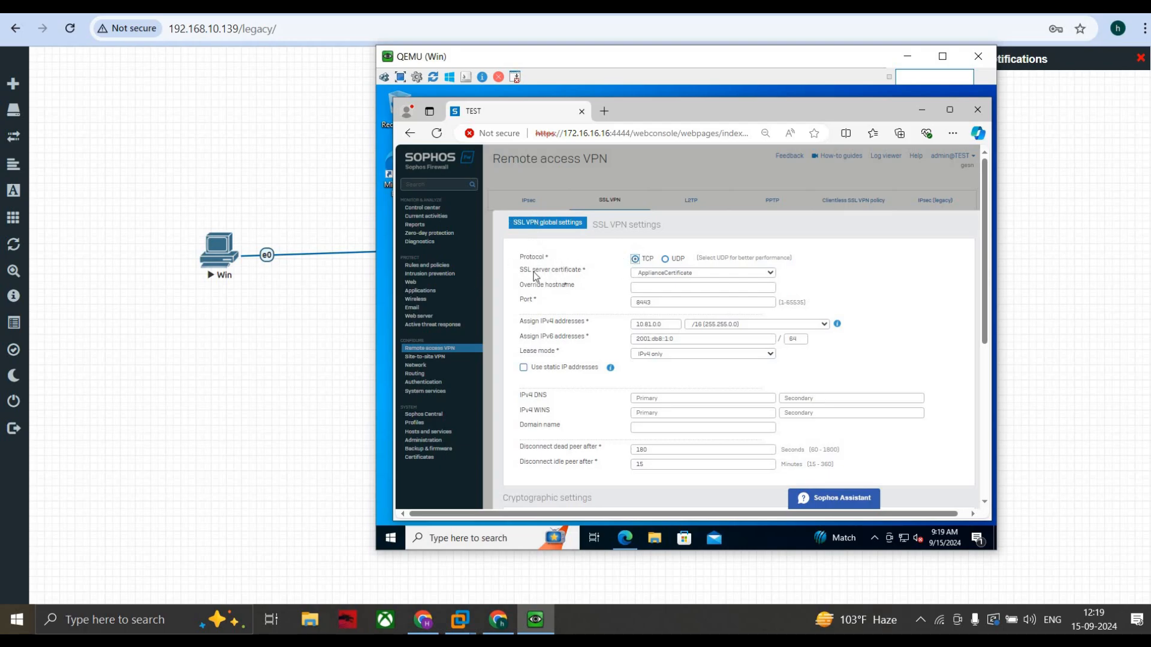
pyautogui.moveTo(682, 286)
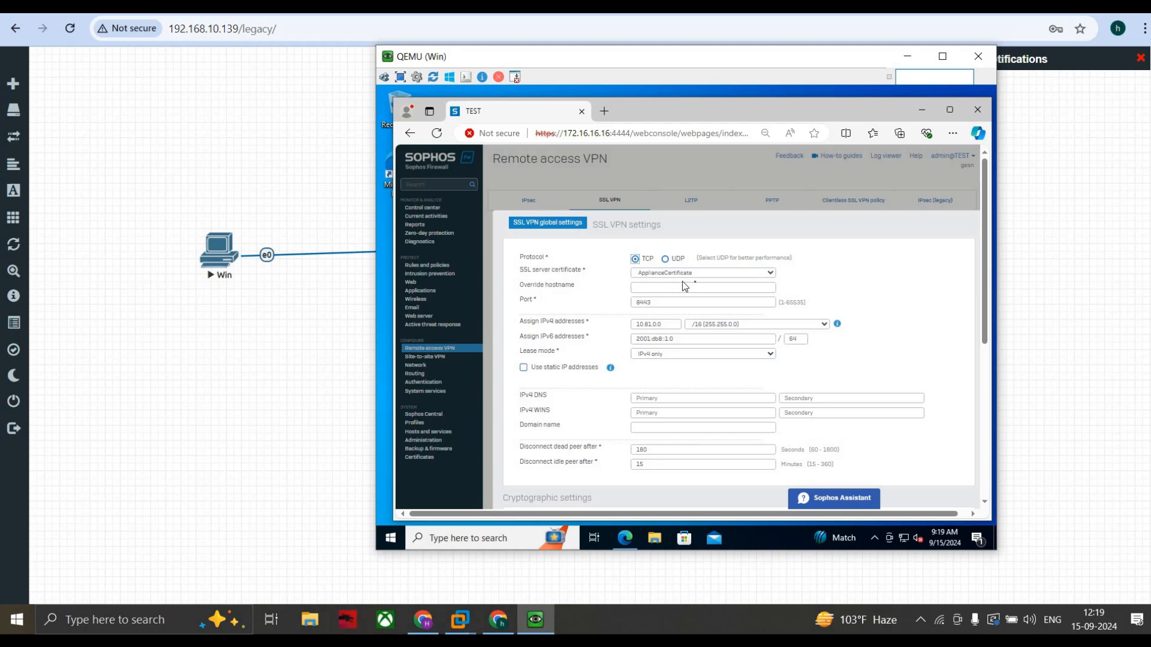
pyautogui.moveTo(523, 292)
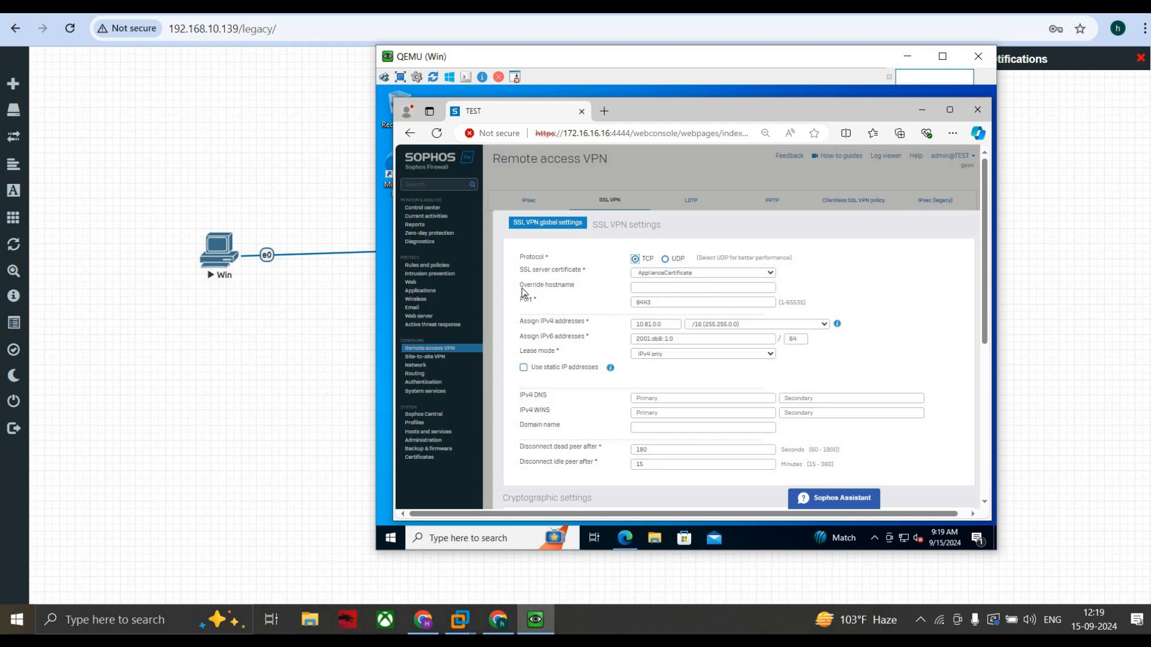
pyautogui.moveTo(690, 325)
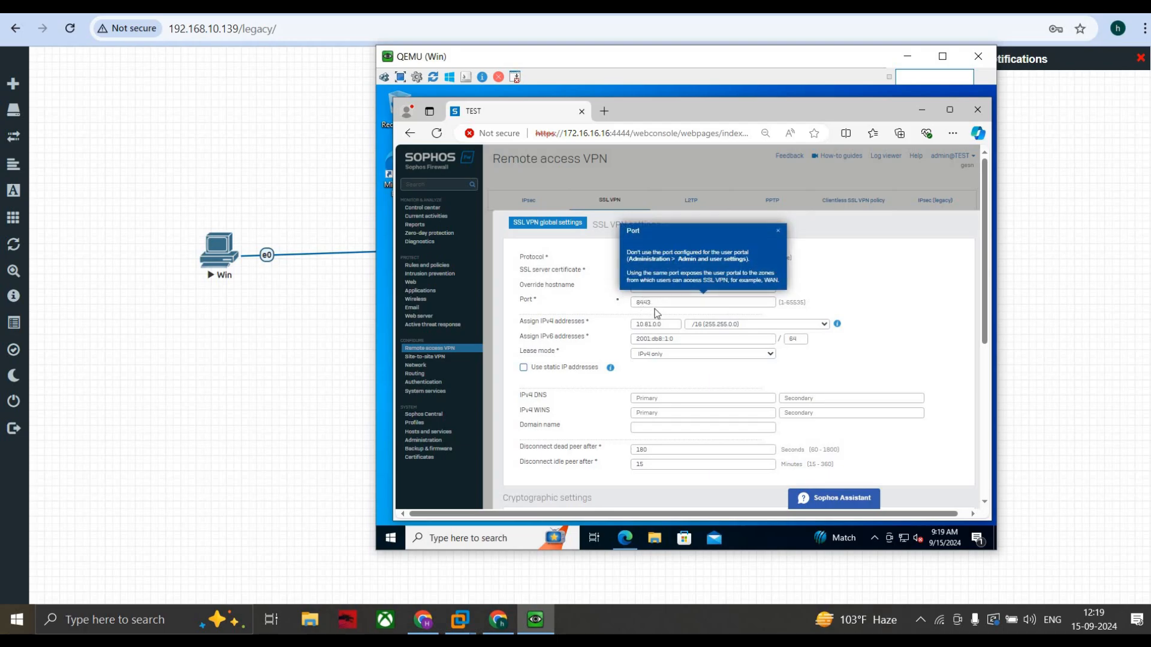
pyautogui.moveTo(639, 317)
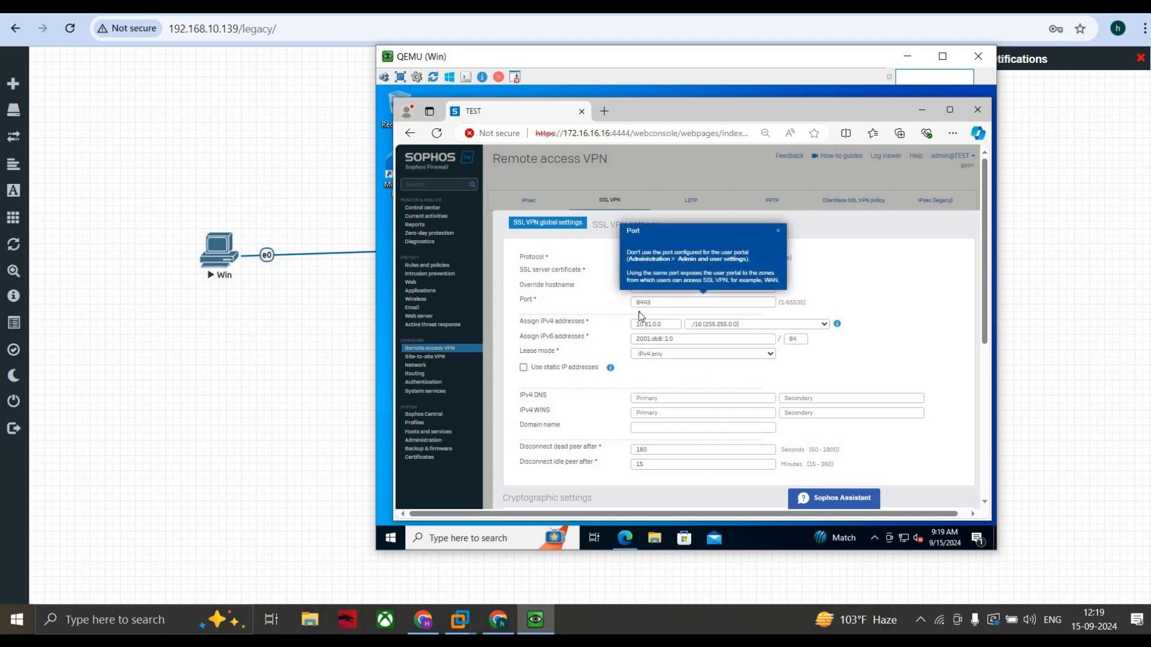
pyautogui.moveTo(539, 332)
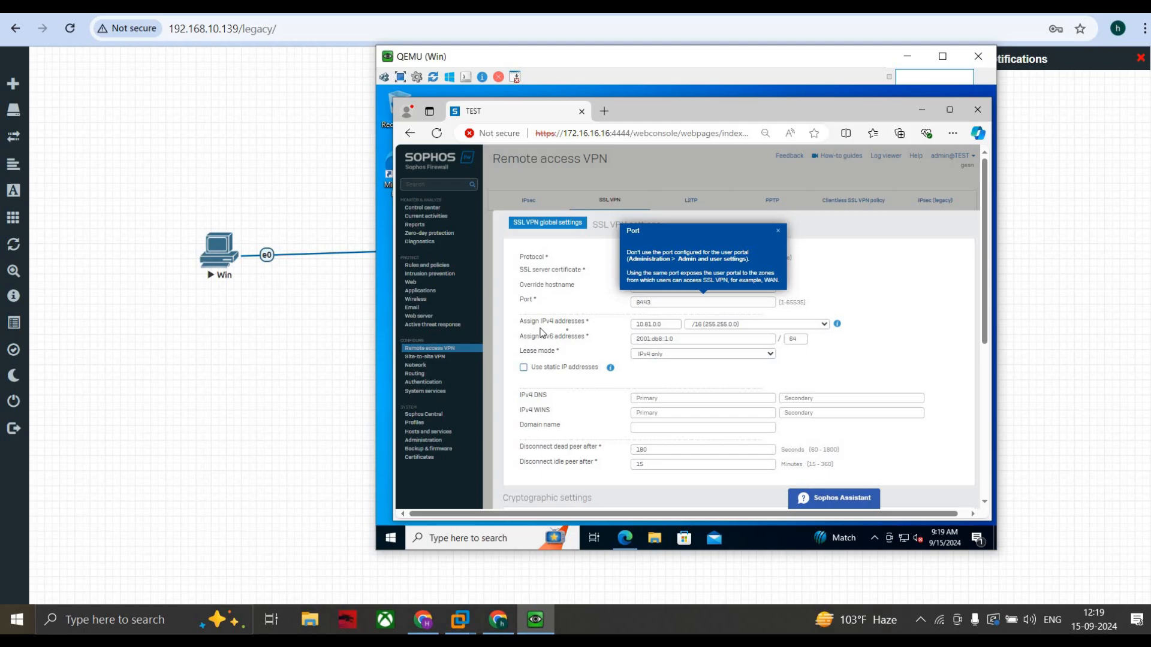
pyautogui.moveTo(590, 322)
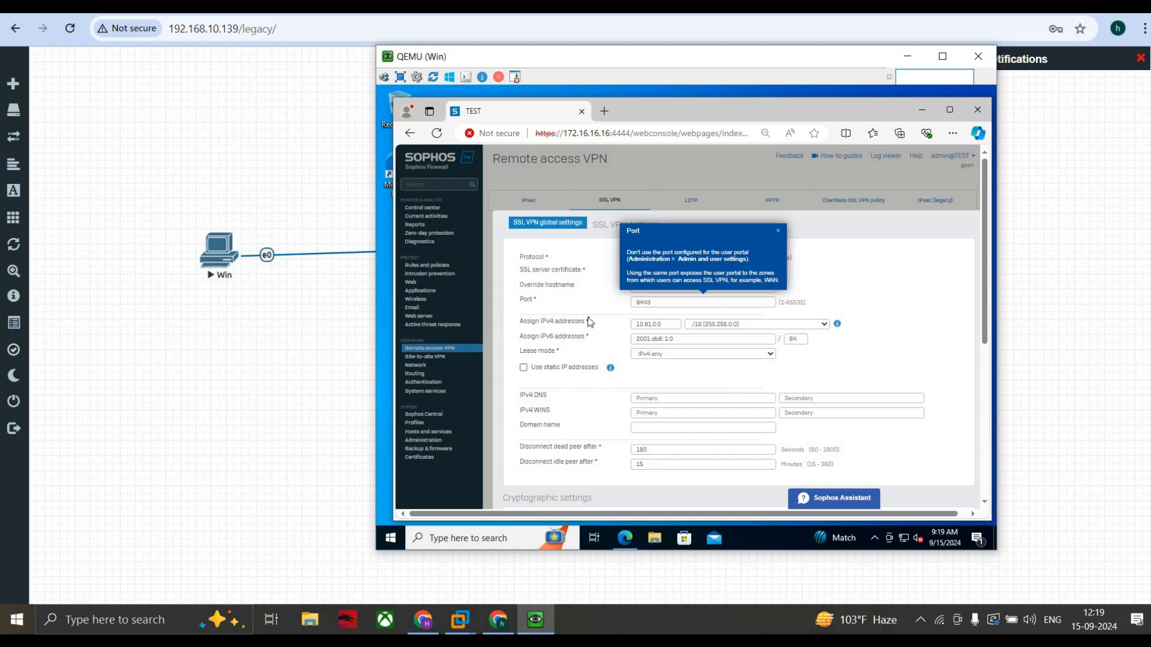
pyautogui.moveTo(605, 317)
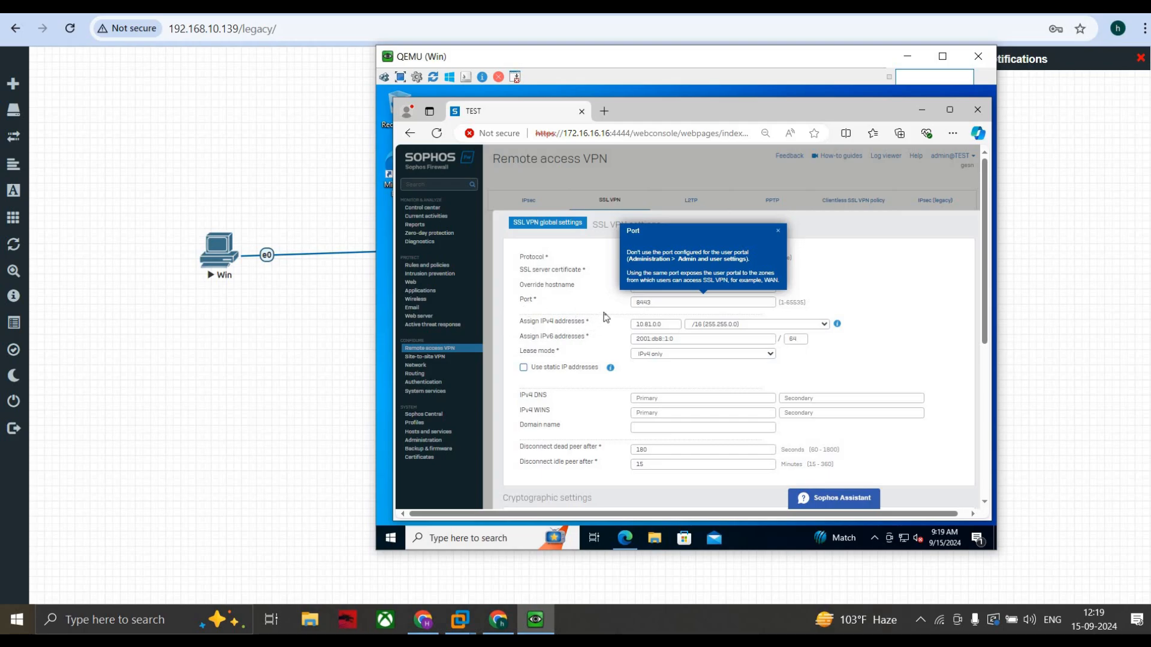
pyautogui.moveTo(606, 323)
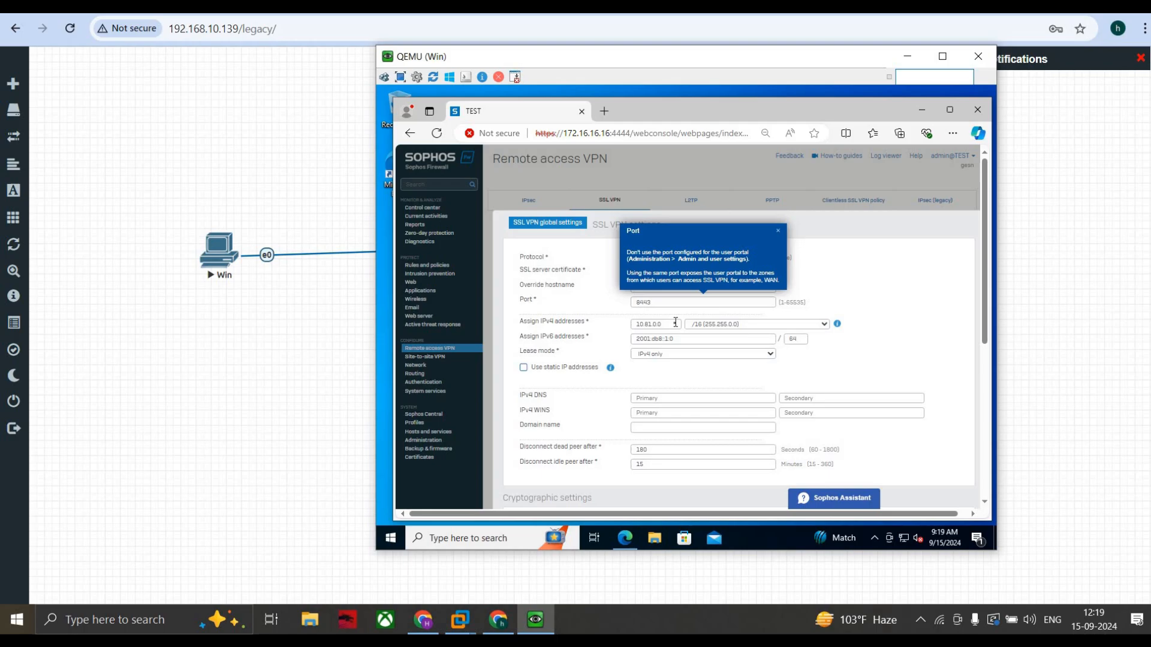
pyautogui.moveTo(561, 352)
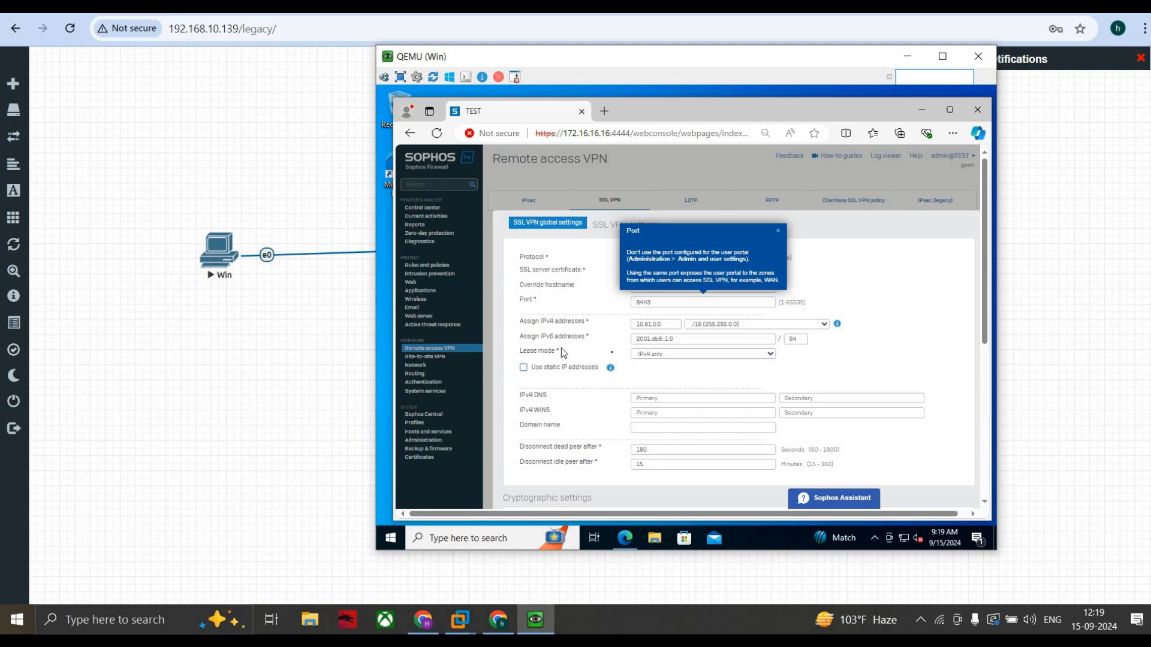
pyautogui.moveTo(582, 361)
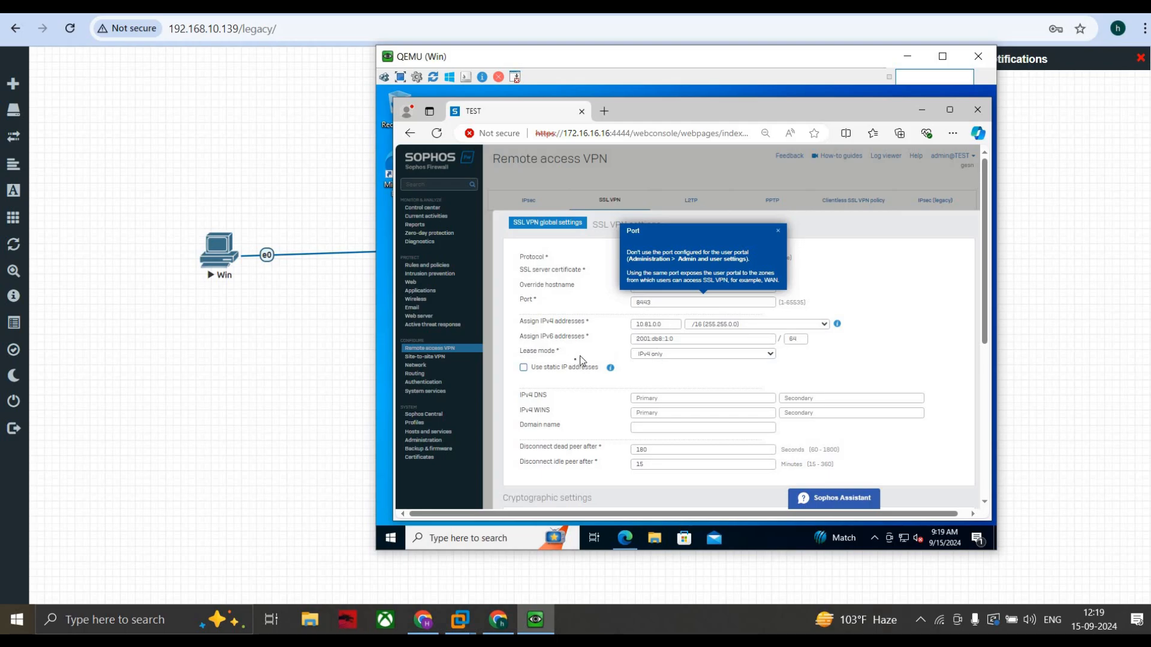
# Apply the SSL VPN global settings, accepting that established connections will be disconnected.
pyautogui.scroll(-3)
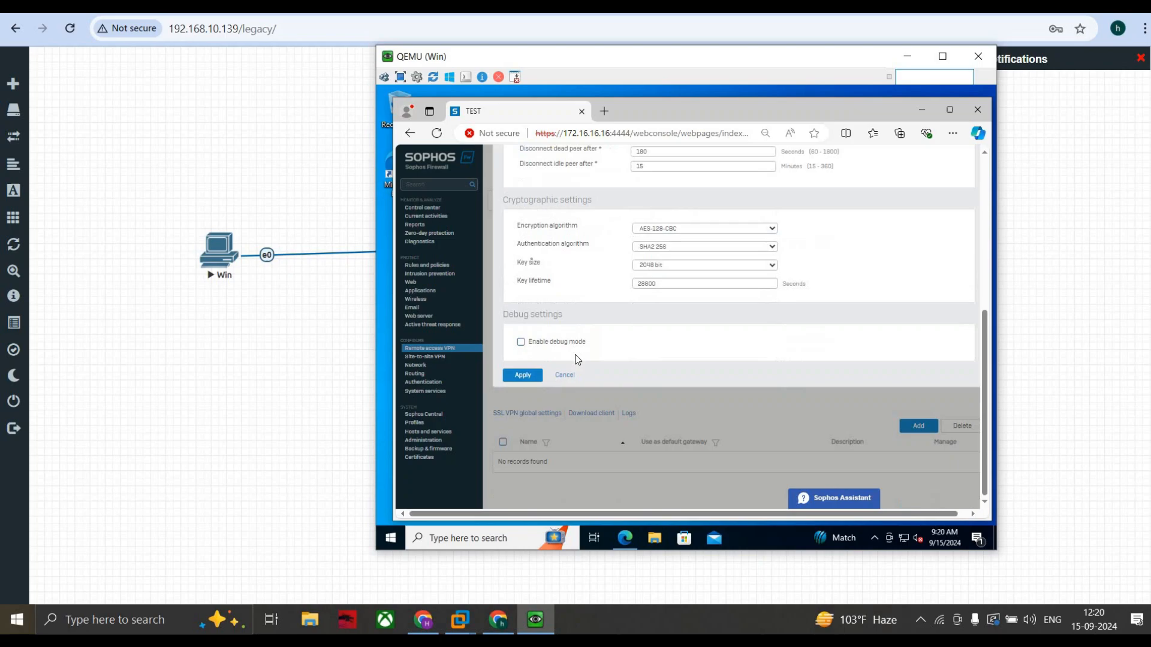
pyautogui.moveTo(523, 256)
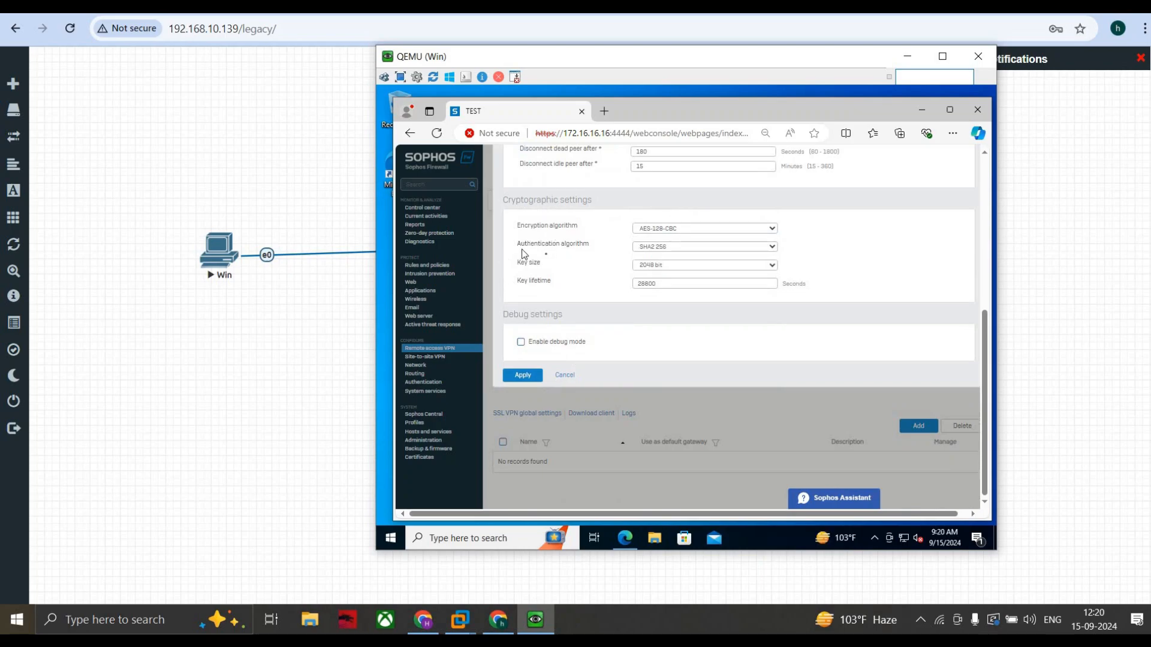
pyautogui.moveTo(524, 289)
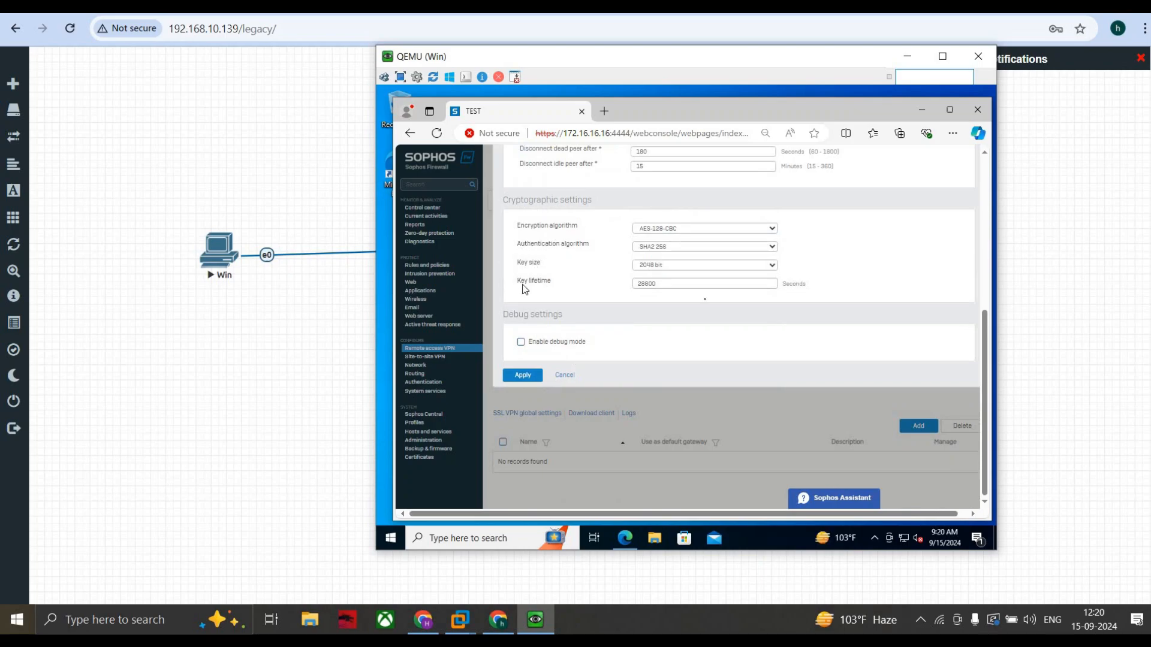
pyautogui.click(703, 228)
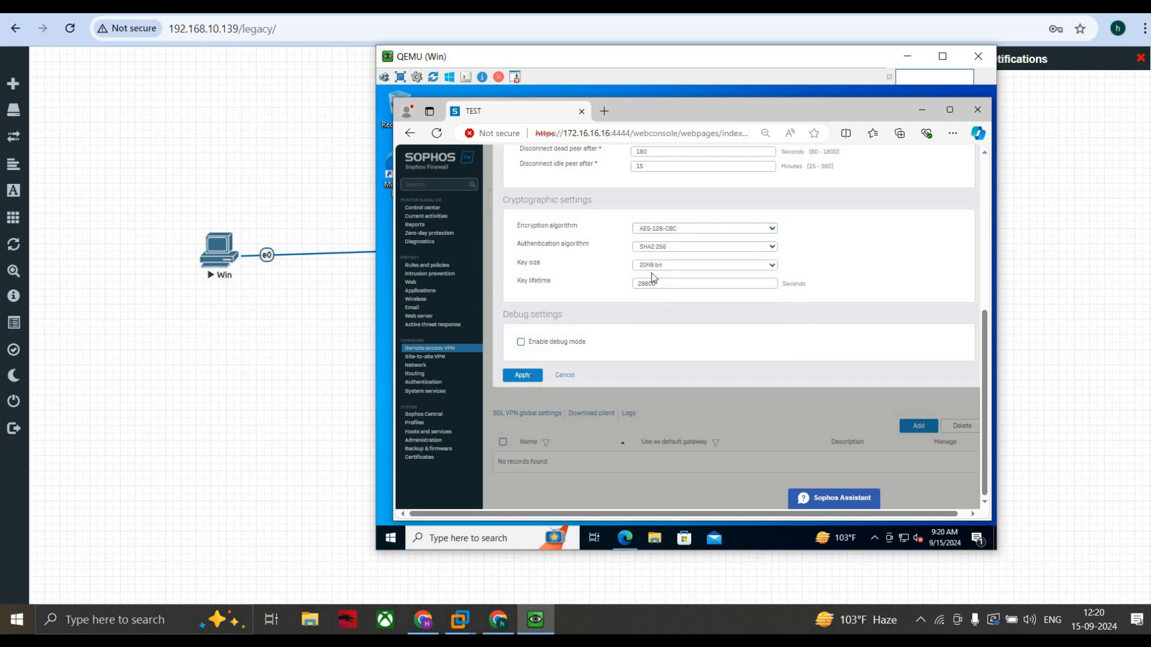
pyautogui.click(521, 375)
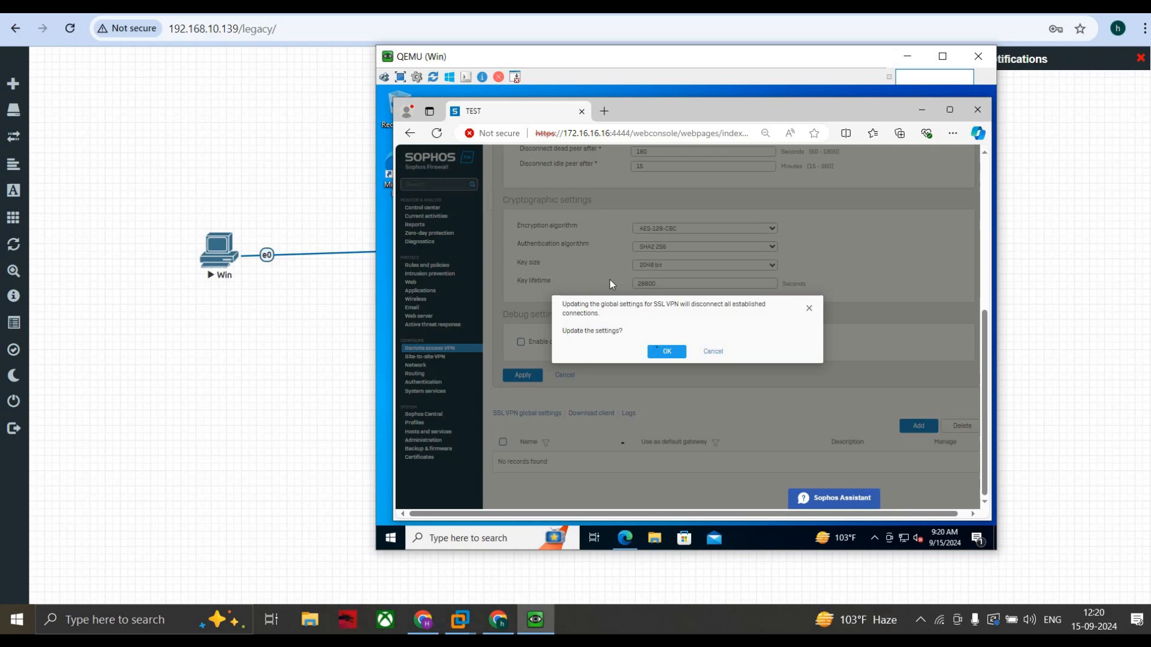
pyautogui.click(666, 351)
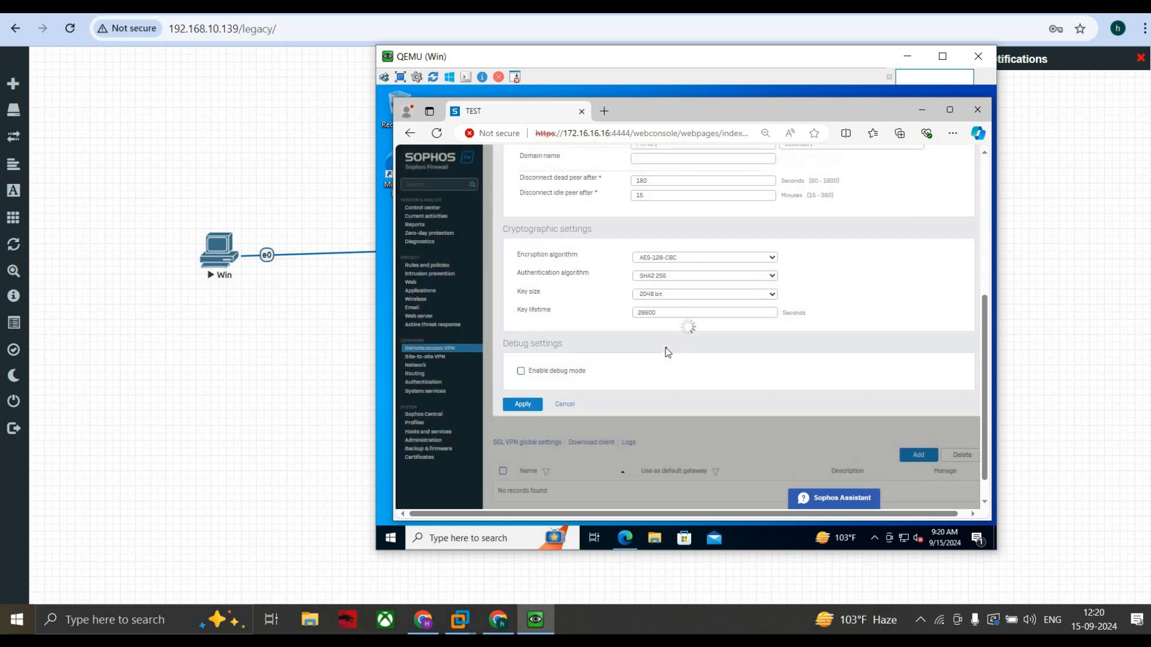
pyautogui.click(521, 404)
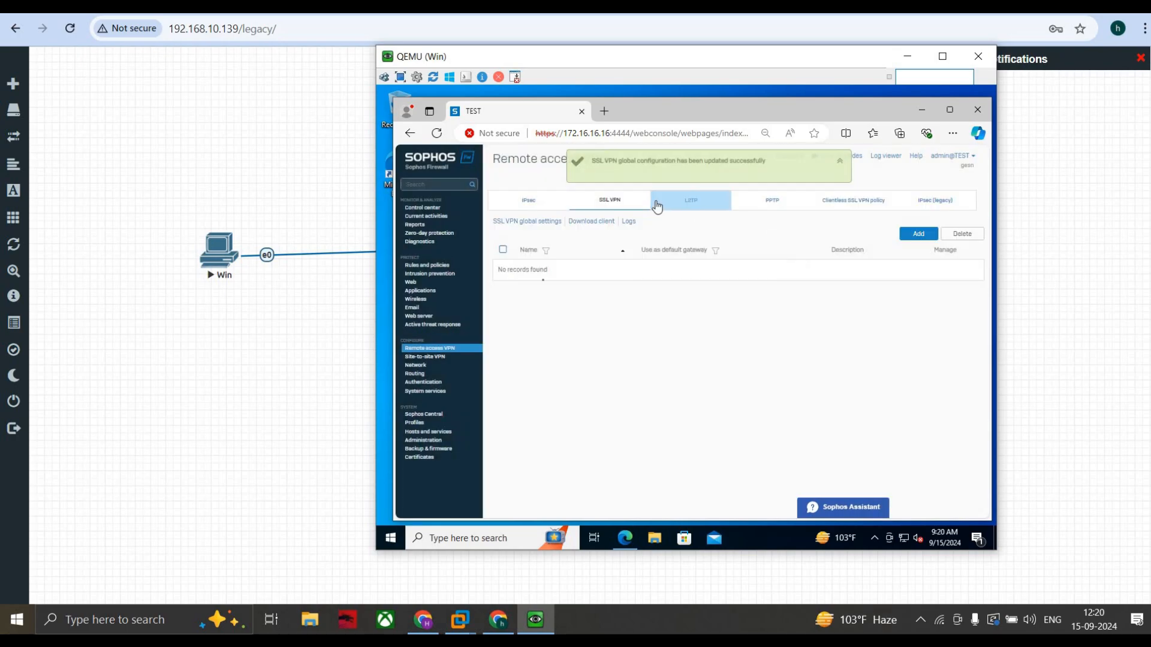
pyautogui.moveTo(917, 234)
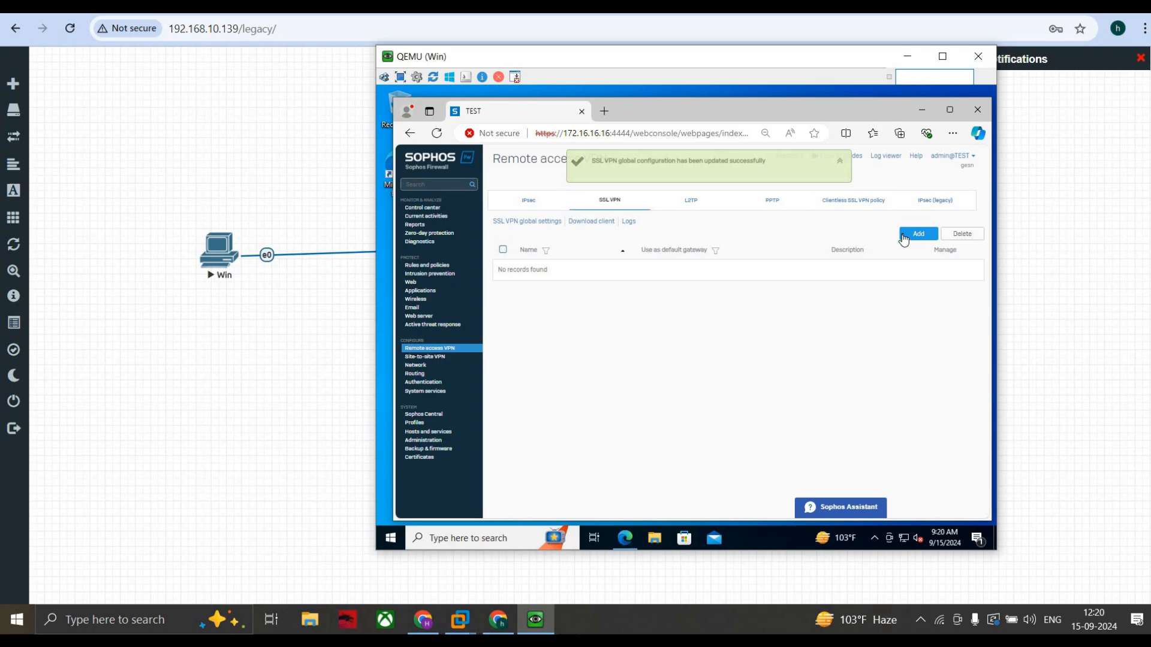
# Start a manually configured SSL VPN policy named ssl-vpn.
pyautogui.click(918, 234)
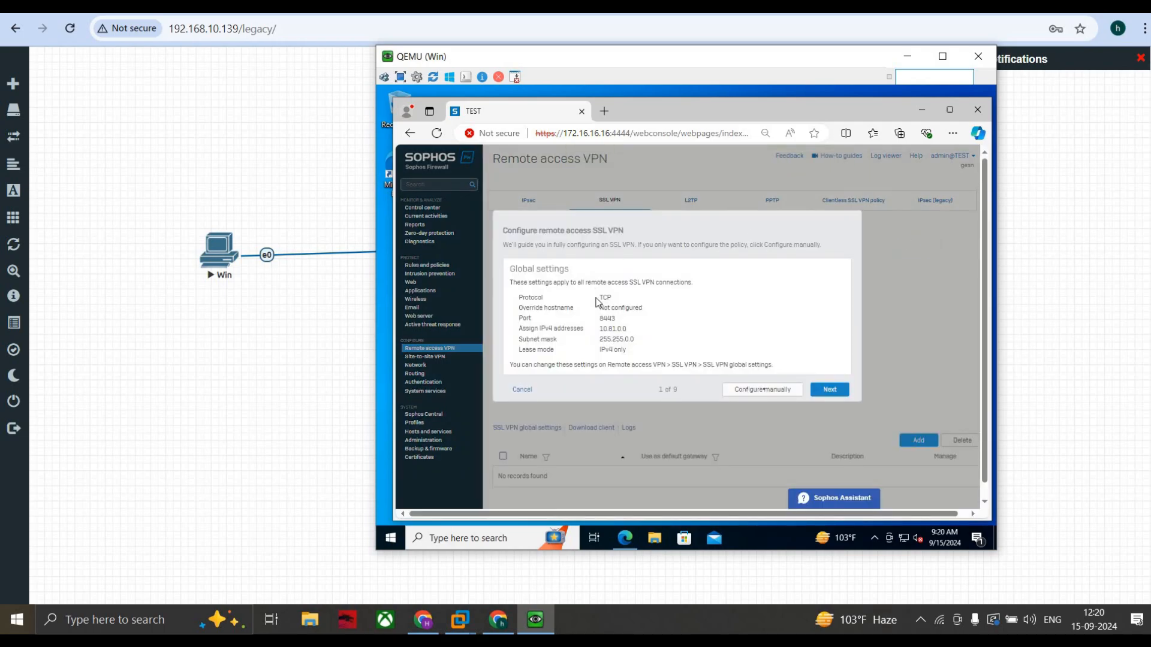
pyautogui.click(521, 388)
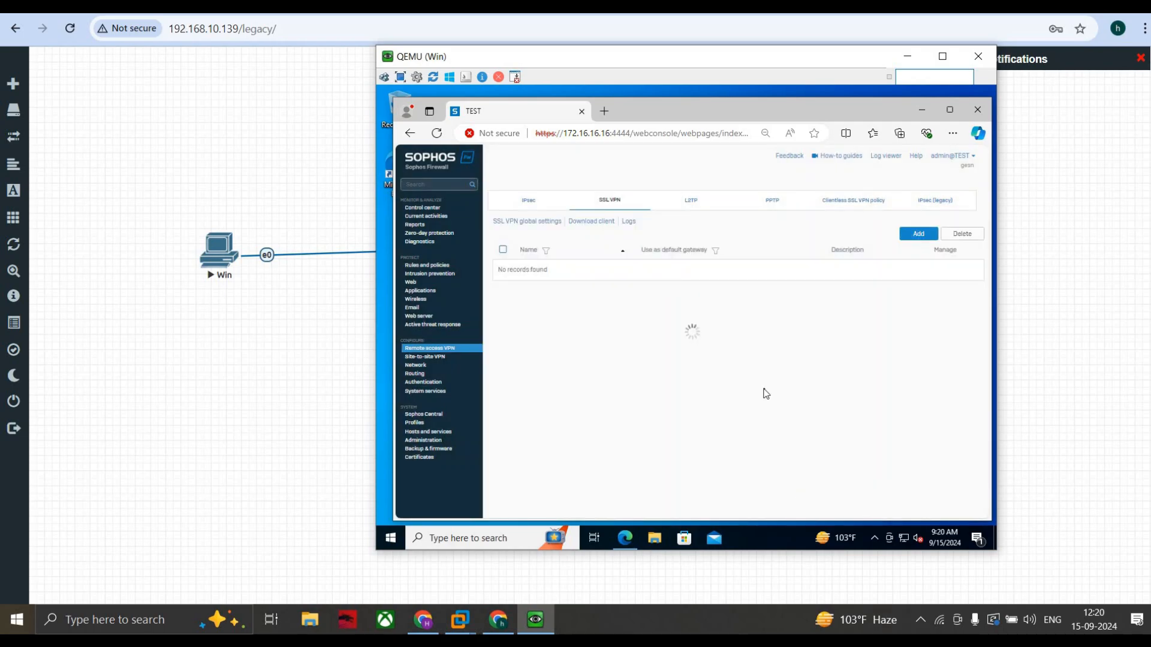
pyautogui.click(917, 234)
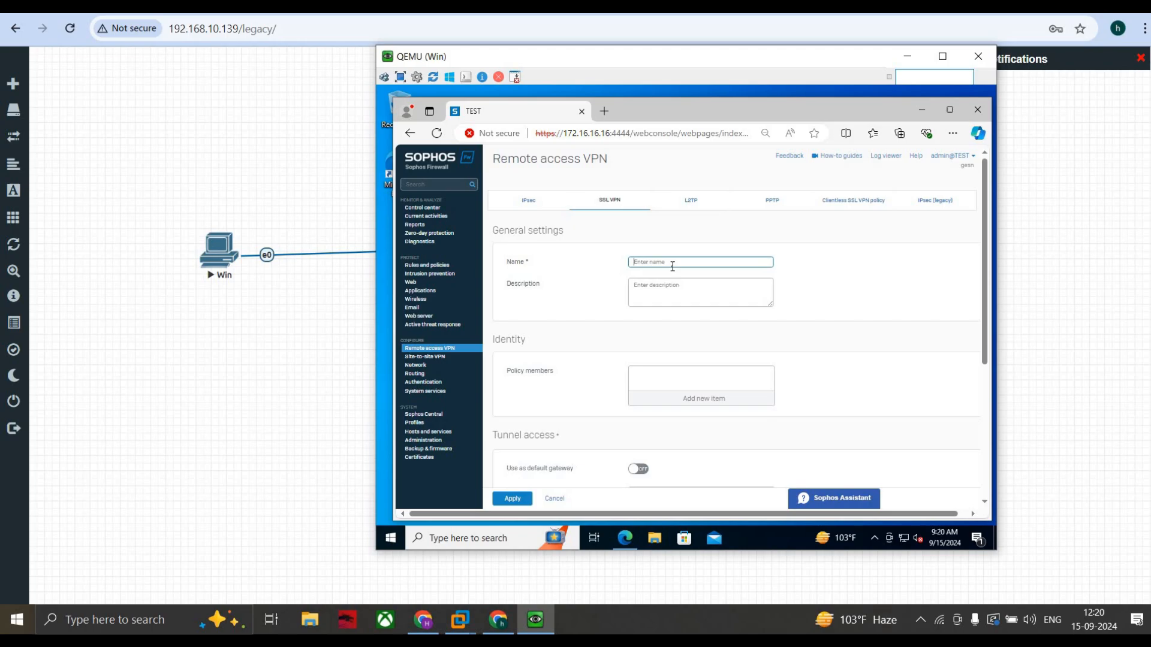
pyautogui.write('ssl-vpn')
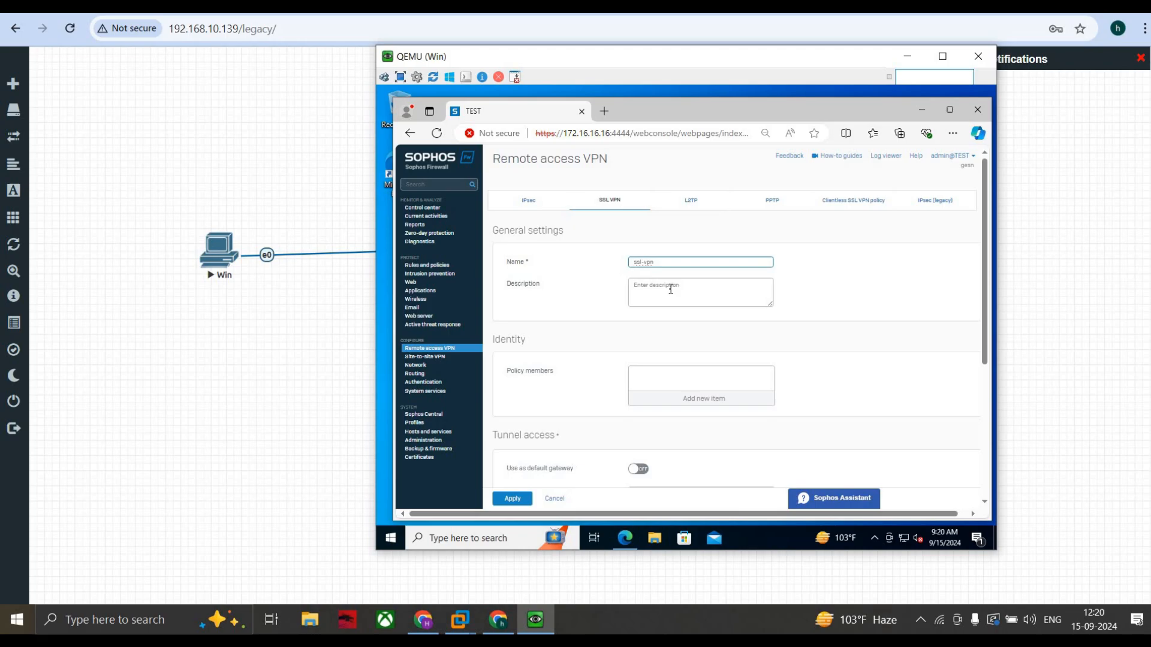
# Add user test1 as the policy member.
pyautogui.click(700, 385)
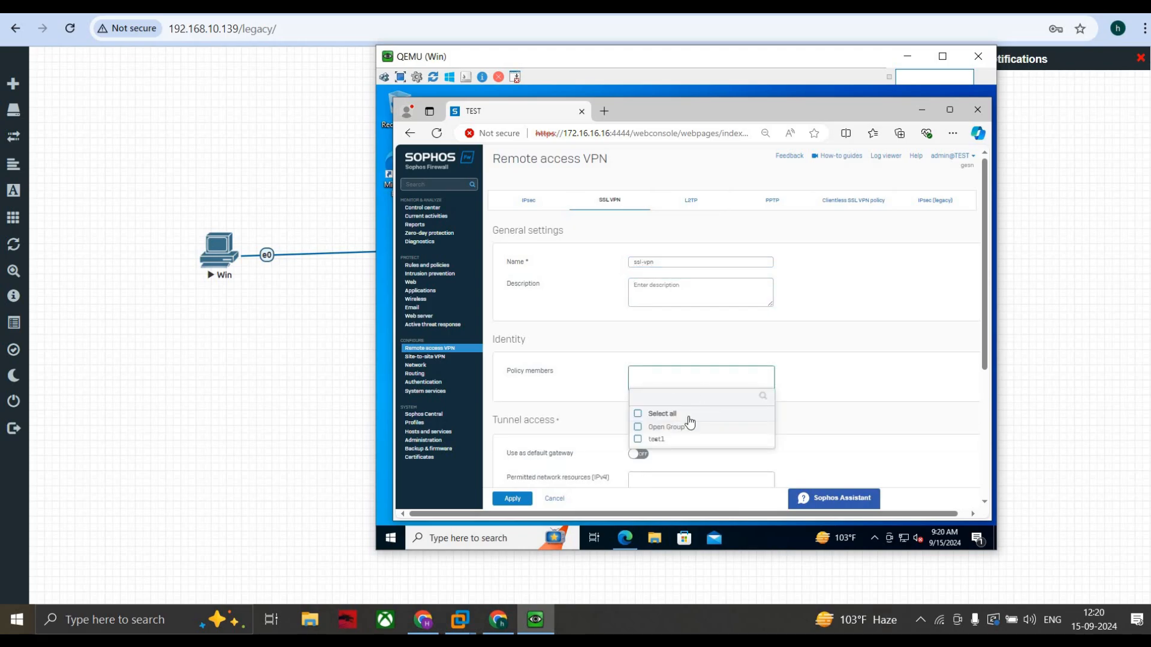
pyautogui.click(655, 439)
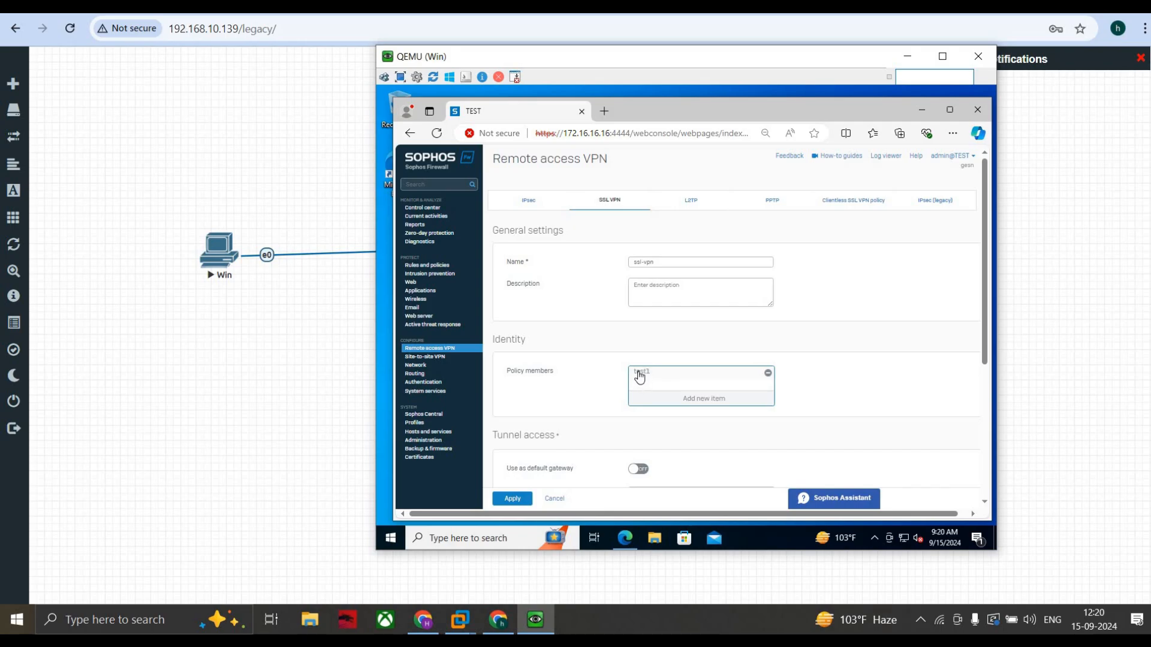
pyautogui.moveTo(645, 381)
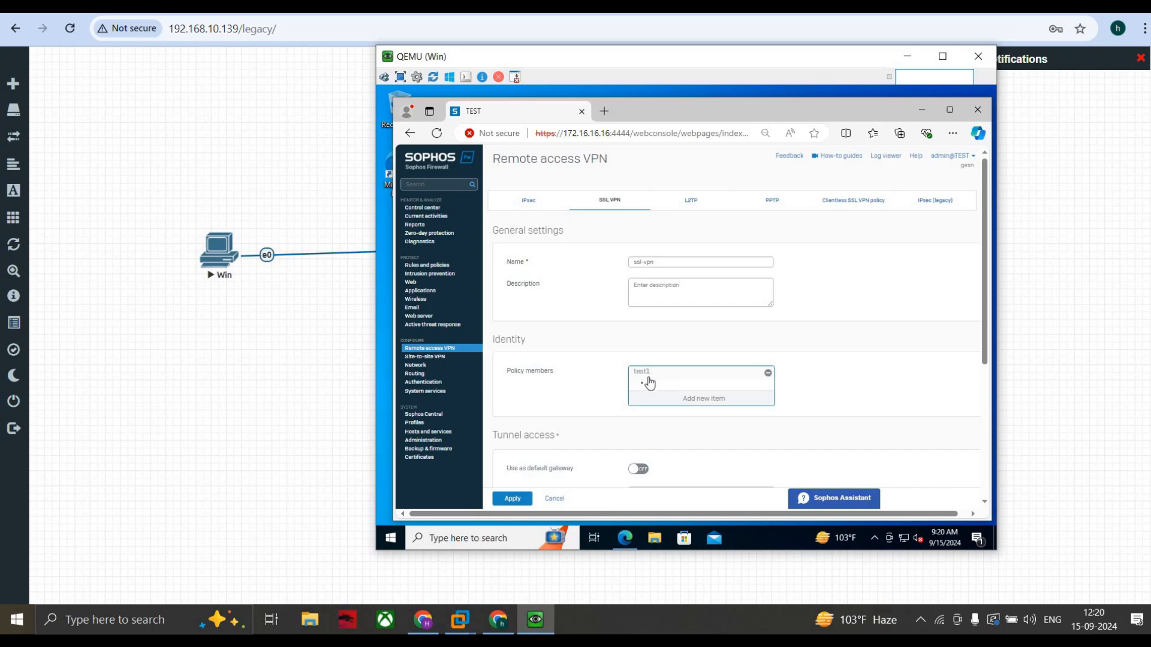
pyautogui.scroll(-3)
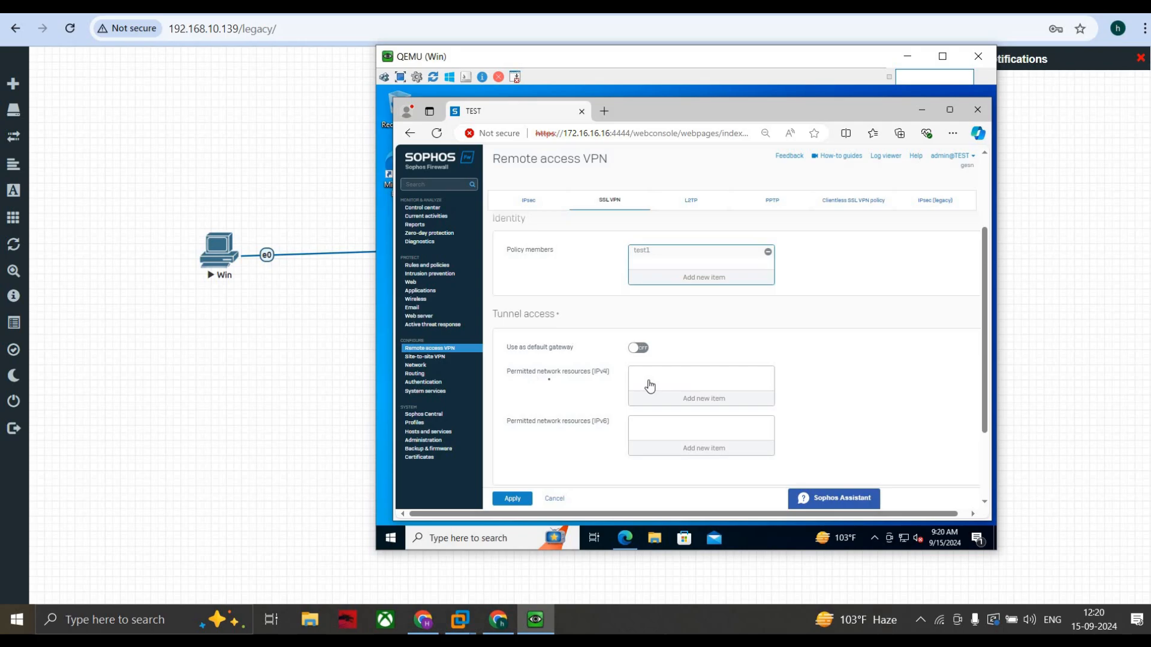
# Add network-172 as a permitted IPv4 resource for the policy.
pyautogui.click(701, 398)
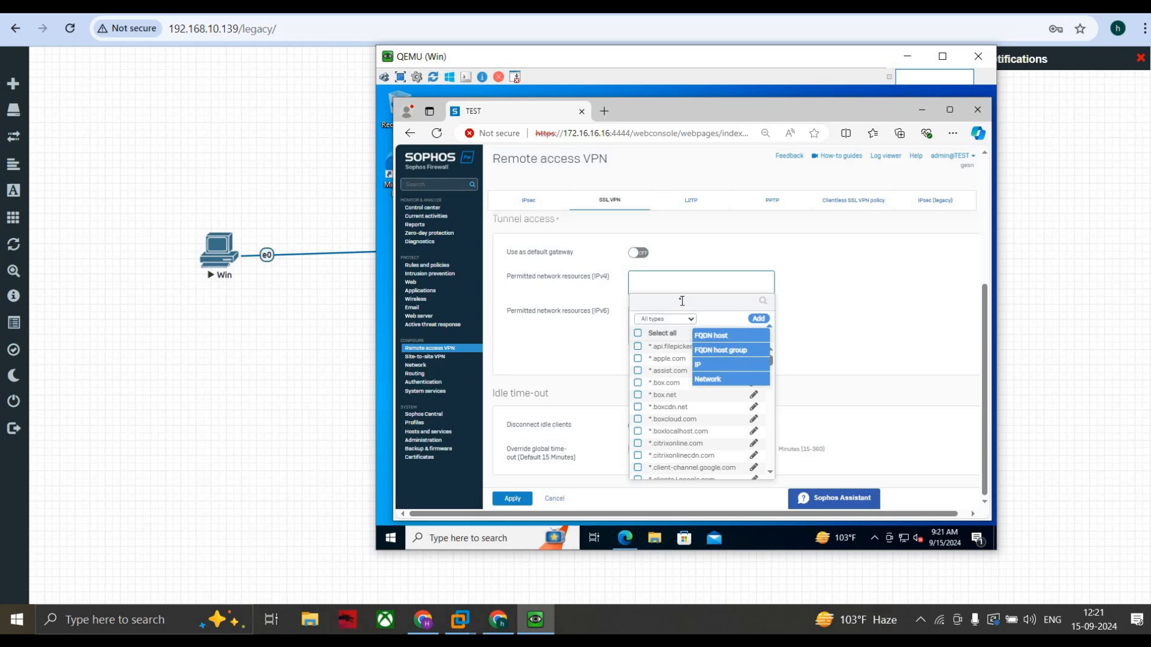
pyautogui.click(679, 300)
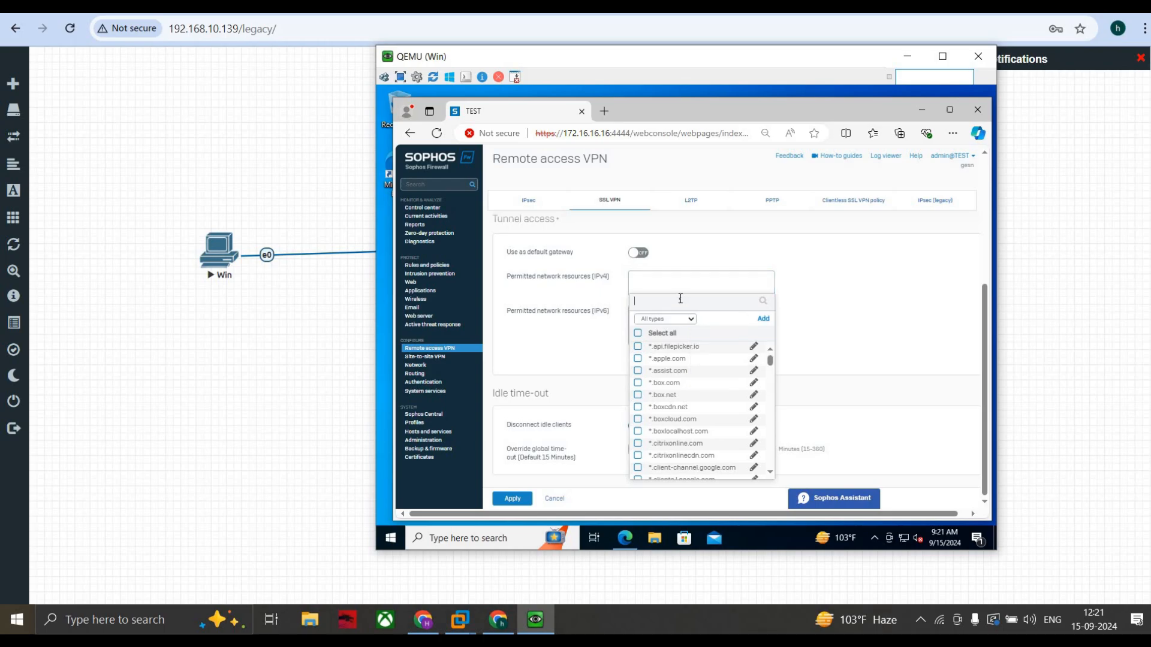
pyautogui.write('172')
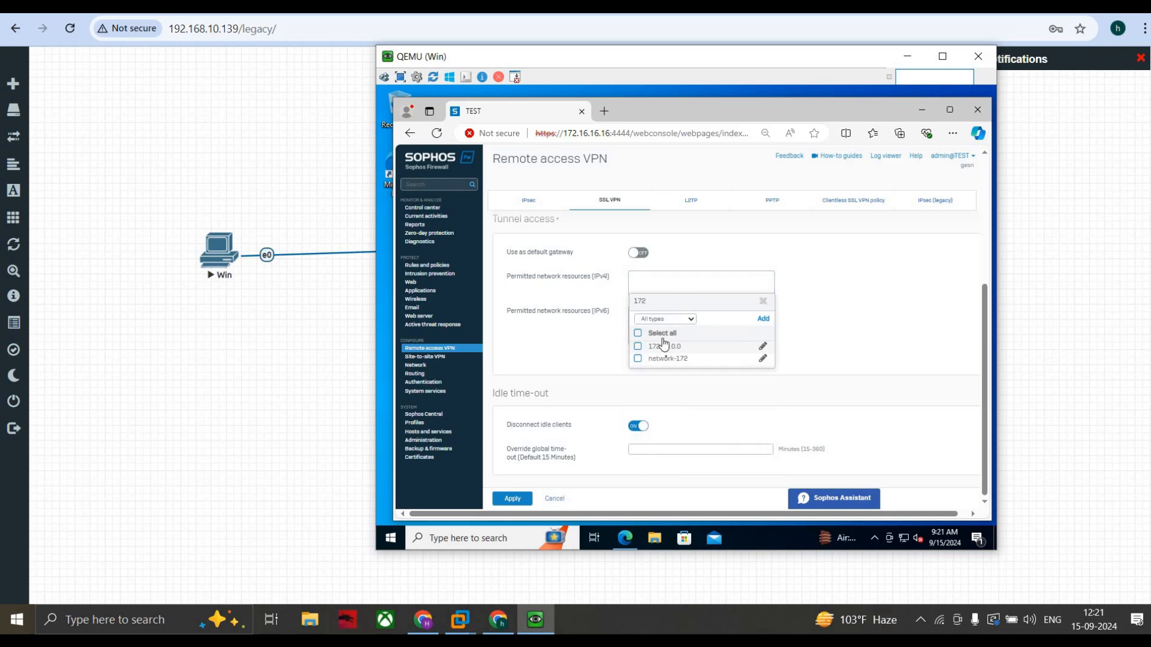
pyautogui.click(637, 359)
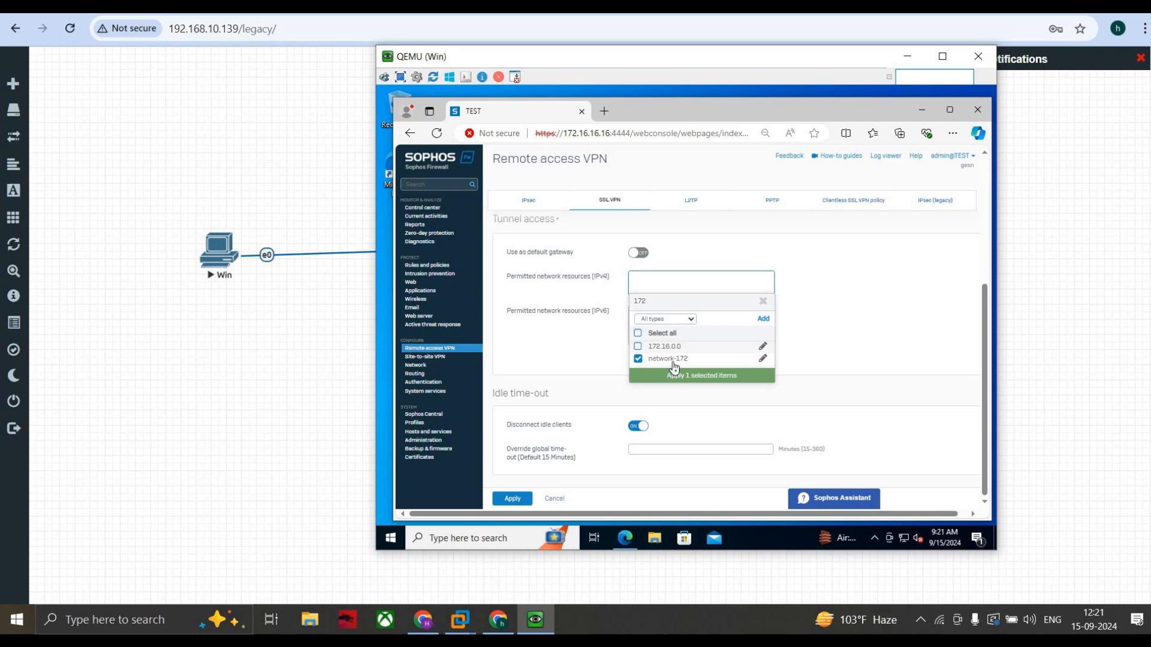
pyautogui.click(701, 375)
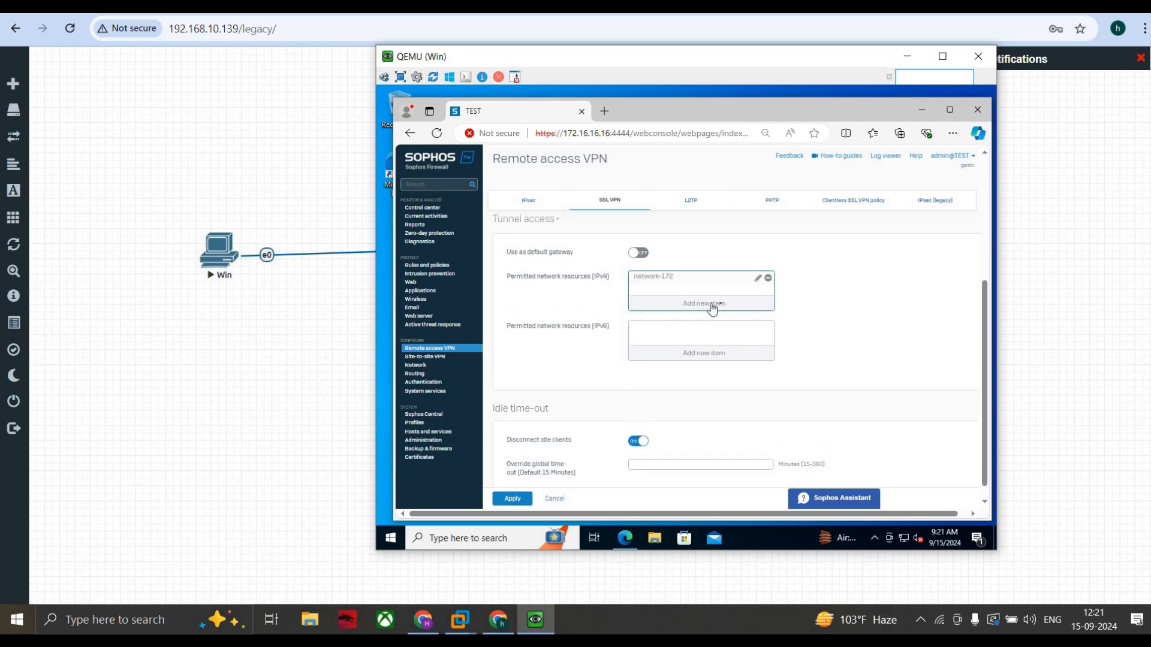
# Add the 192.168.10.0 network as a second permitted IPv4 resource.
pyautogui.click(703, 303)
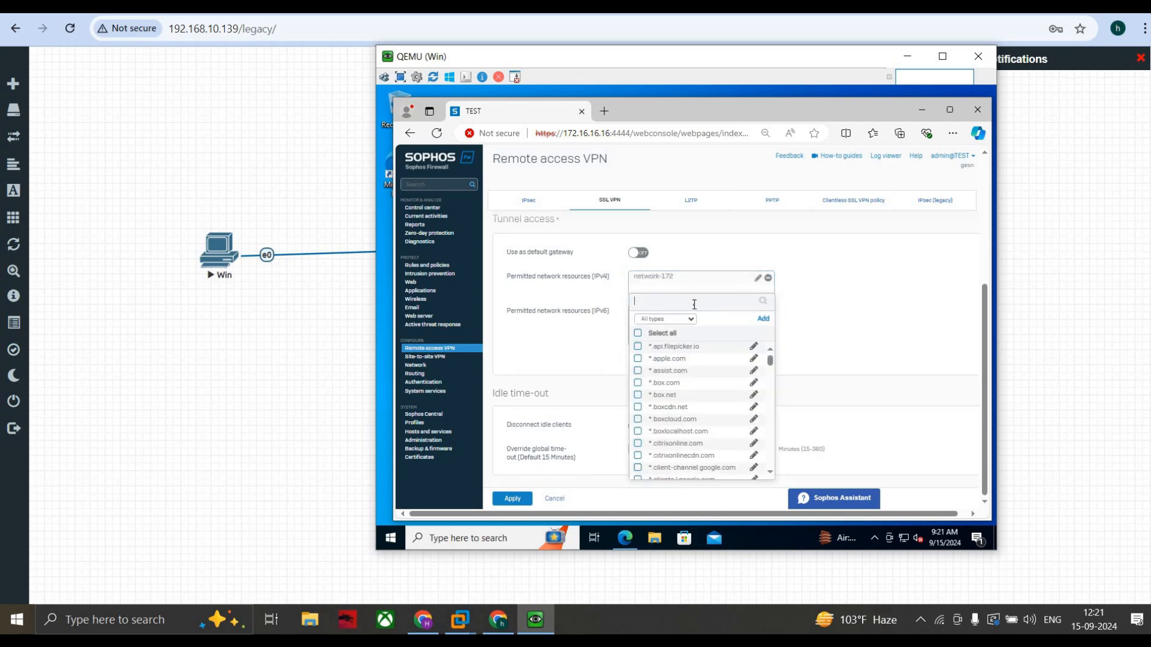
pyautogui.write('192')
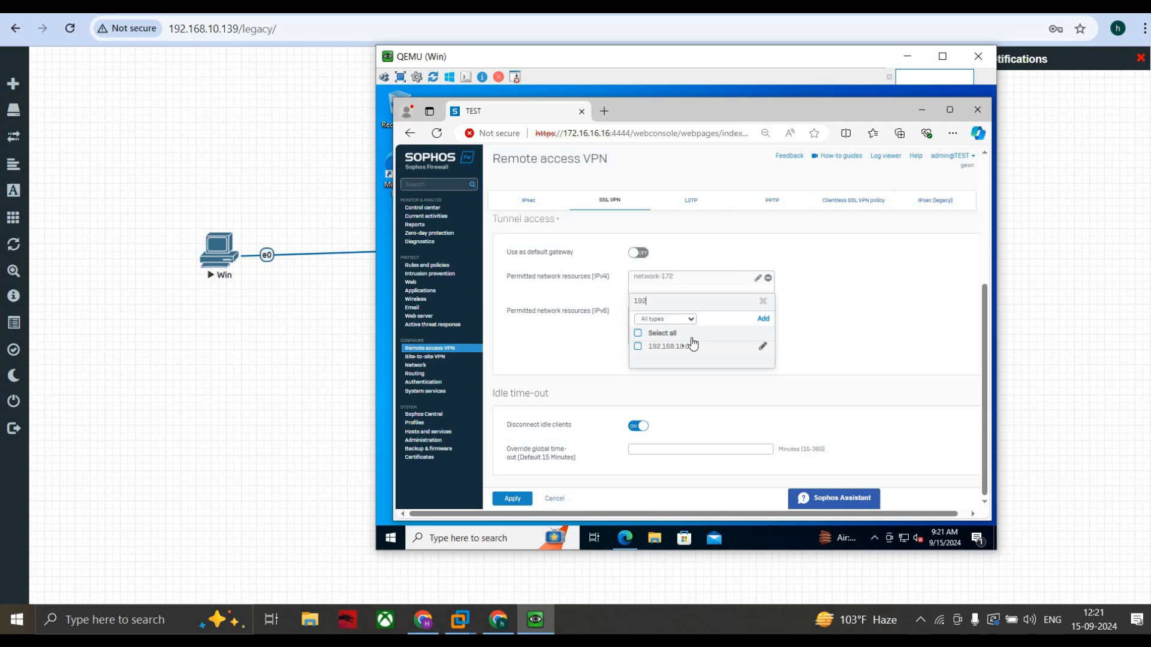
pyautogui.click(671, 346)
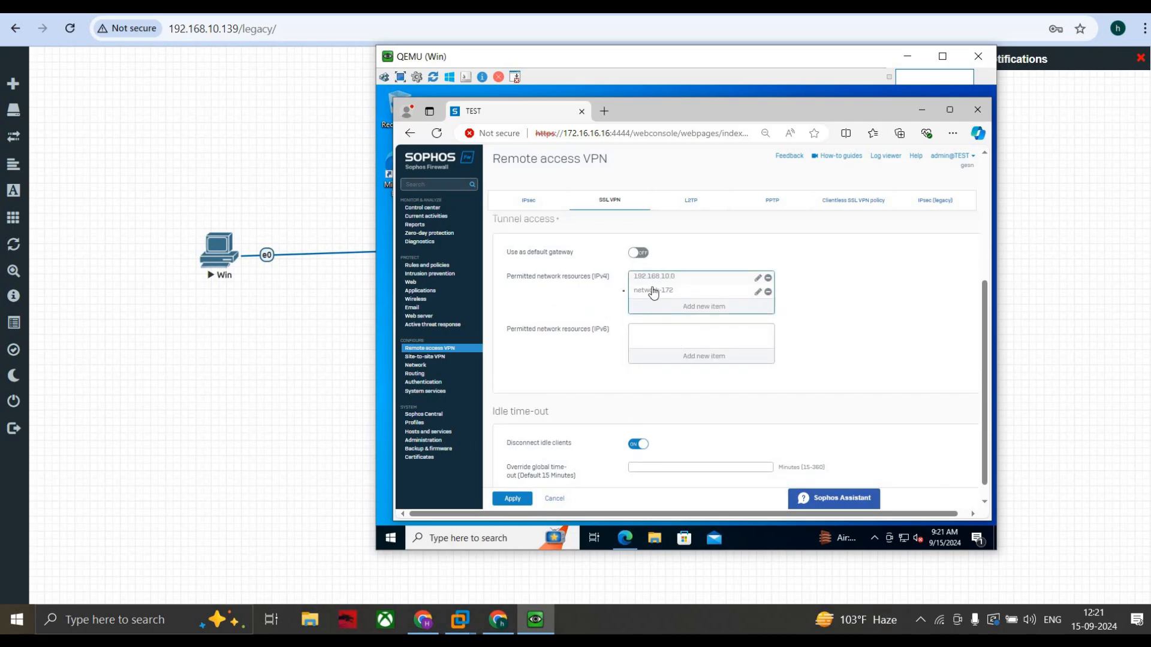
pyautogui.moveTo(693, 279)
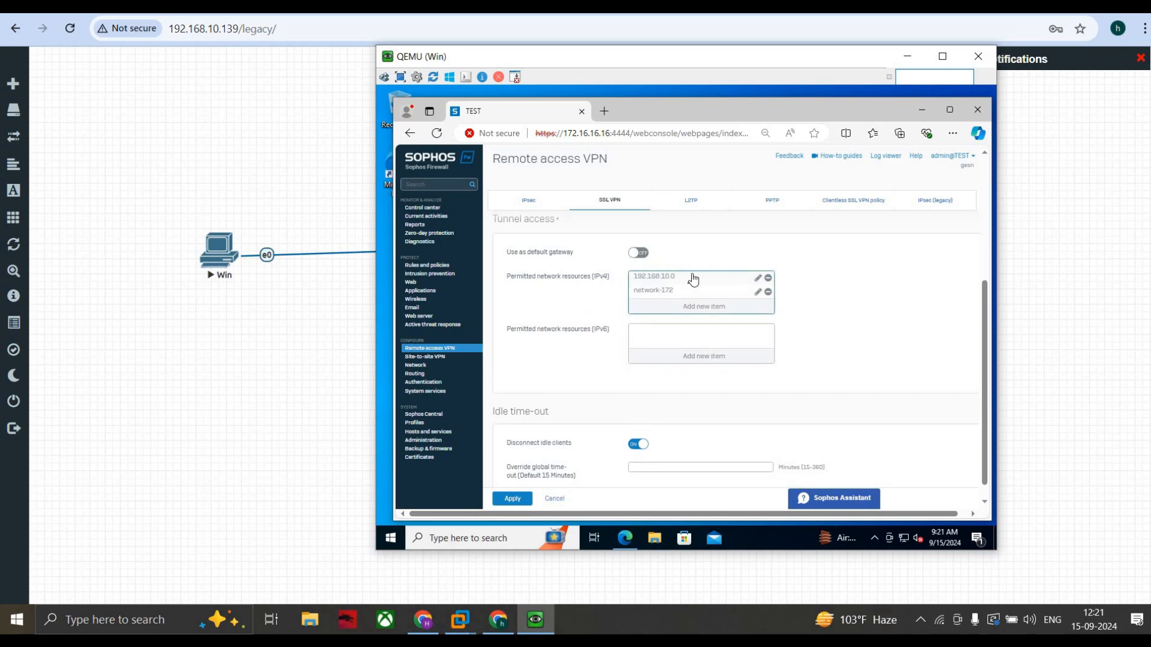
pyautogui.moveTo(664, 273)
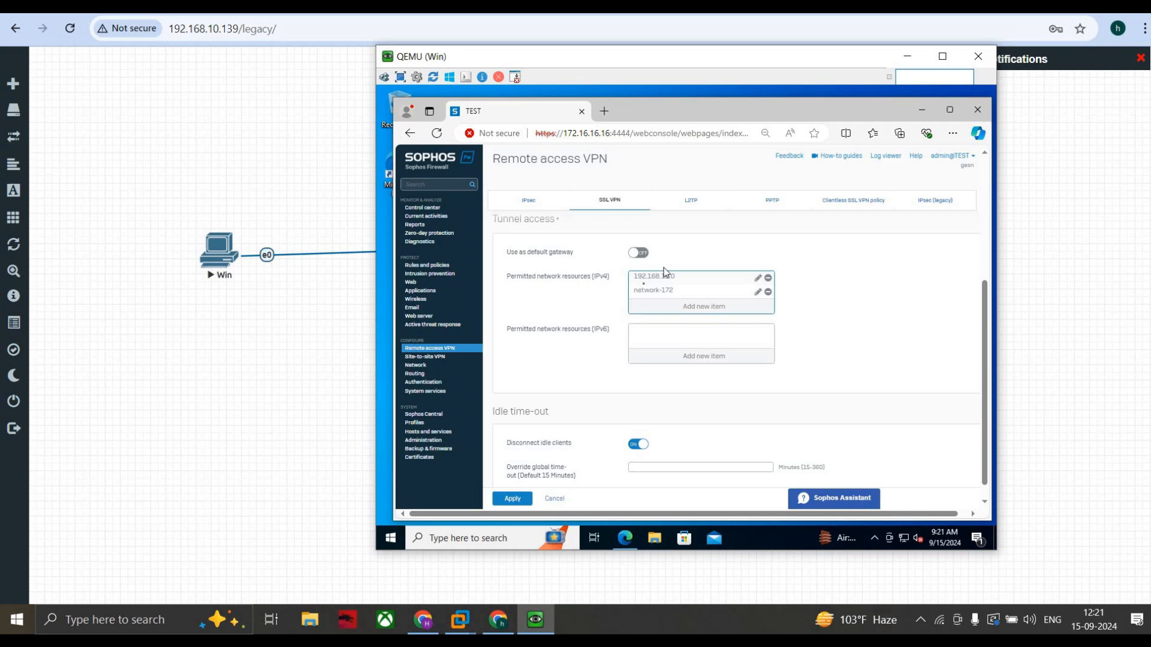
pyautogui.scroll(3)
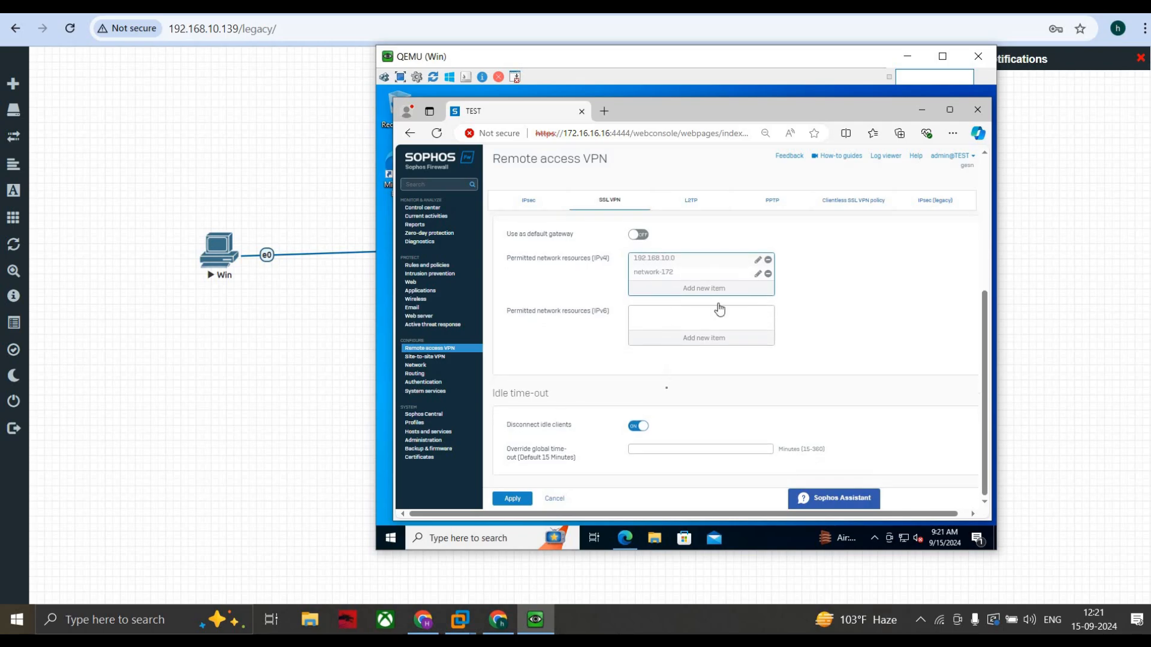
# Apply the ssl-vpn policy, confirming the member override warning, so it lists under SSL VPN.
pyautogui.click(512, 498)
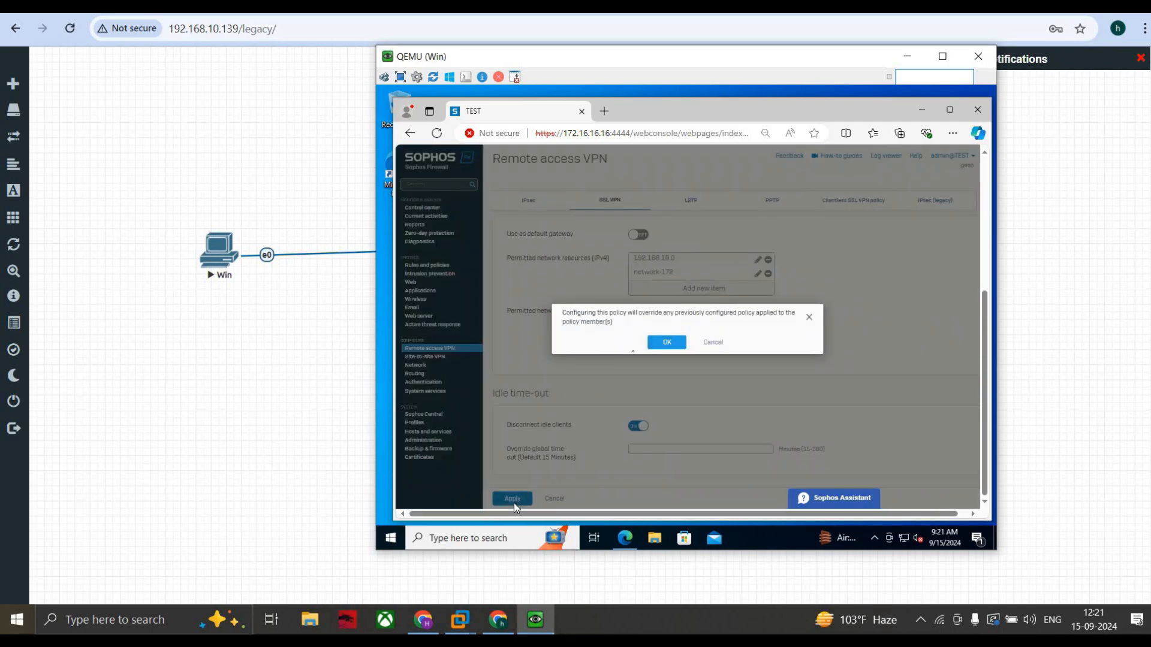
pyautogui.click(666, 341)
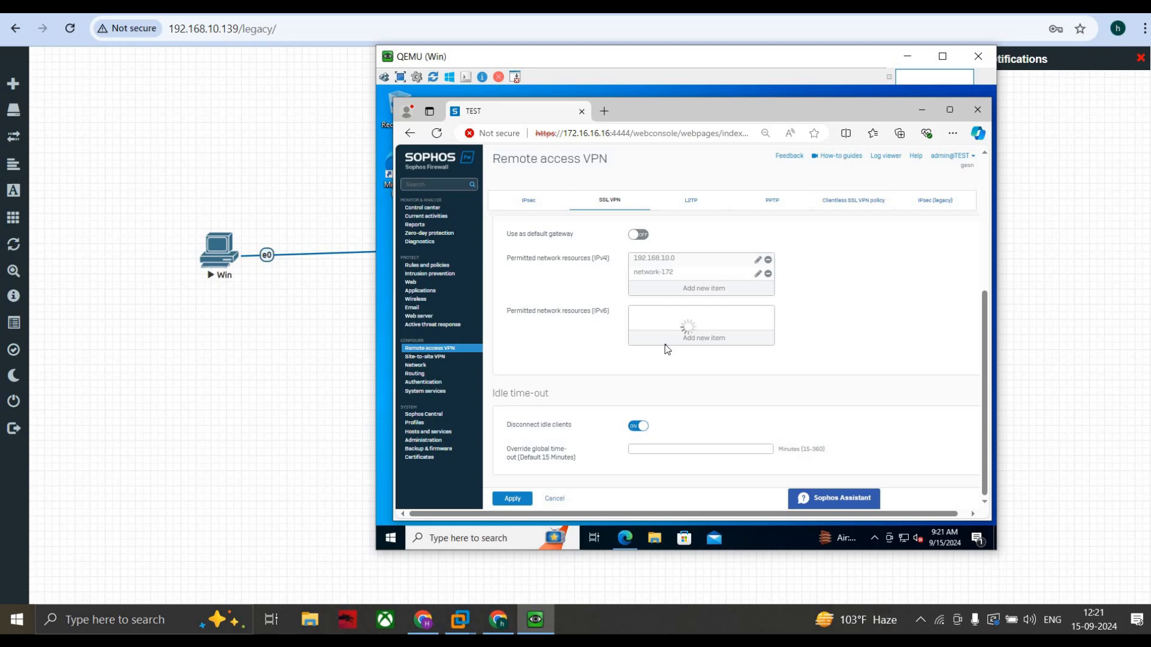
pyautogui.click(512, 499)
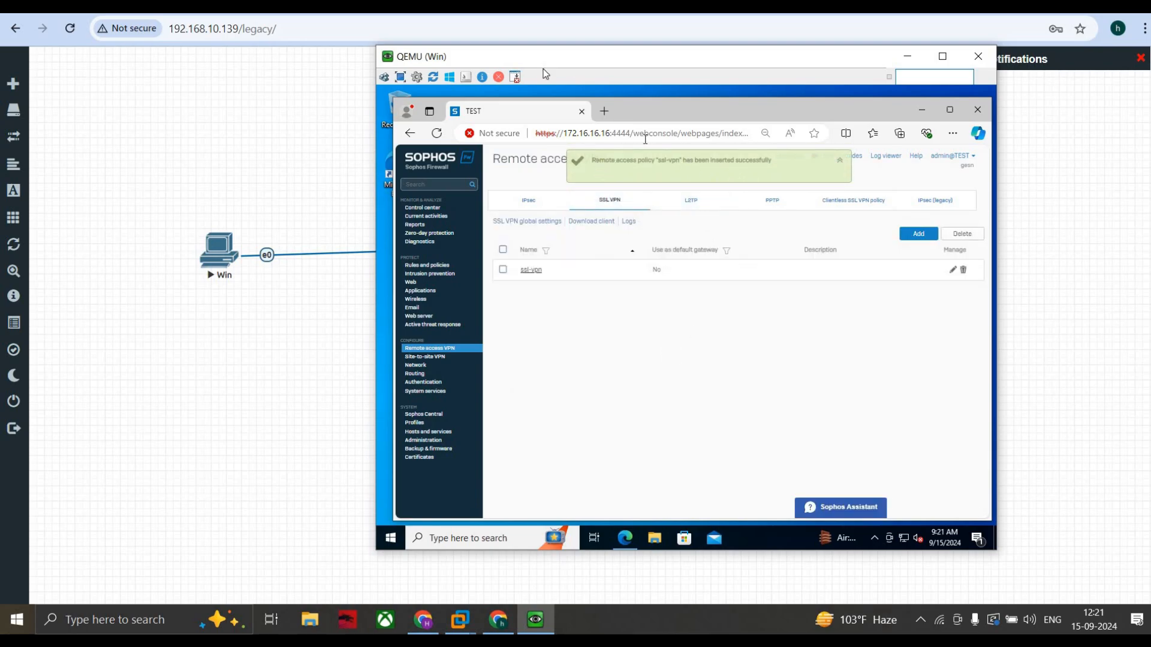
pyautogui.click(603, 110)
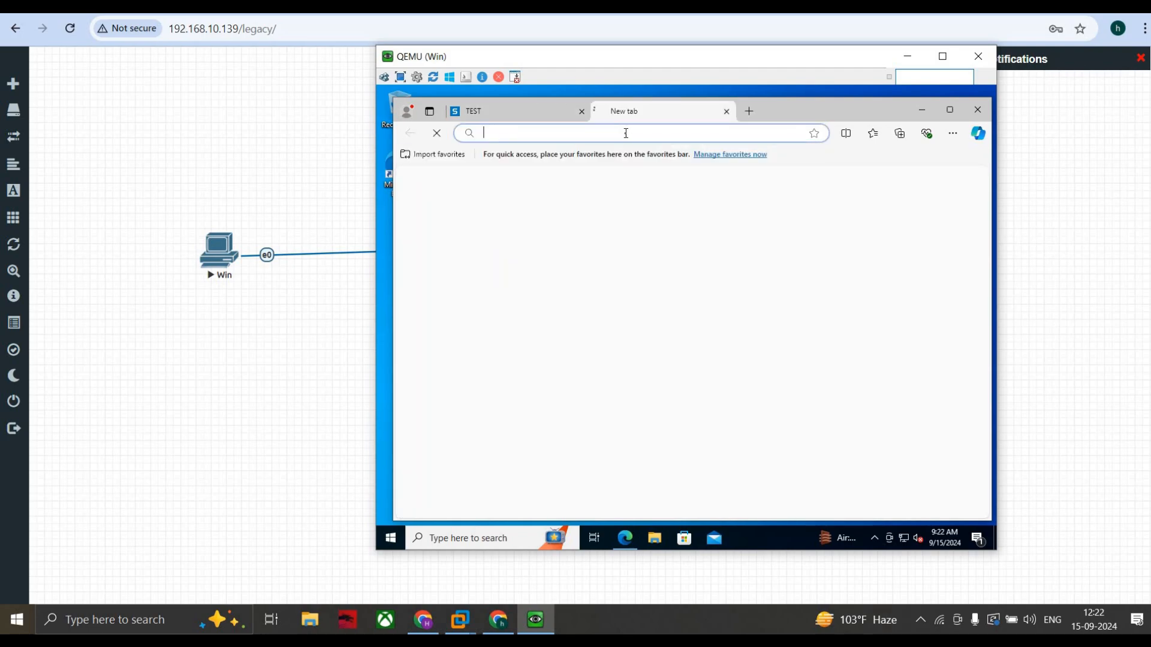
pyautogui.write('https://172.16.16.16:4444')
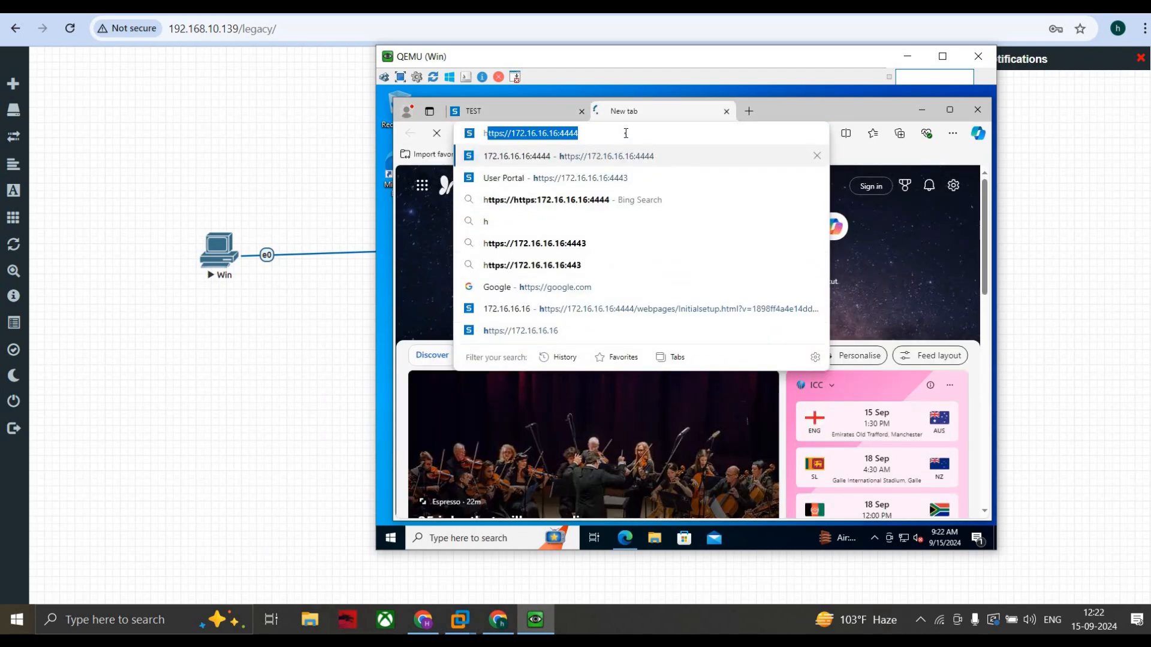
pyautogui.write('ttps://172.16.16.16:4444')
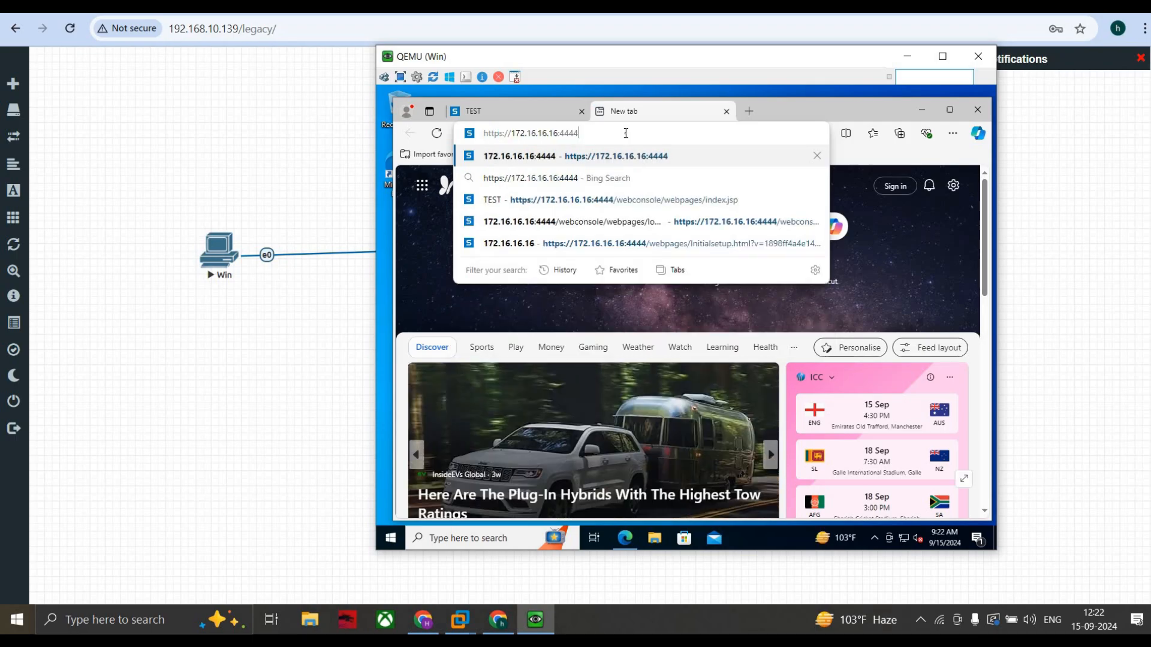
pyautogui.press('Backspace')
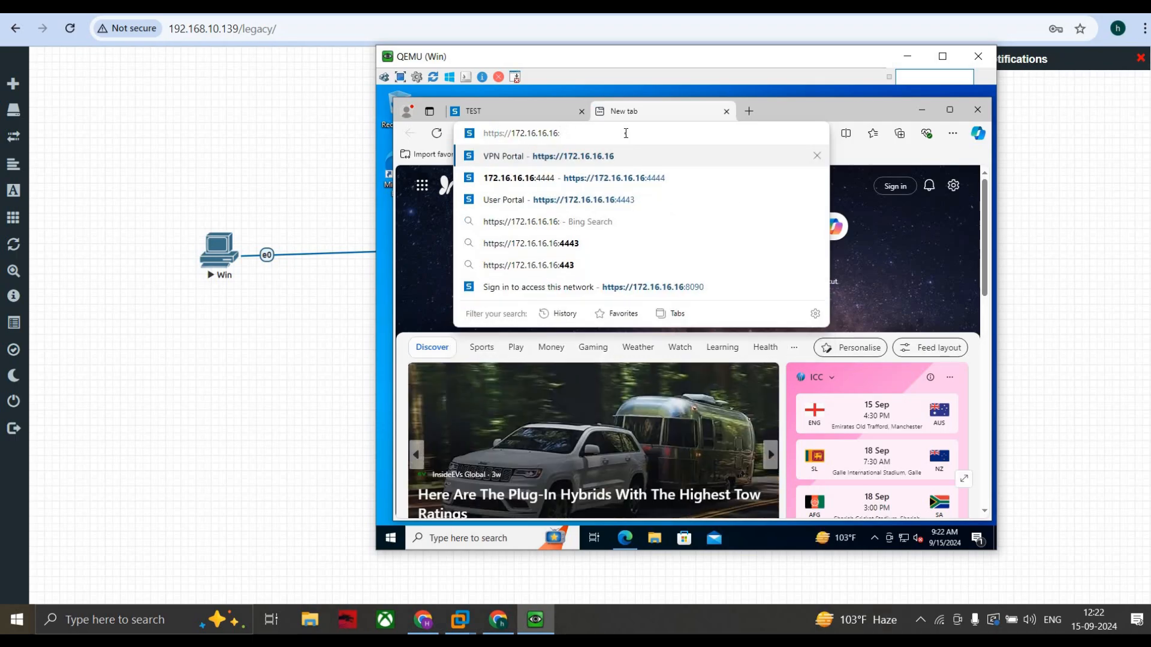
pyautogui.click(572, 156)
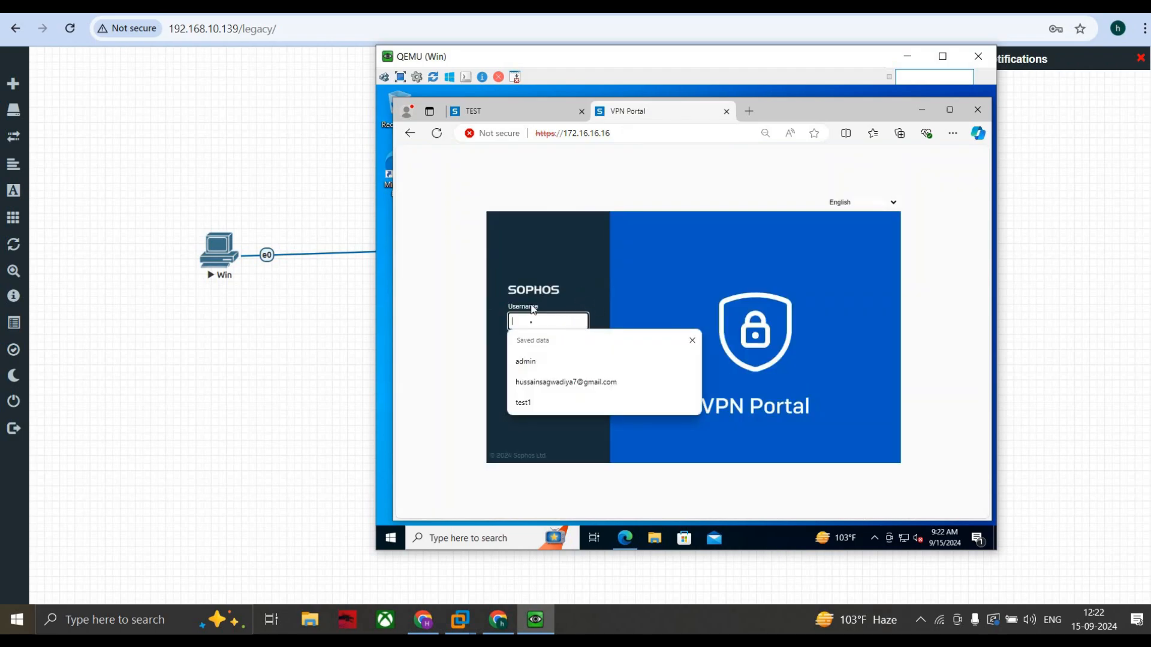
# Sign in to the VPN Portal as user test1 with its password.
pyautogui.click(522, 403)
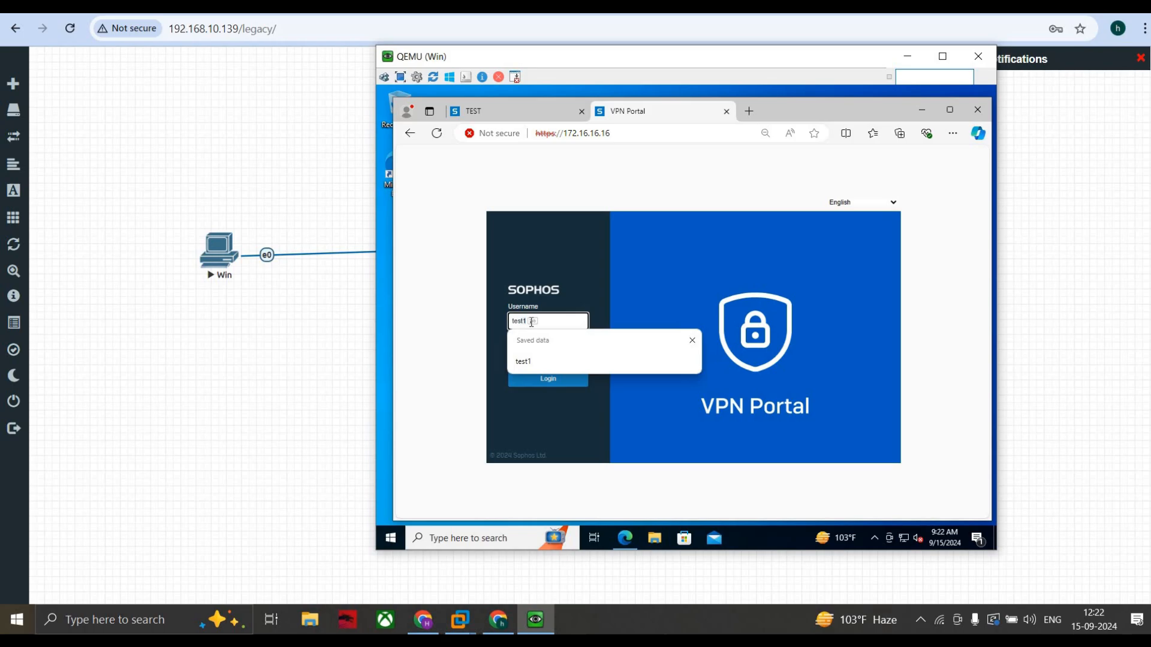
pyautogui.click(546, 351)
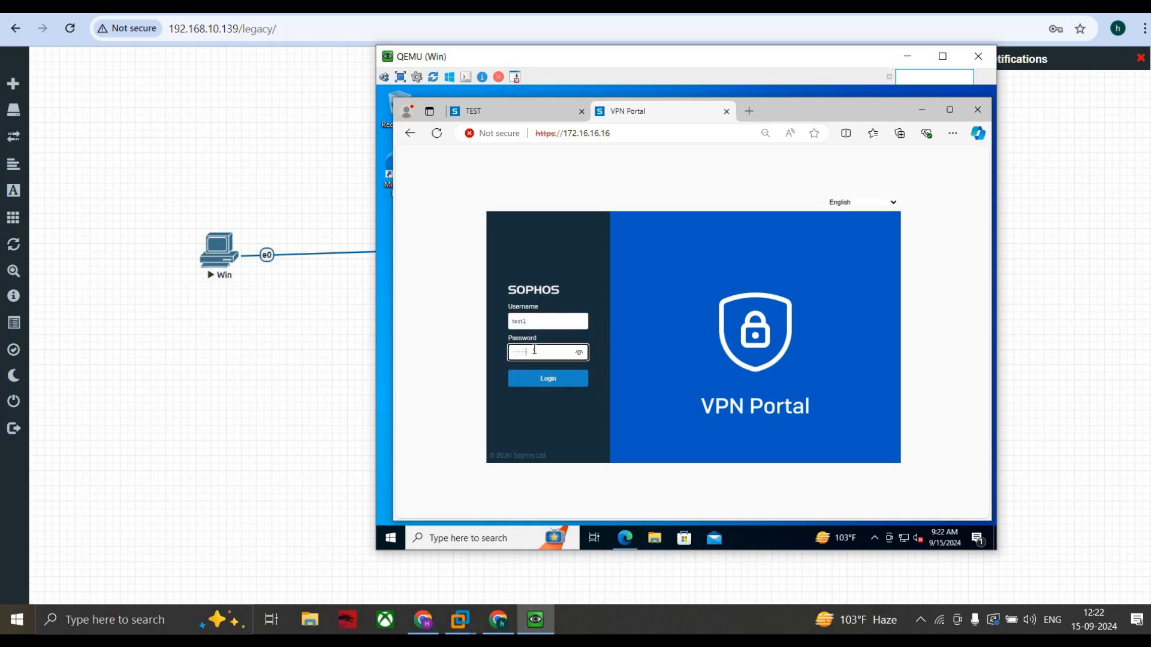
pyautogui.write('1')
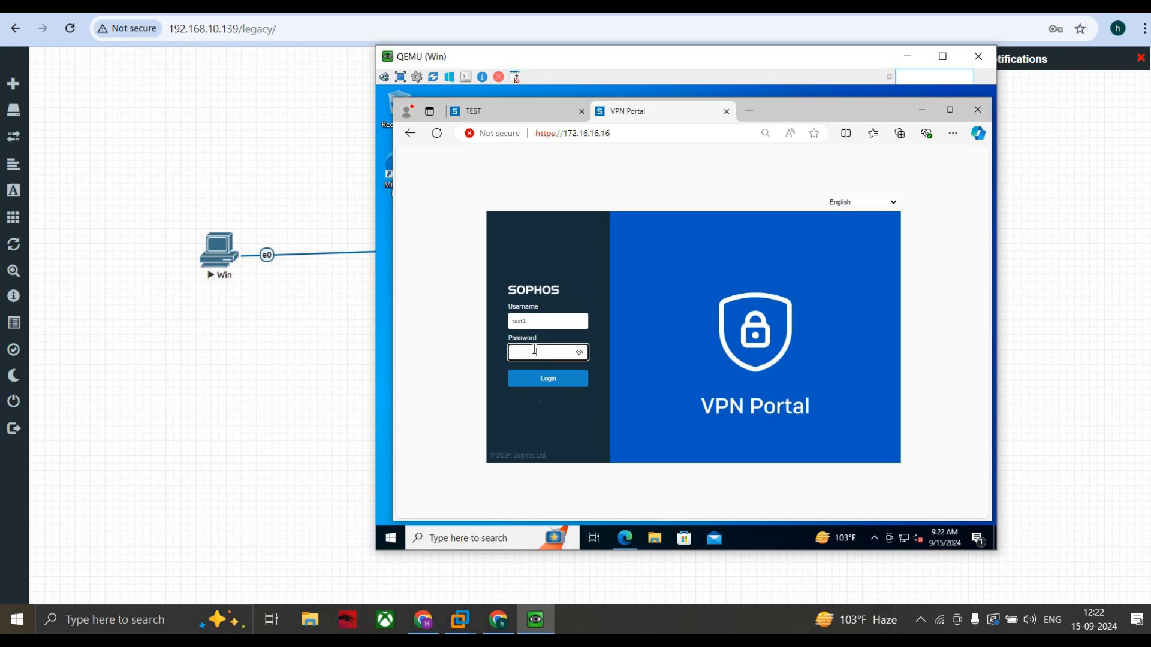
pyautogui.click(548, 377)
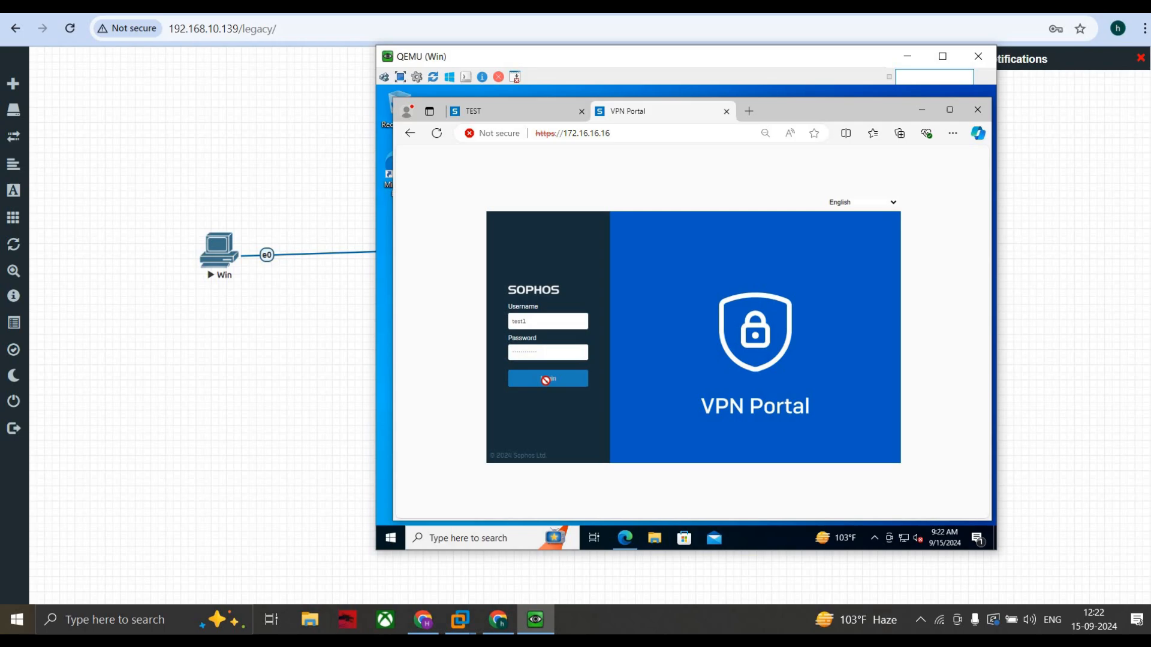
pyautogui.click(547, 379)
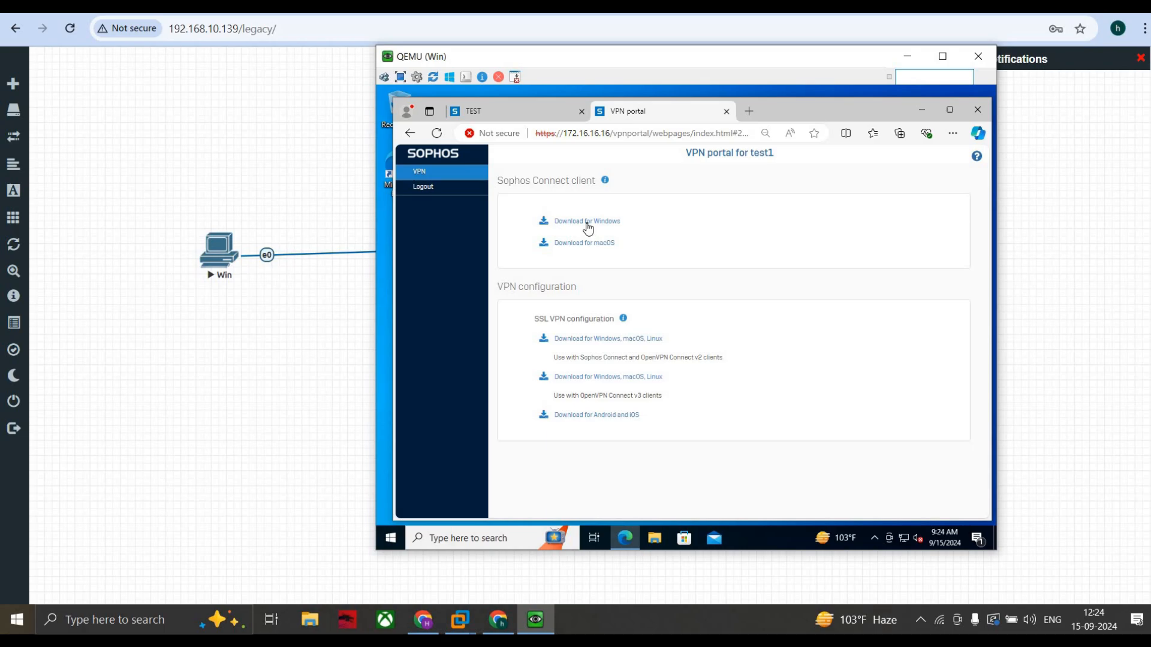
# Download the Sophos Connect client installer for Windows from the portal.
pyautogui.click(585, 220)
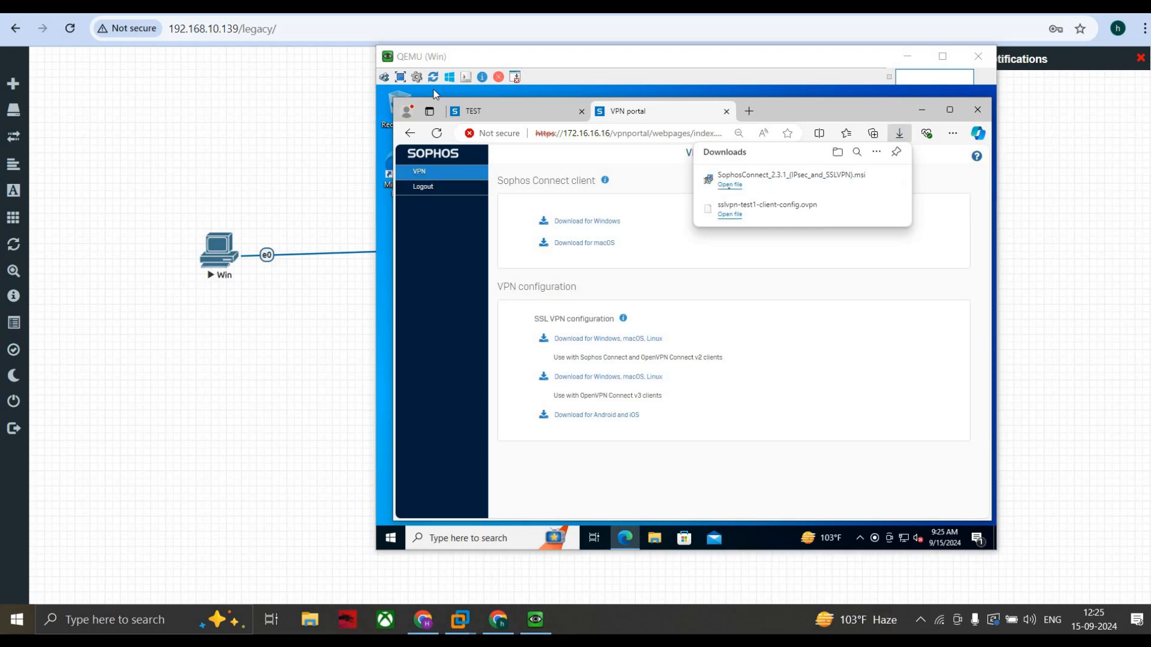
pyautogui.moveTo(726, 190)
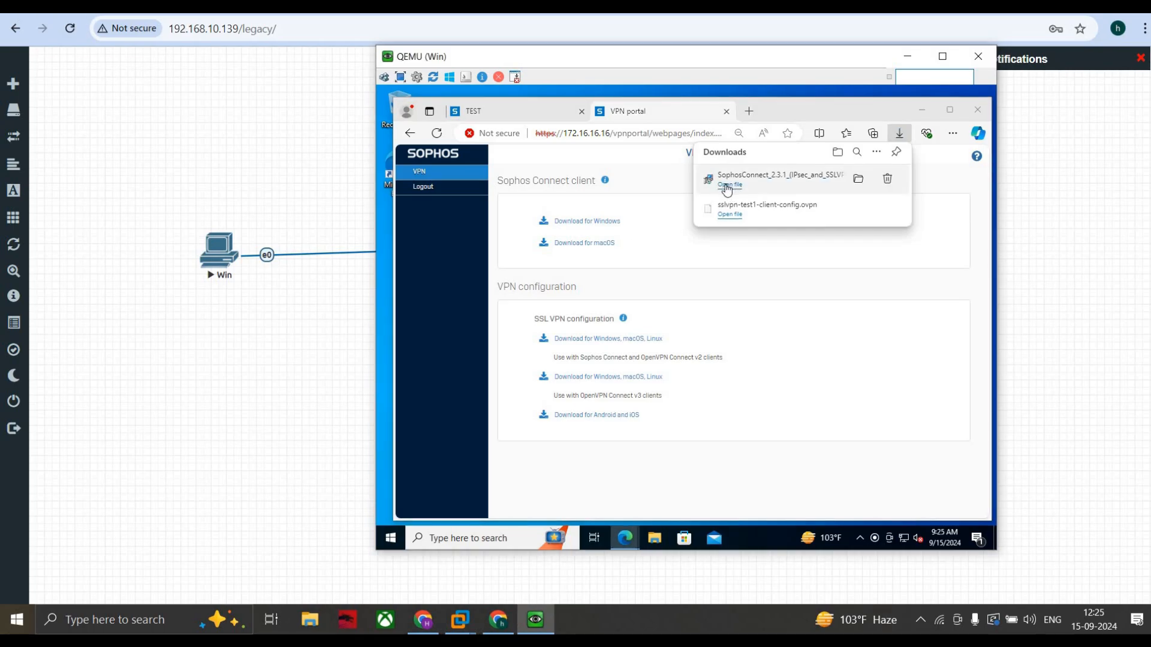
# Run the downloaded Sophos Connect .msi, accept the terms, approve UAC, and finish the install.
pyautogui.click(730, 184)
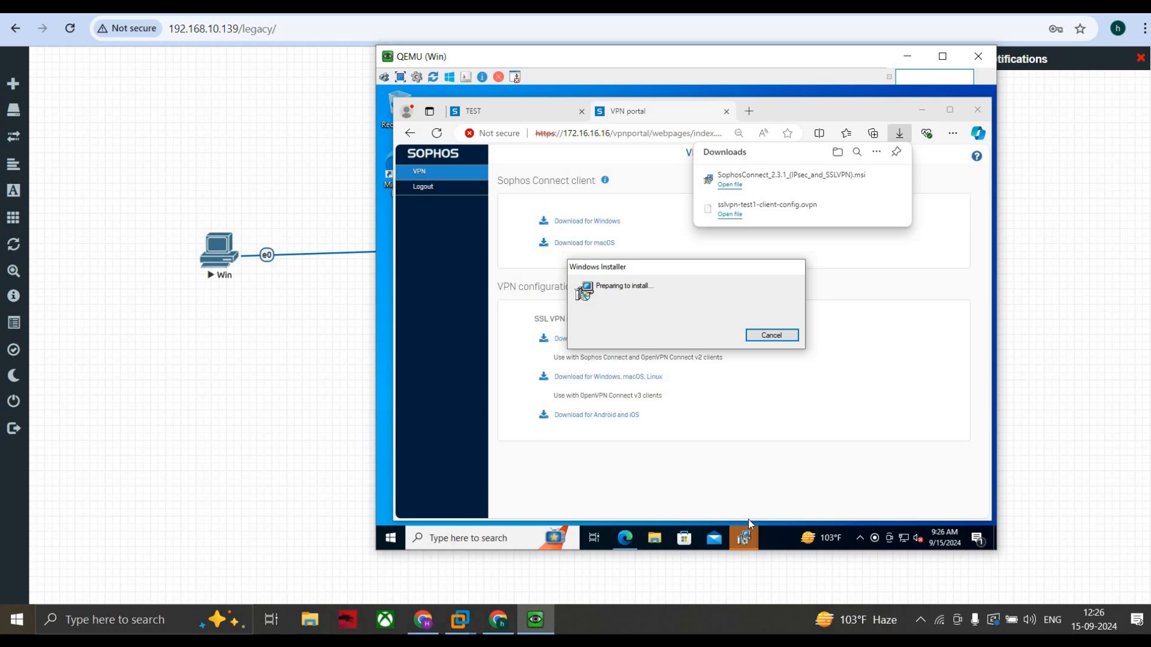
pyautogui.moveTo(743, 537)
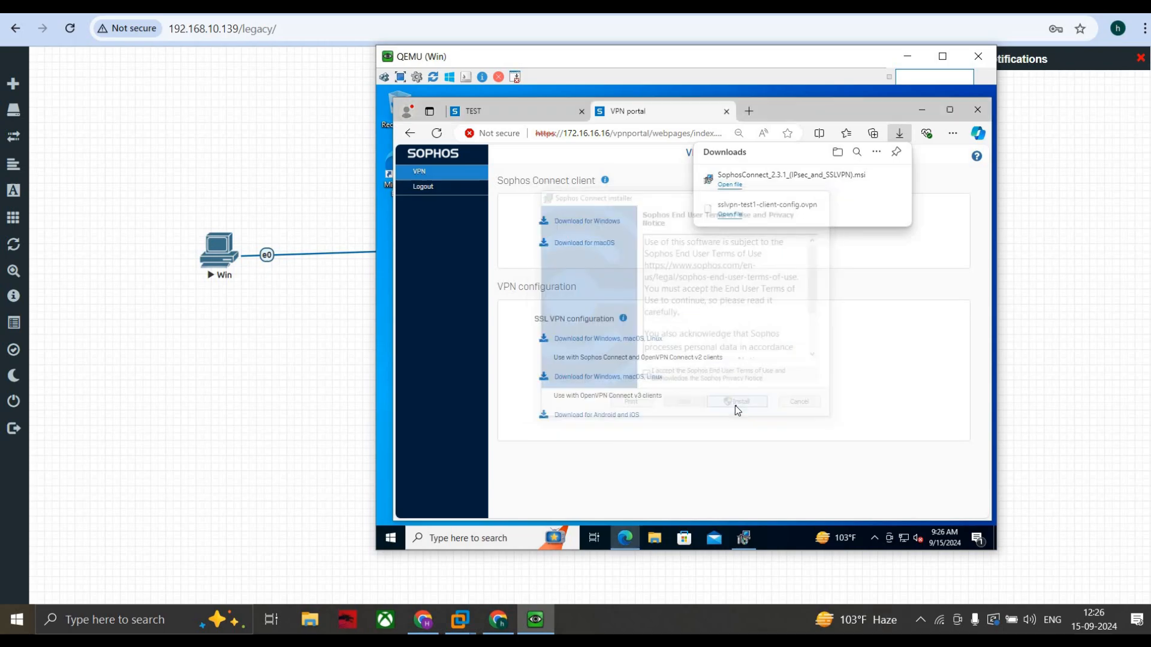
pyautogui.click(734, 400)
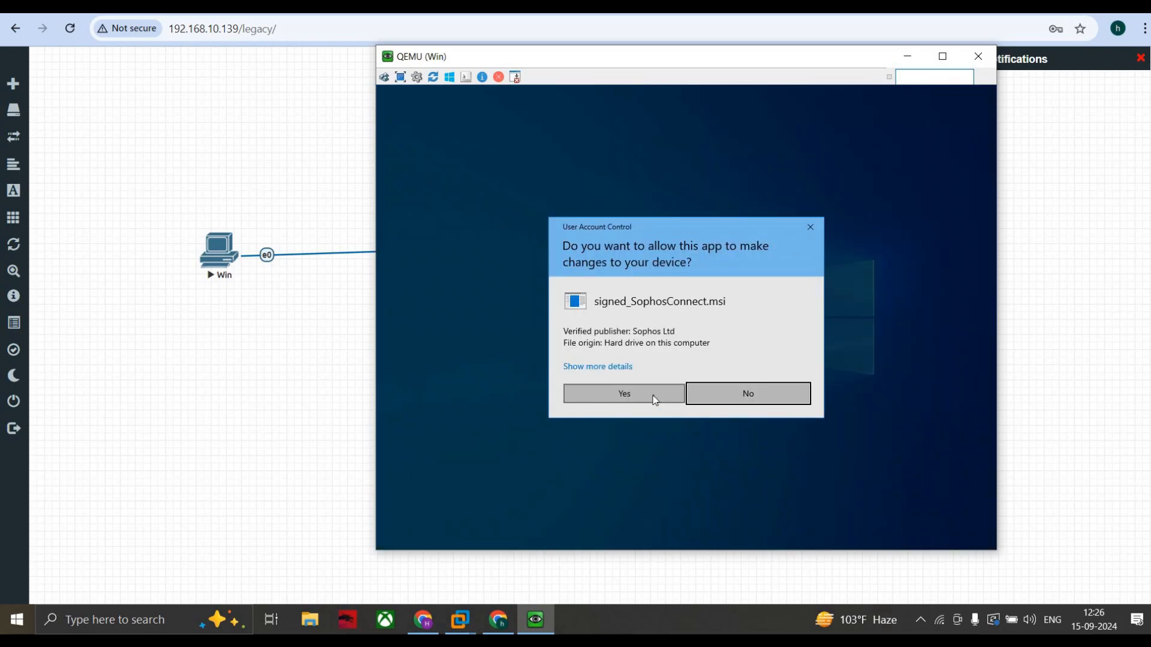
pyautogui.click(624, 393)
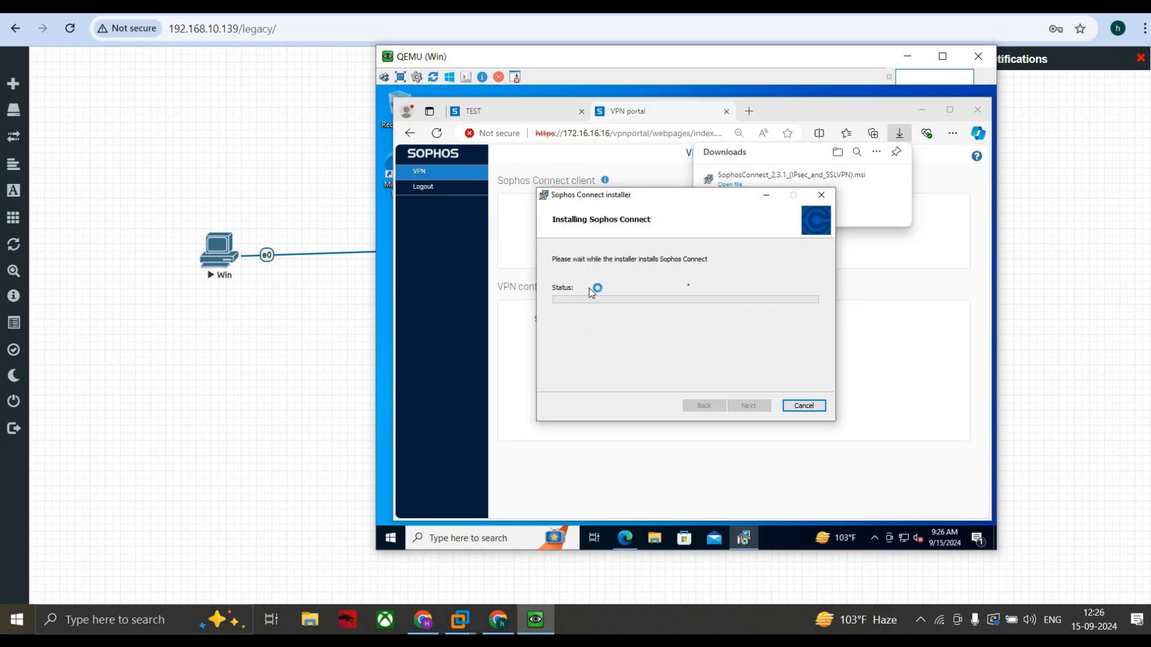
pyautogui.moveTo(547, 288)
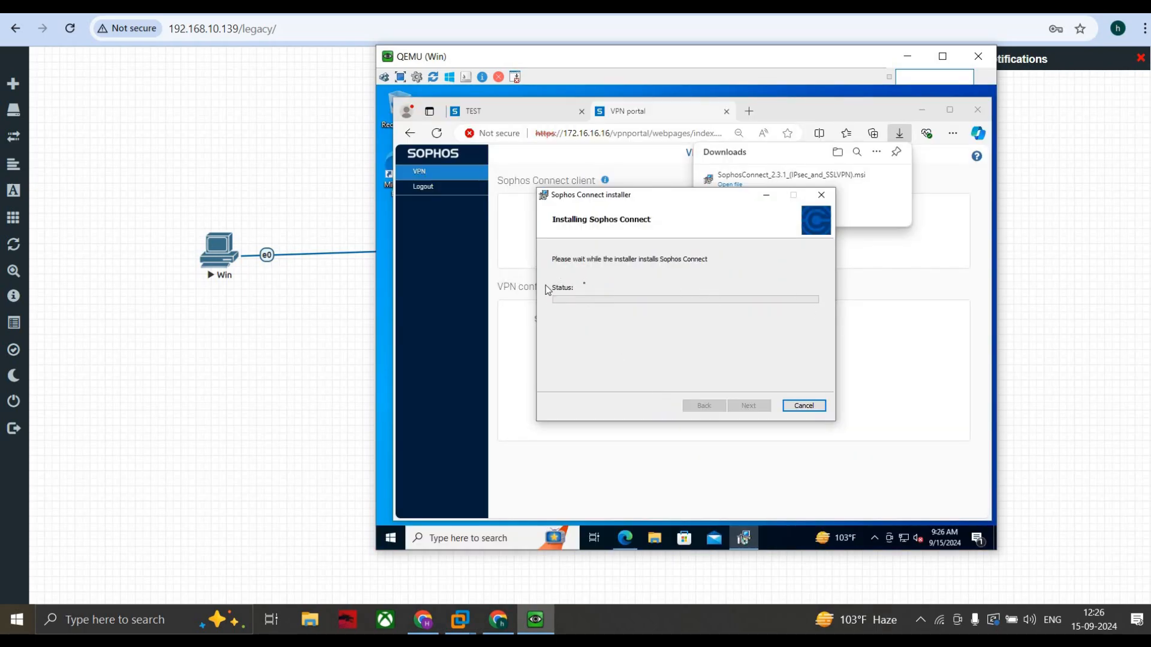
pyautogui.moveTo(816, 295)
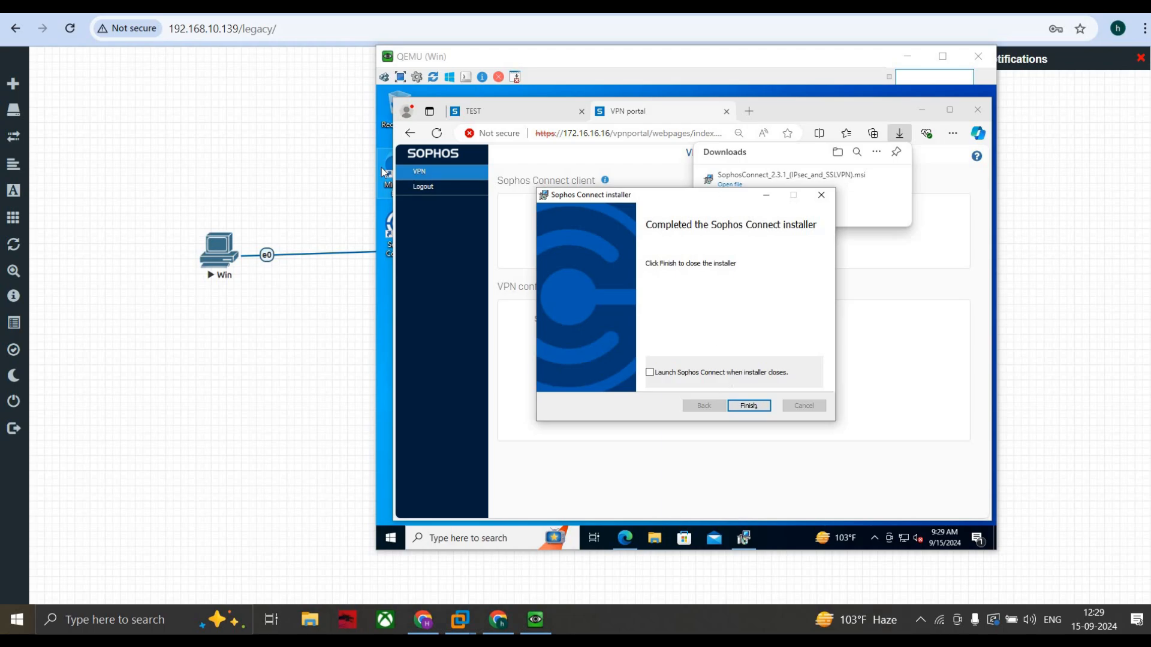
pyautogui.click(747, 405)
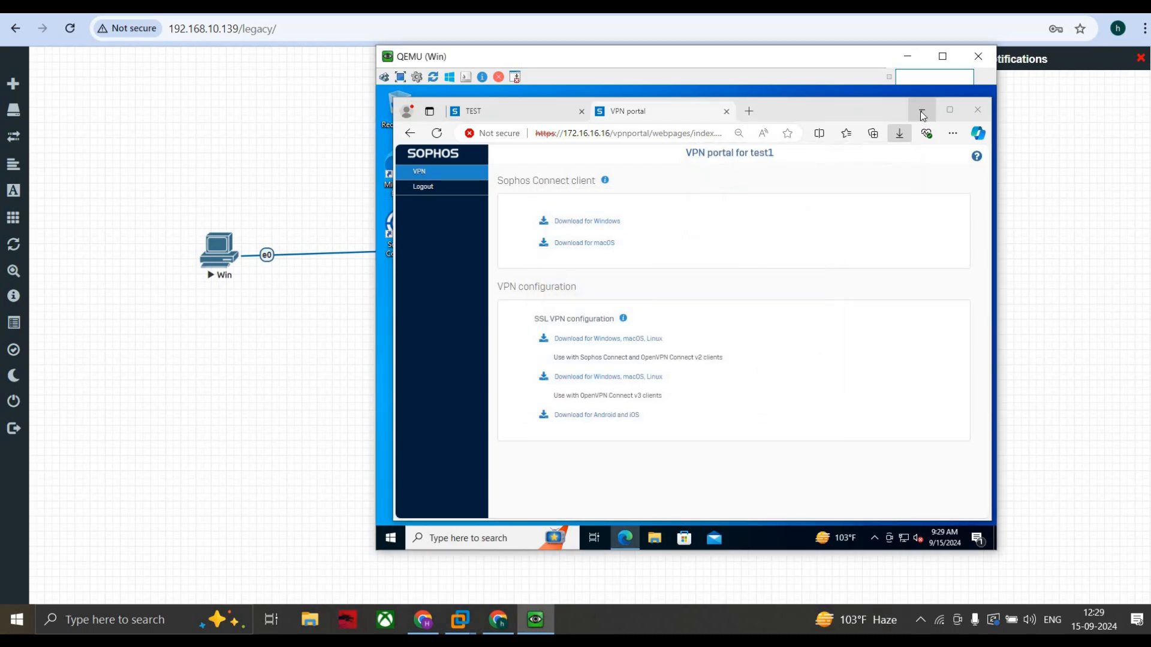
# Launch Sophos Connect and import the test1 SSL VPN config file from Downloads as the 192.168.10.133 connection.
pyautogui.click(976, 109)
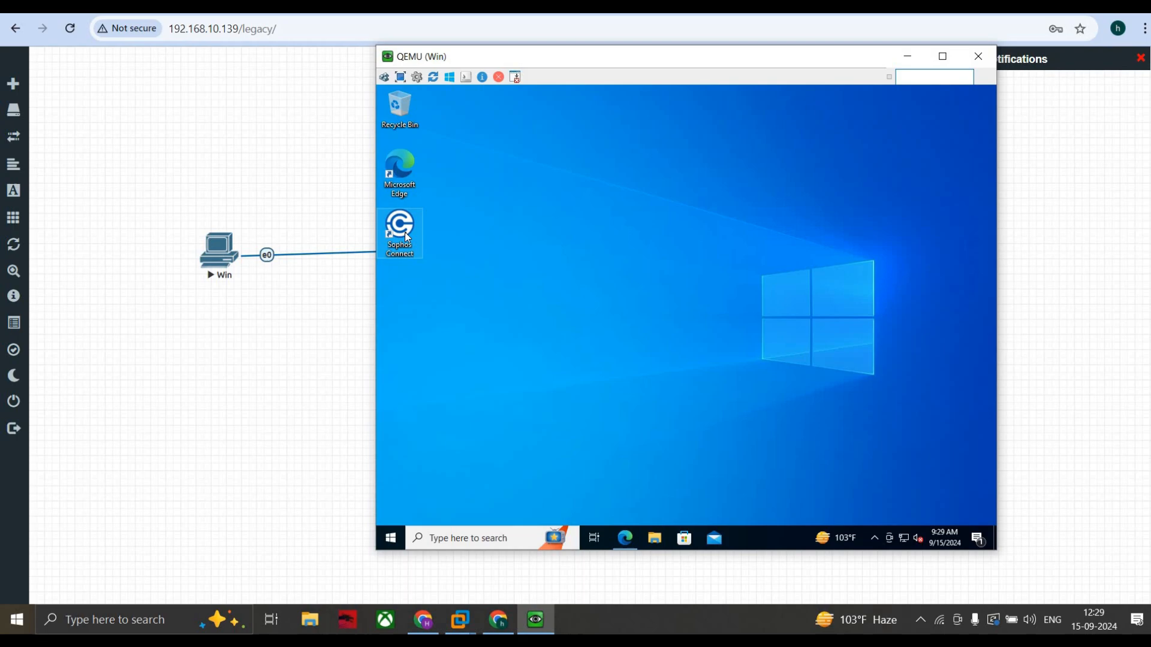
pyautogui.moveTo(403, 226)
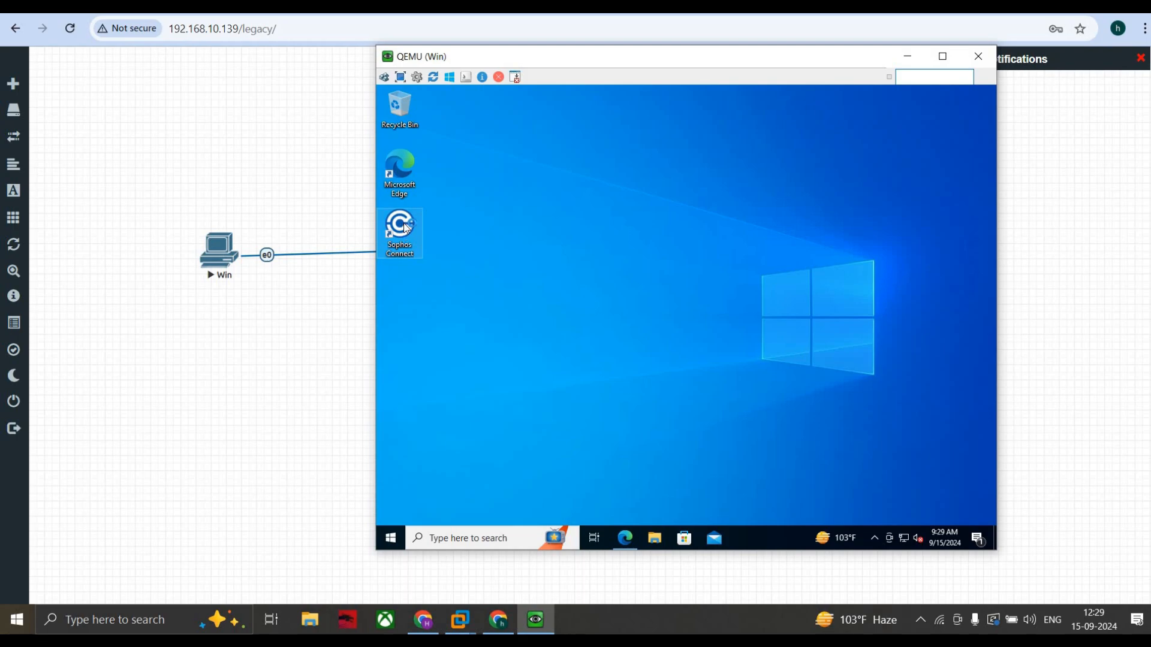
pyautogui.doubleClick(399, 228)
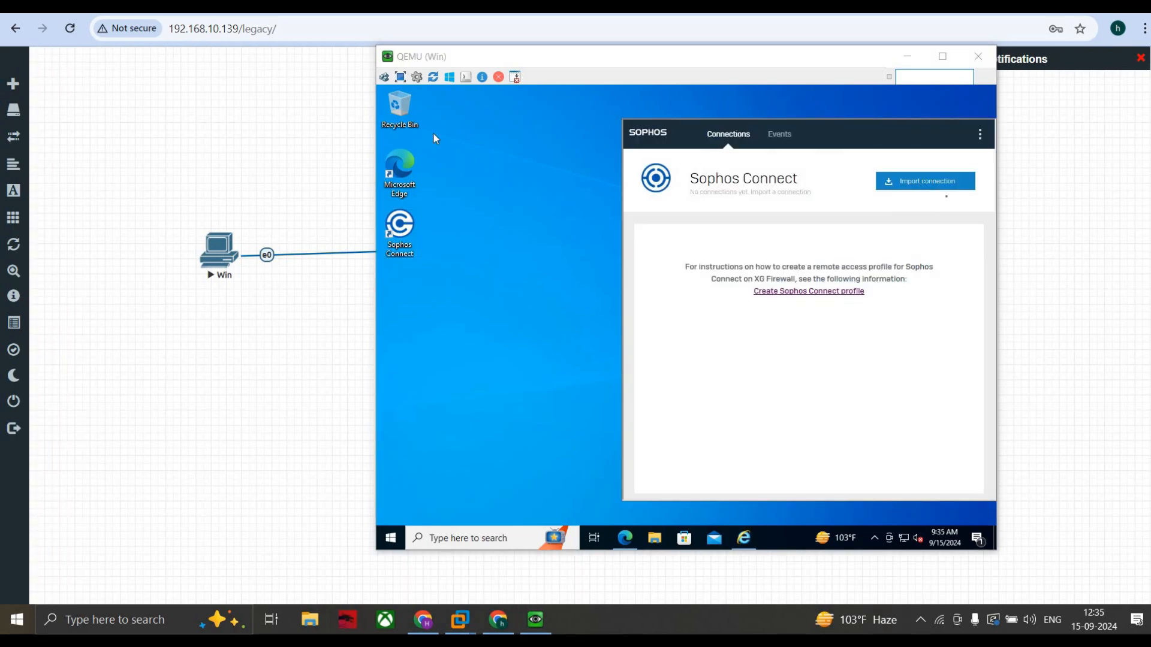
pyautogui.click(924, 181)
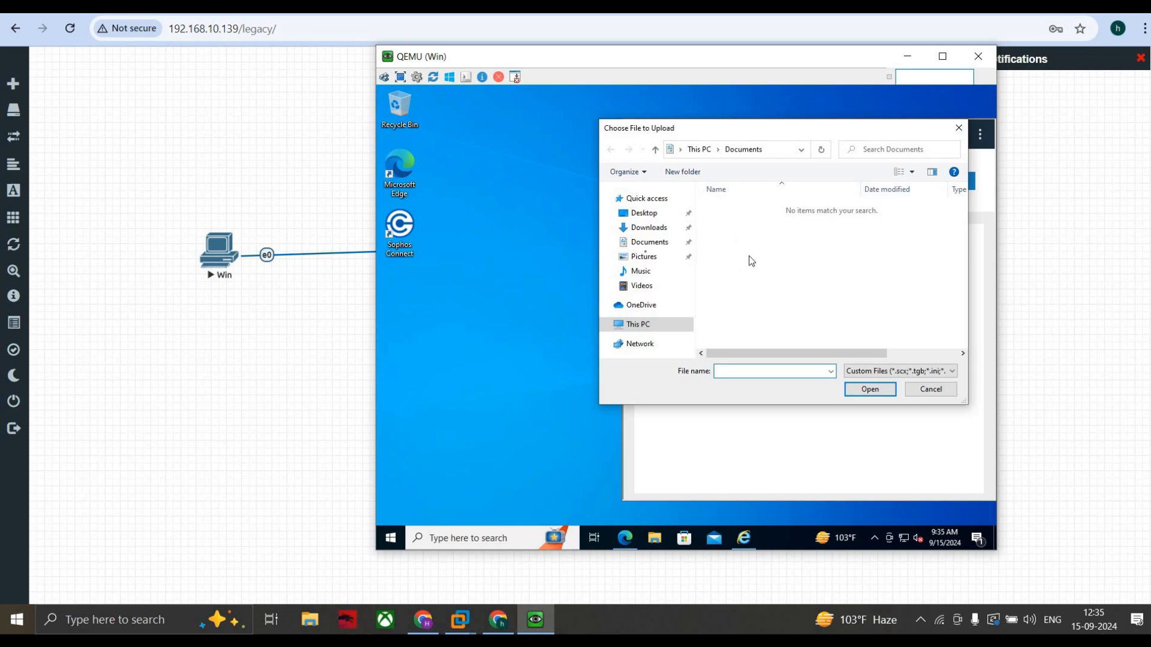
pyautogui.click(648, 227)
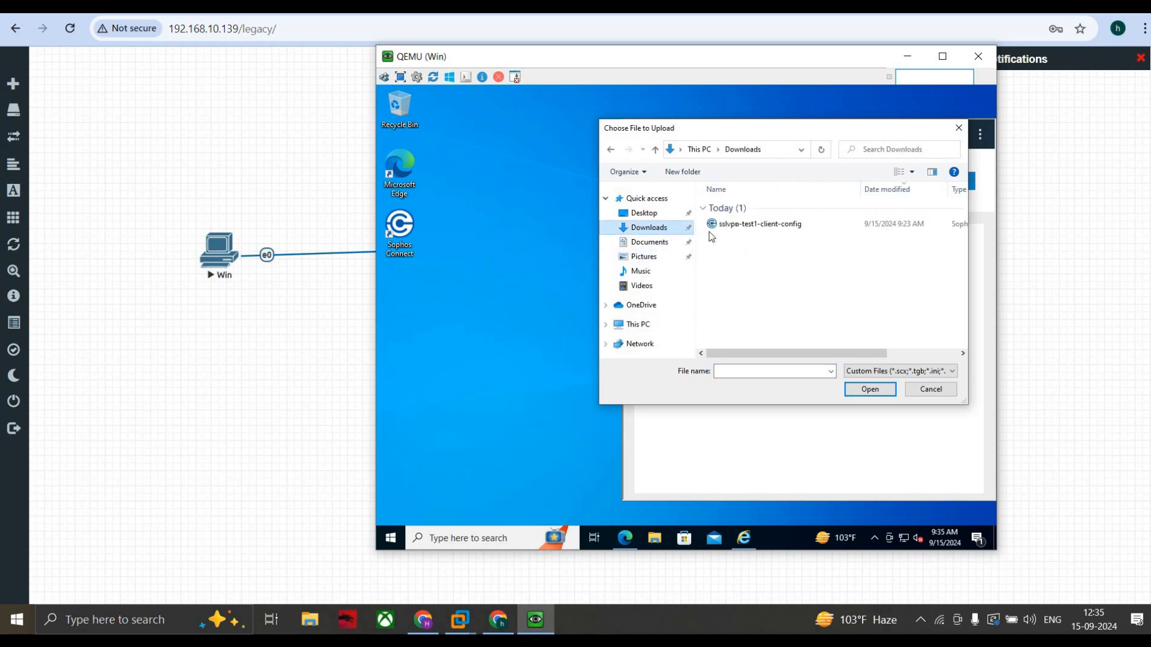
pyautogui.click(759, 223)
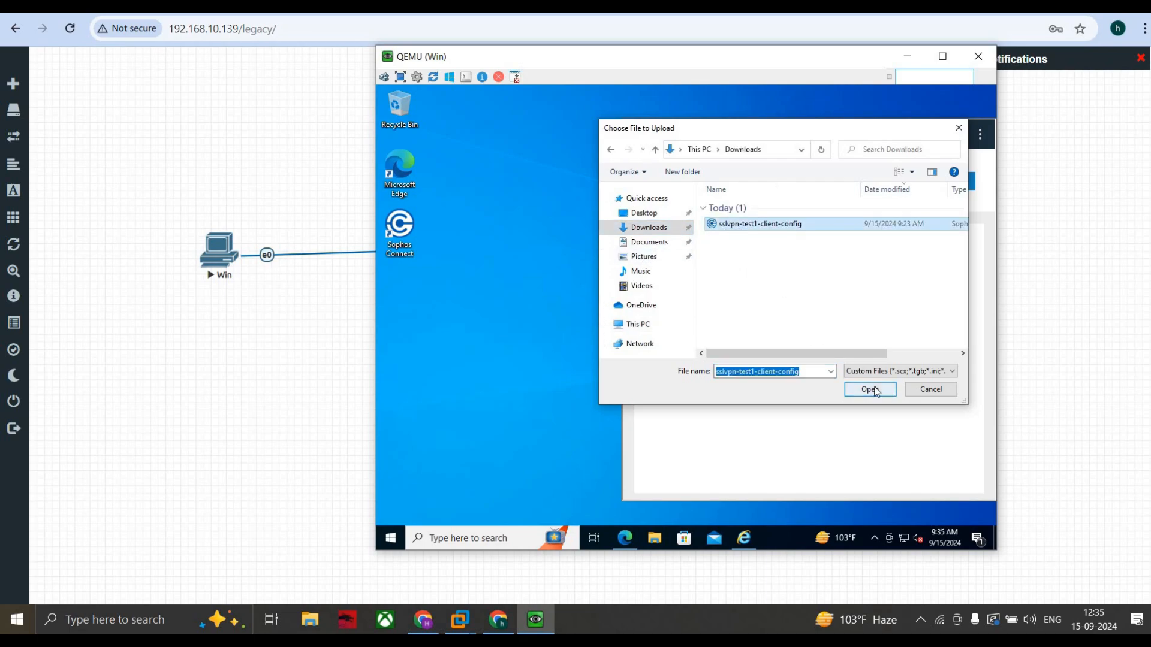
pyautogui.click(869, 388)
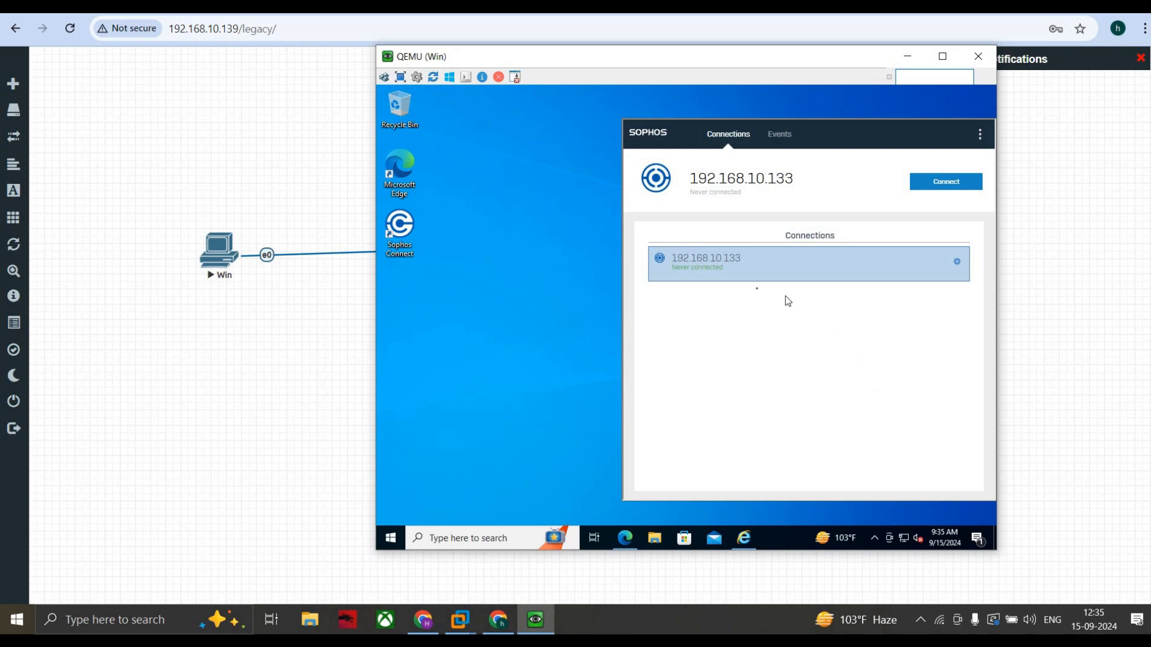
pyautogui.moveTo(681, 293)
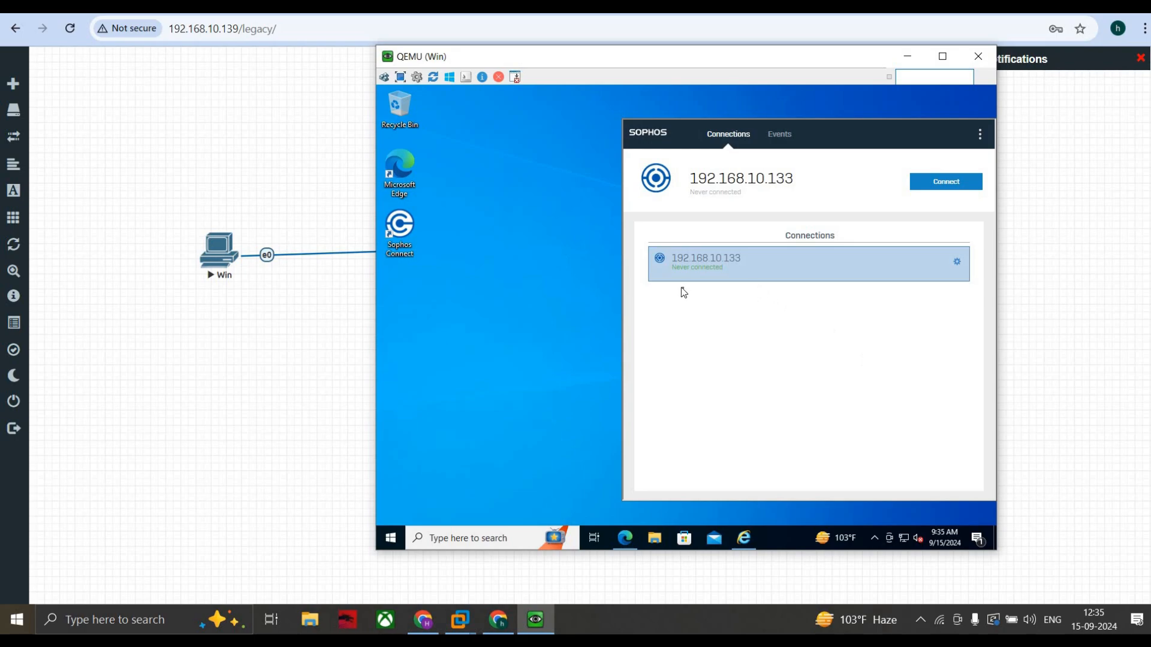
pyautogui.moveTo(730, 277)
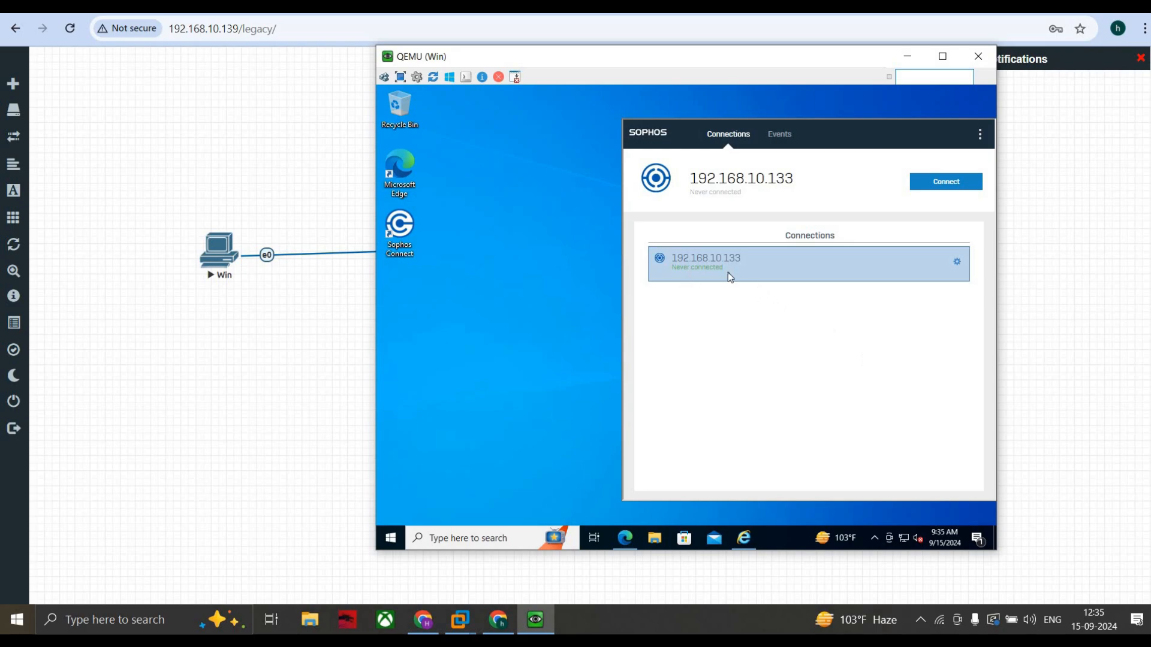
pyautogui.moveTo(725, 289)
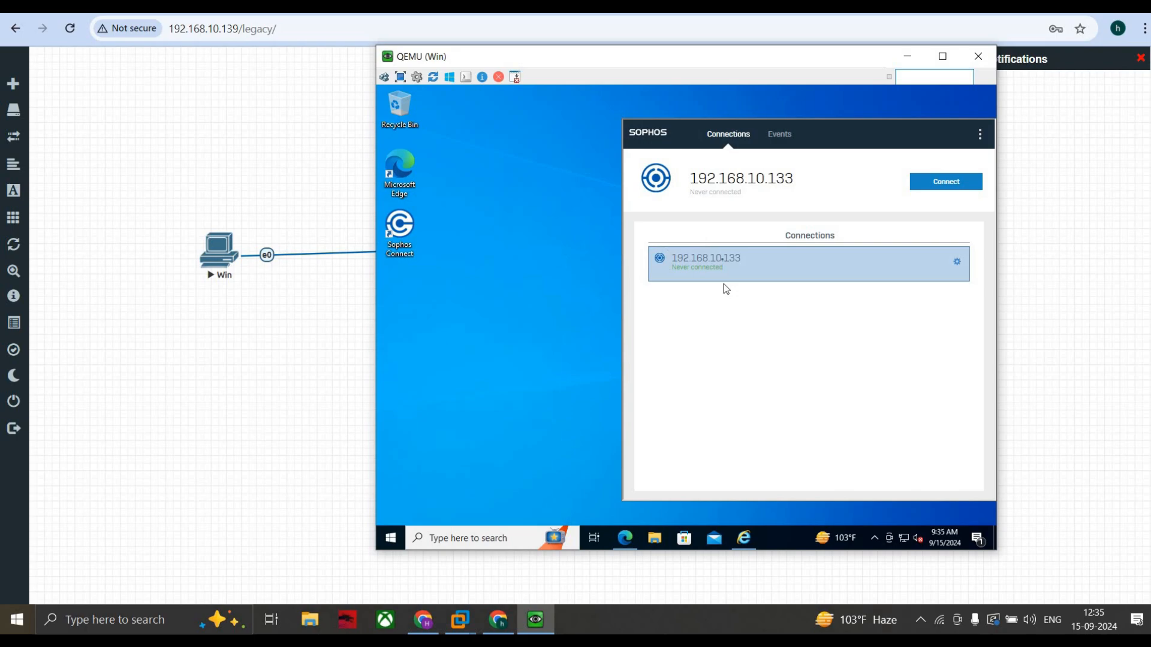
pyautogui.moveTo(711, 281)
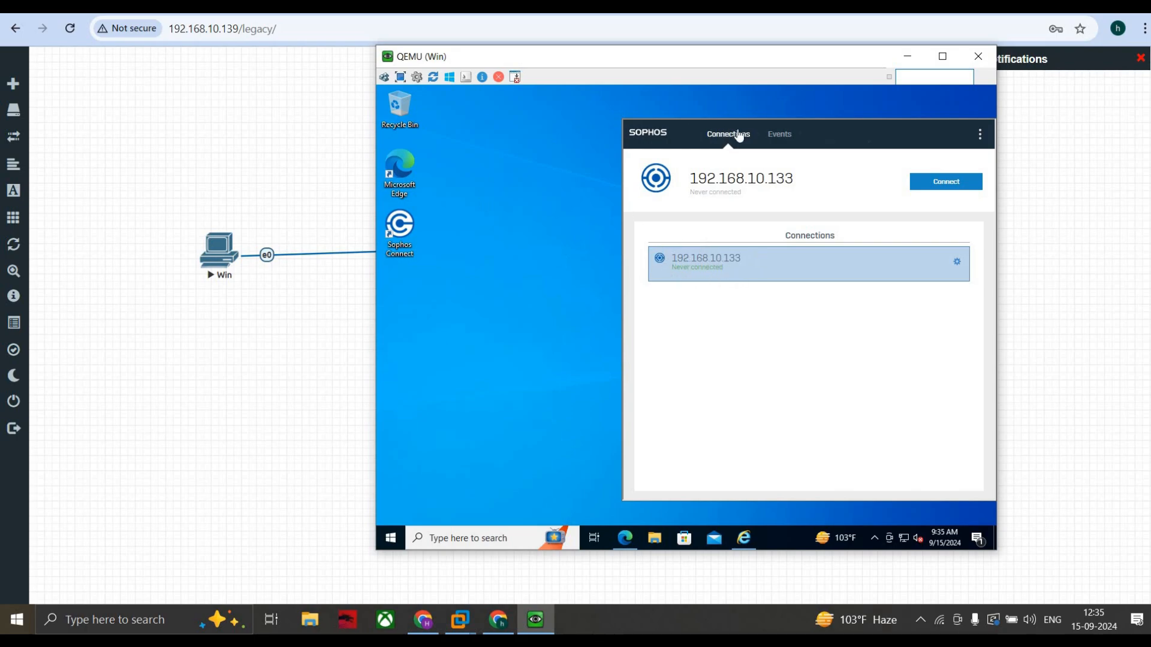
pyautogui.moveTo(789, 207)
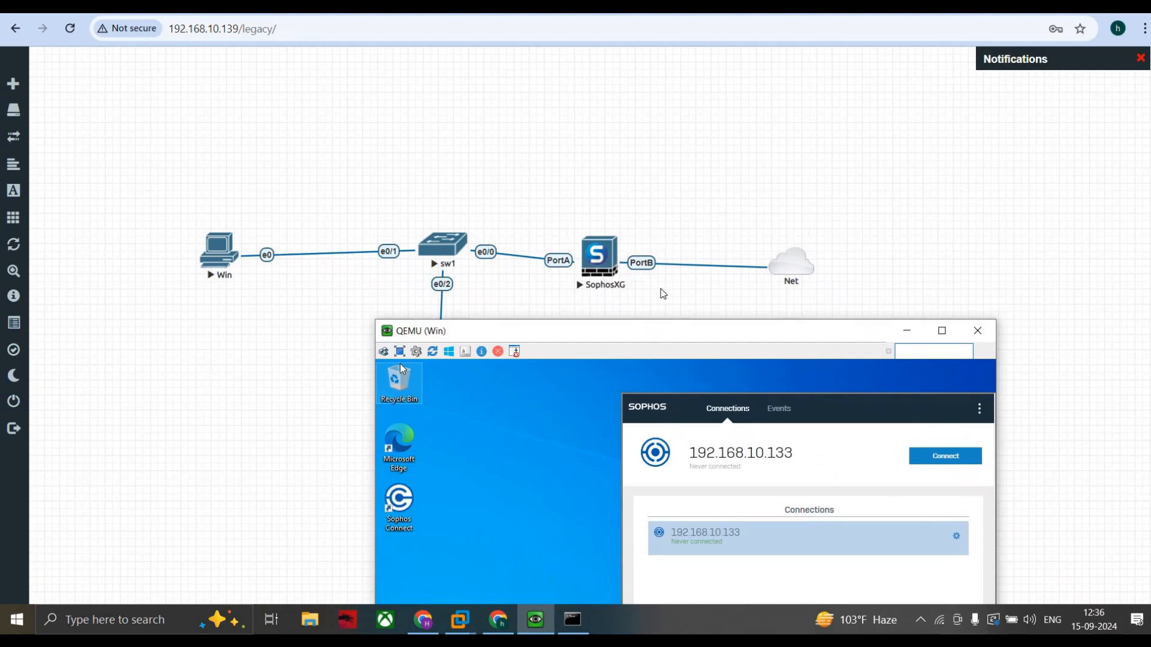
pyautogui.moveTo(668, 290)
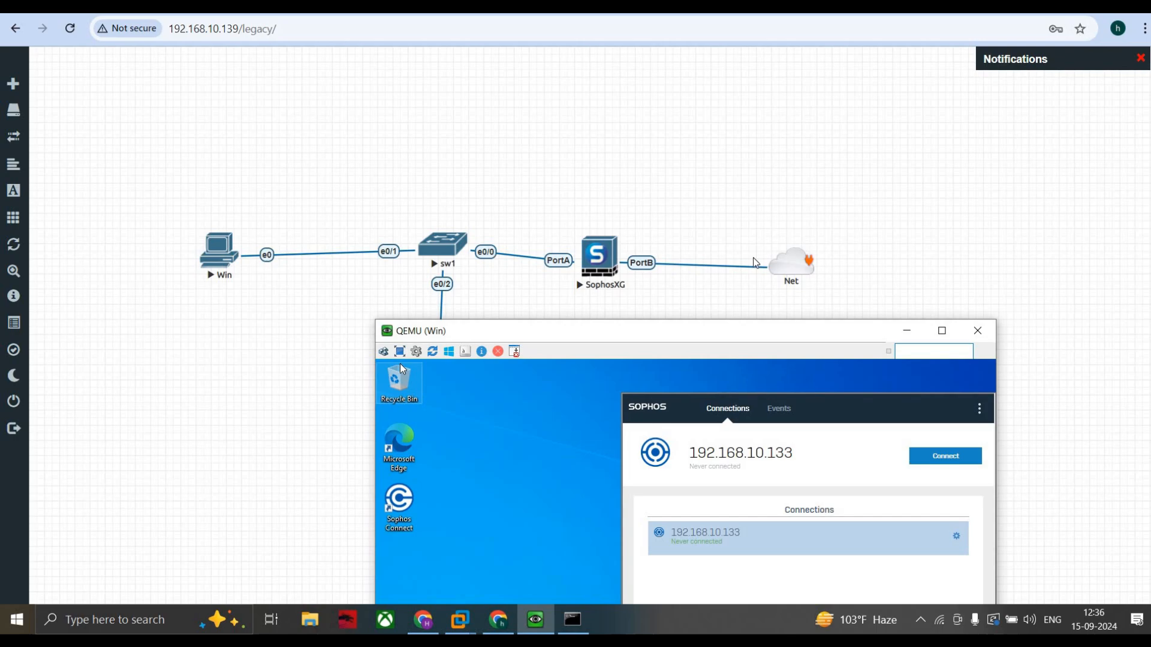
pyautogui.moveTo(773, 298)
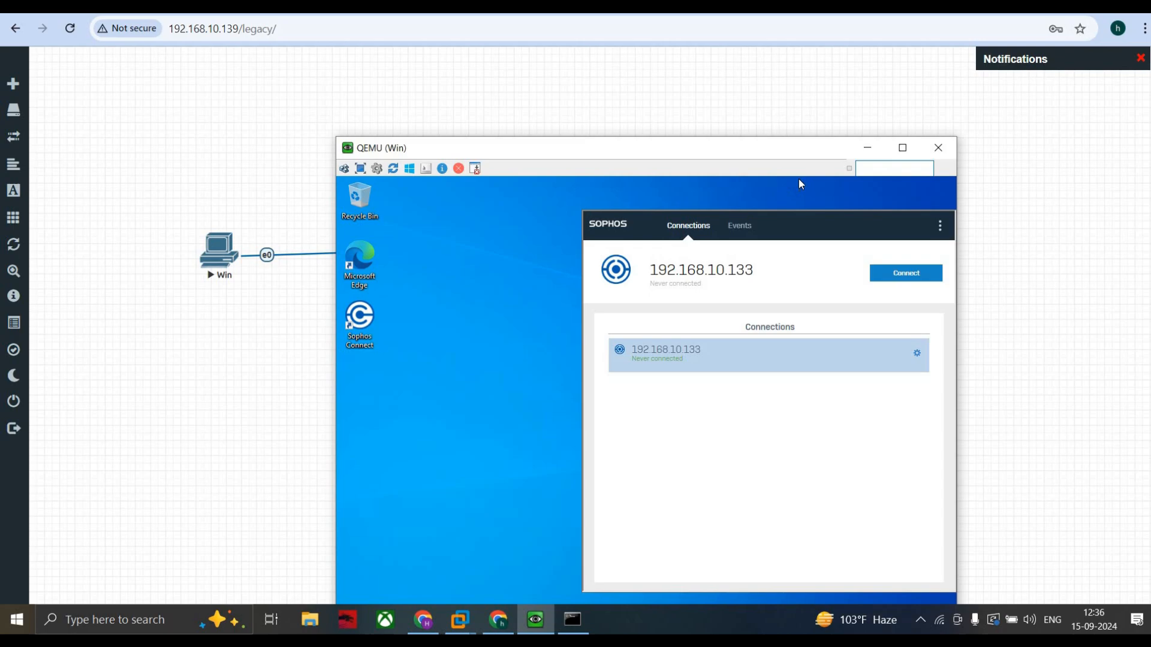
pyautogui.moveTo(788, 229)
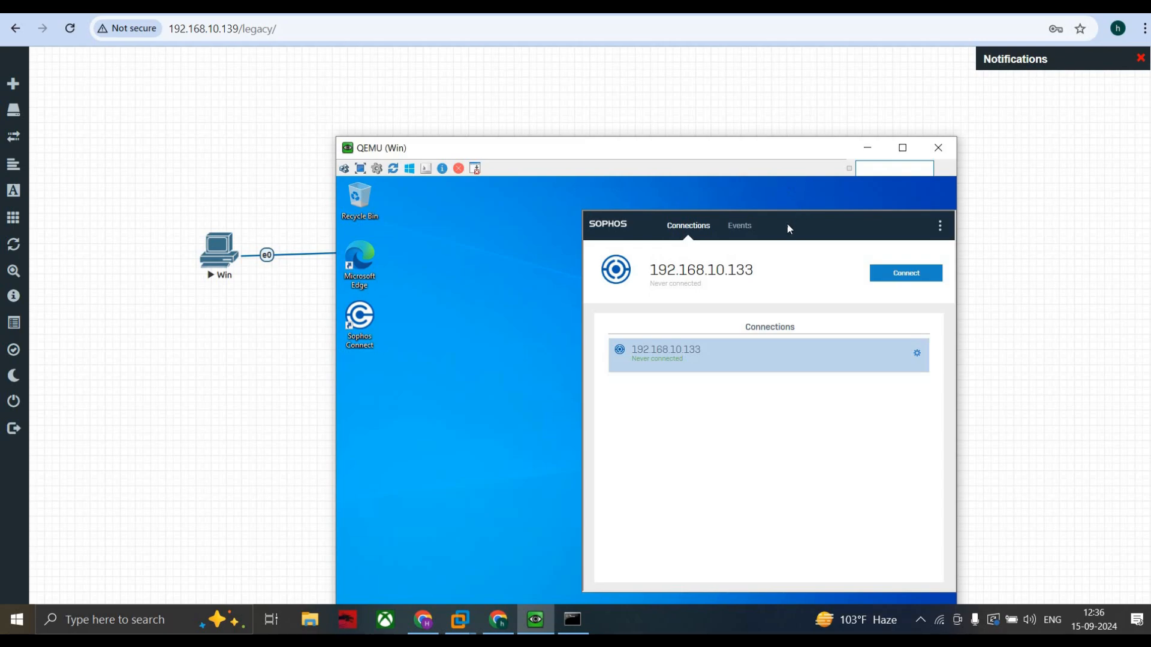
pyautogui.moveTo(652, 269)
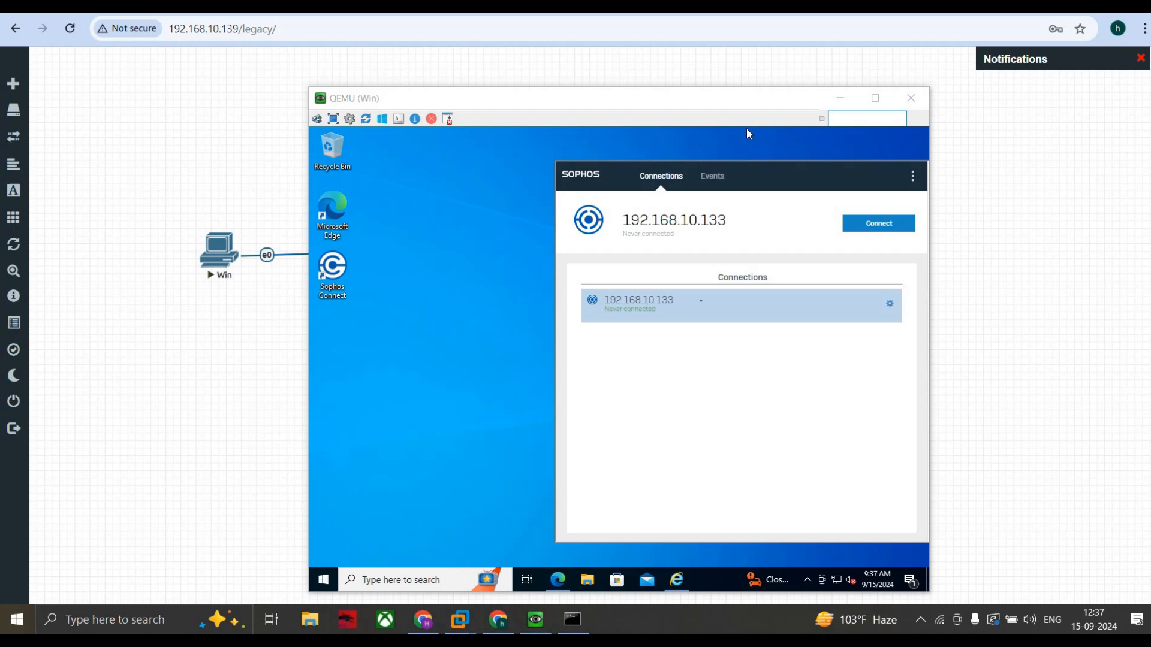
# Connect to 192.168.10.133 and sign in as test1 with the password to establish the tunnel.
pyautogui.click(876, 223)
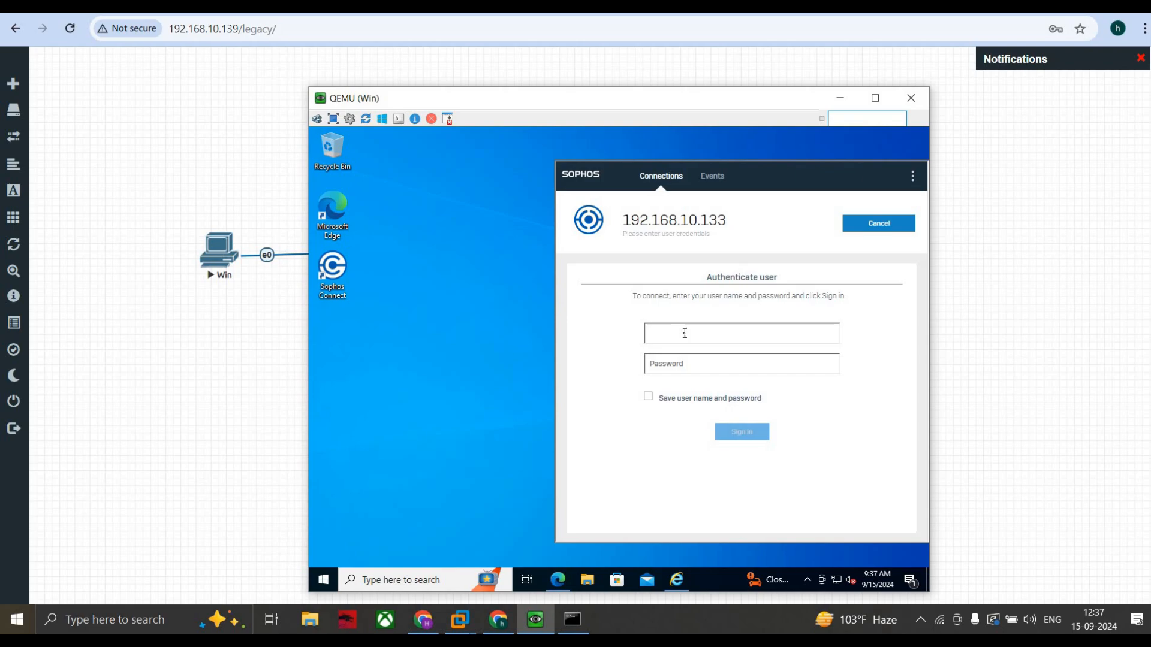
pyautogui.write('test1')
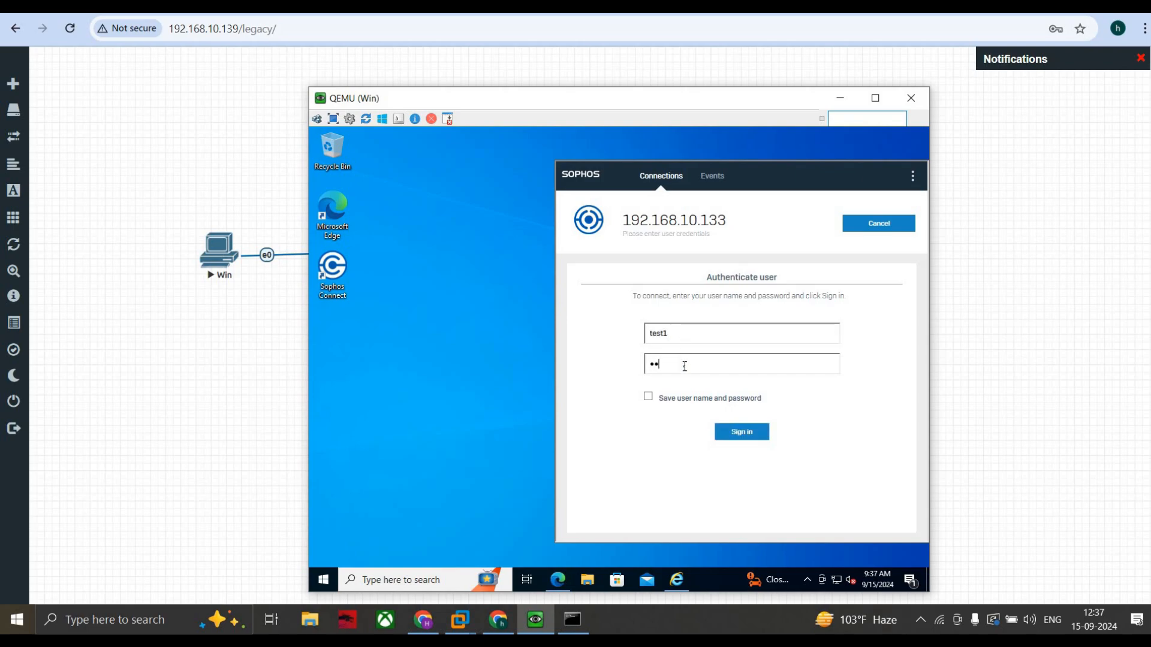
pyautogui.write('password')
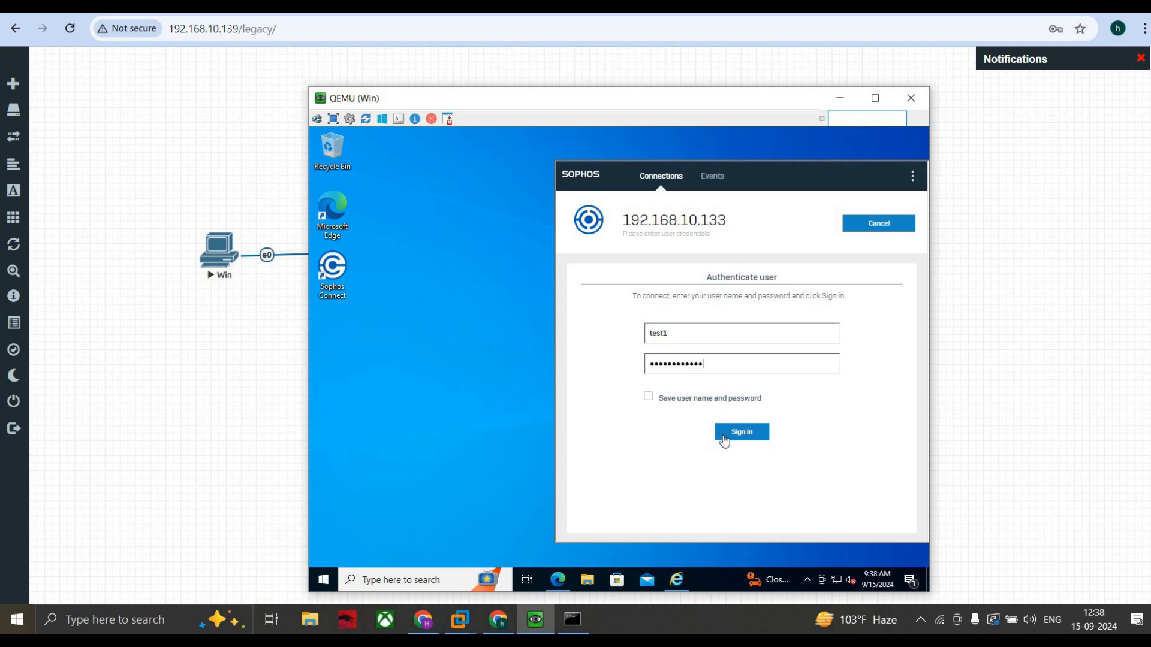
pyautogui.click(740, 432)
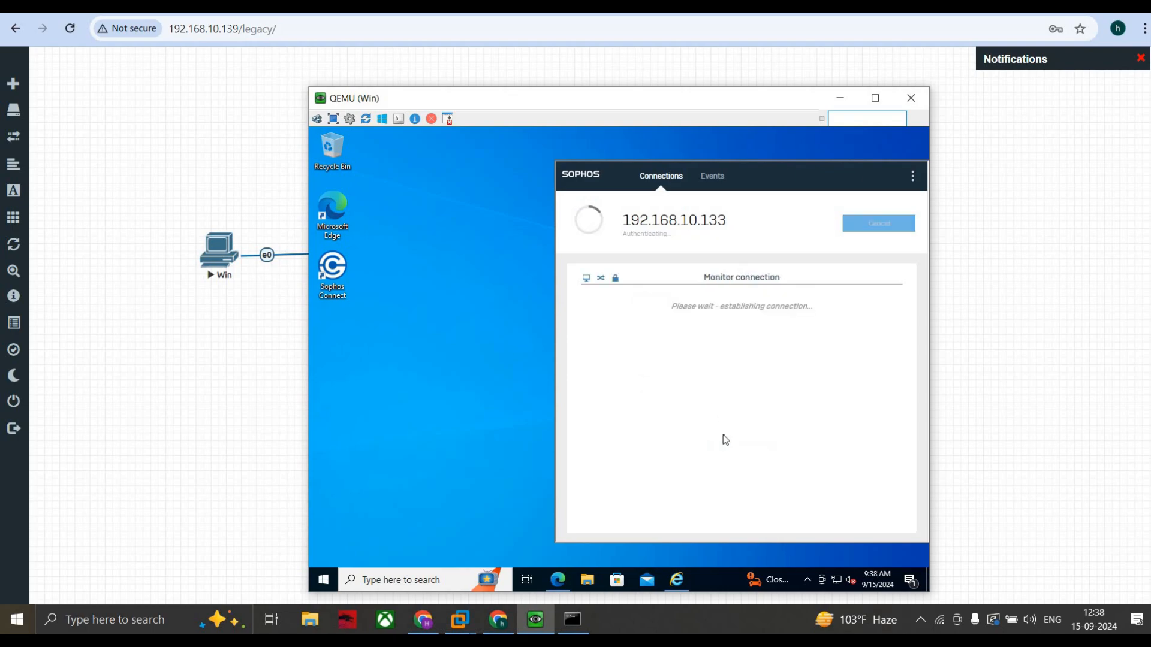
pyautogui.moveTo(688, 293)
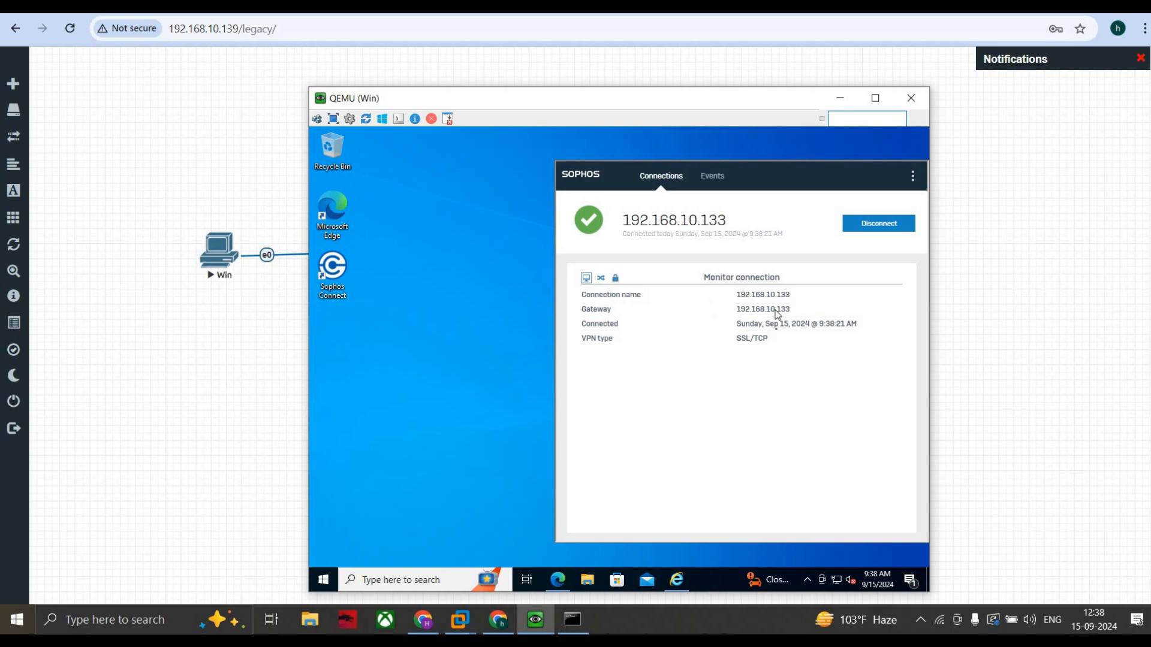
pyautogui.moveTo(743, 305)
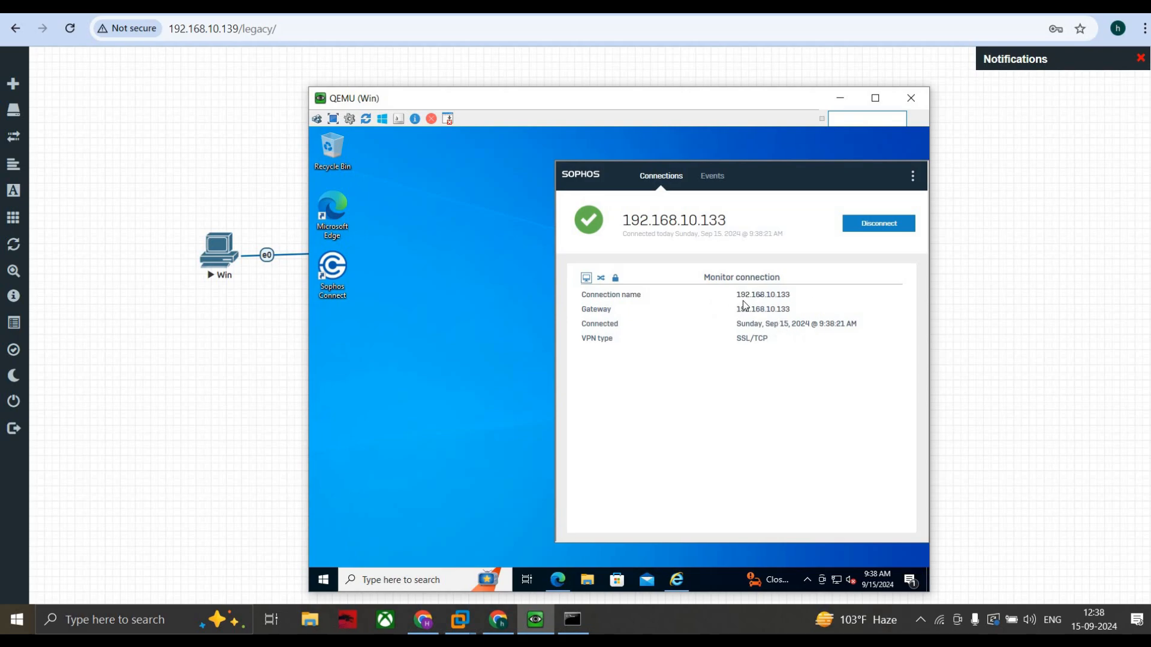
pyautogui.moveTo(741, 307)
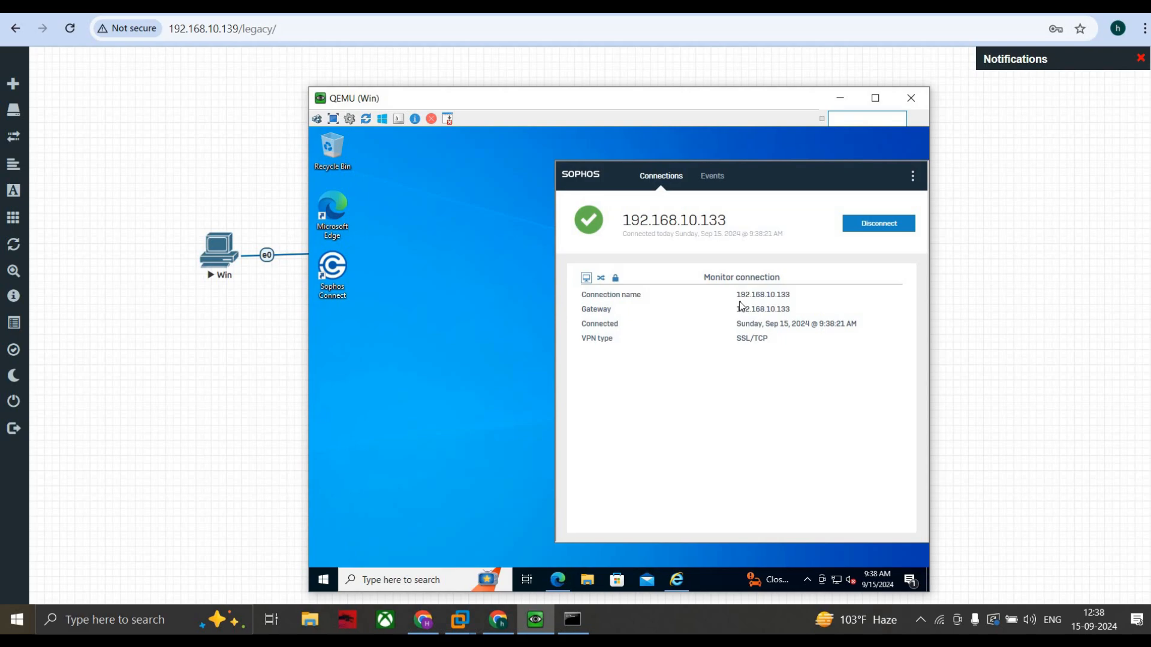
pyautogui.moveTo(743, 339)
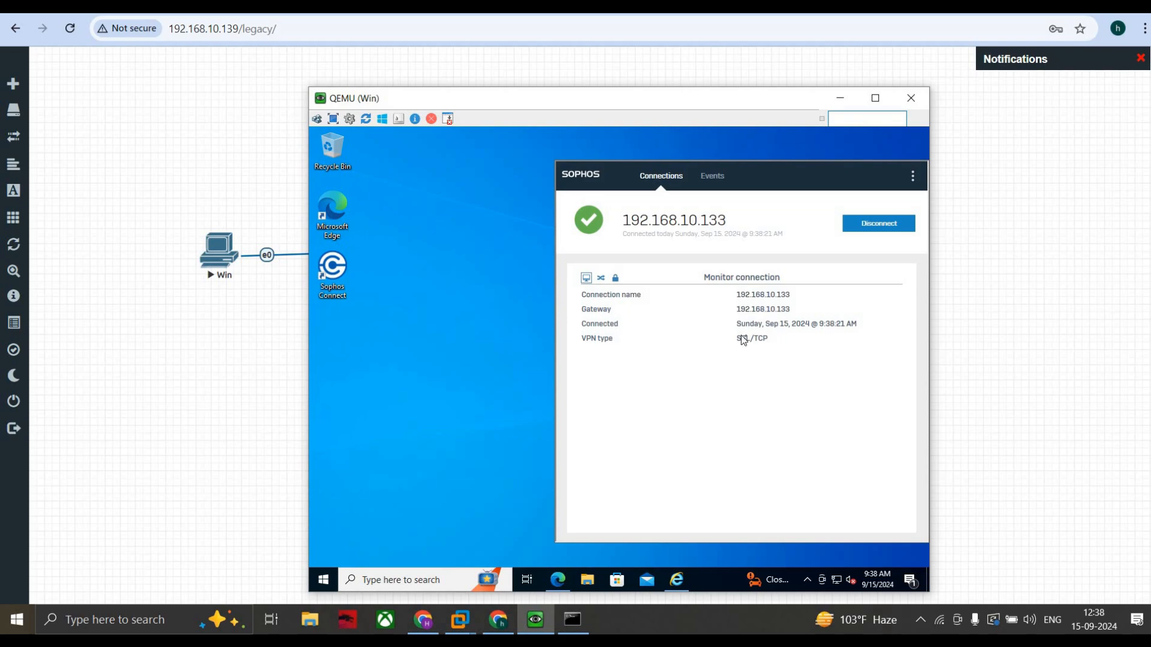
pyautogui.moveTo(757, 331)
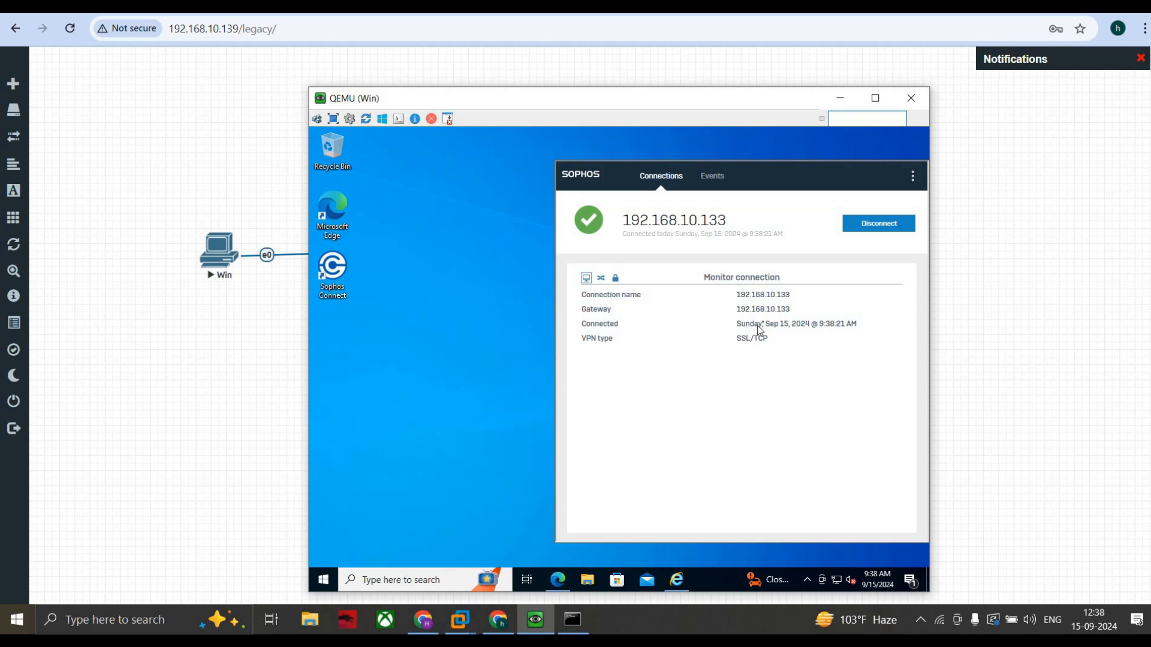
pyautogui.moveTo(734, 319)
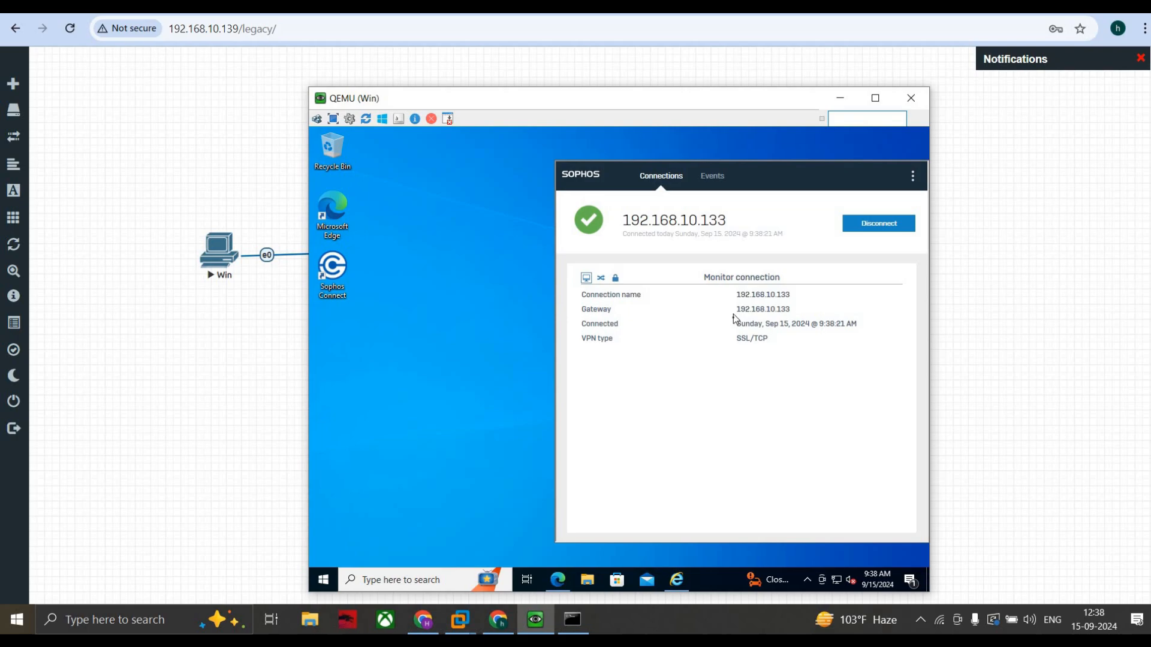
pyautogui.moveTo(736, 326)
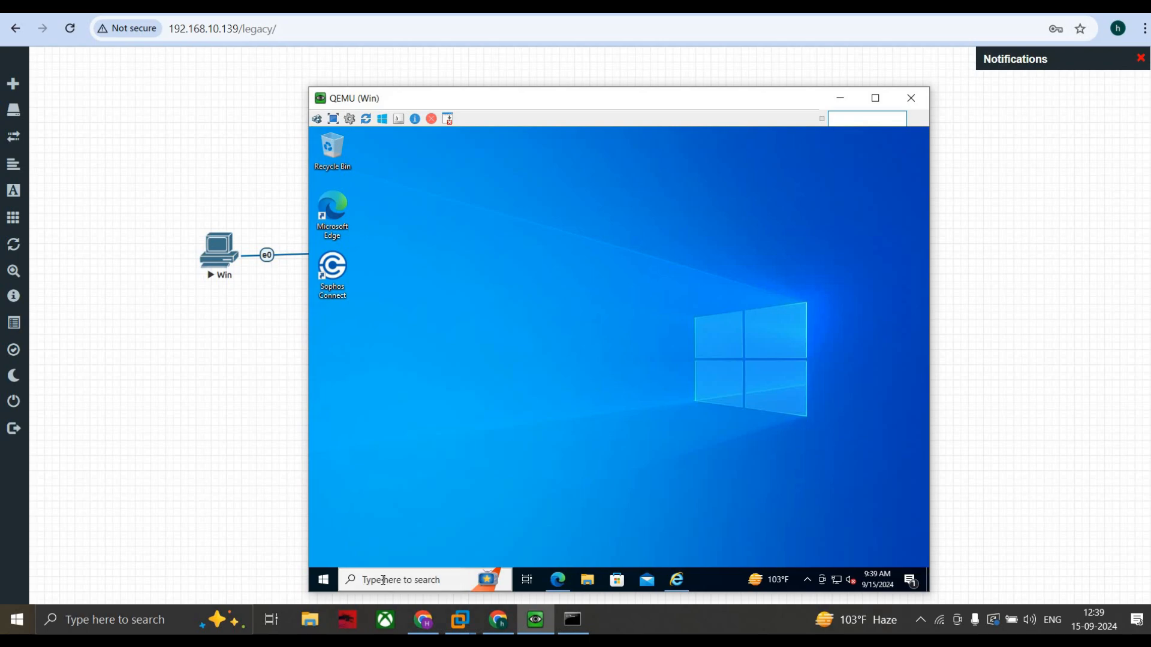
# Launch cmd from the taskbar search and run ipconfig to list the 10.81.0.2 VPN address.
pyautogui.write('cmd')
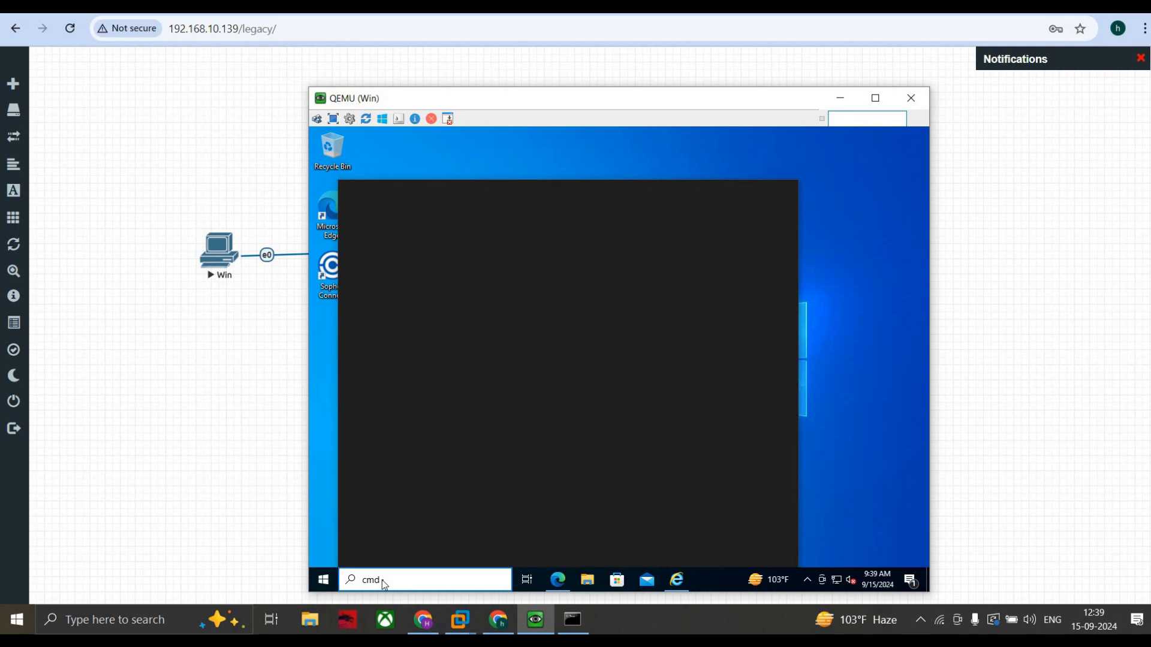
pyautogui.write('cmd')
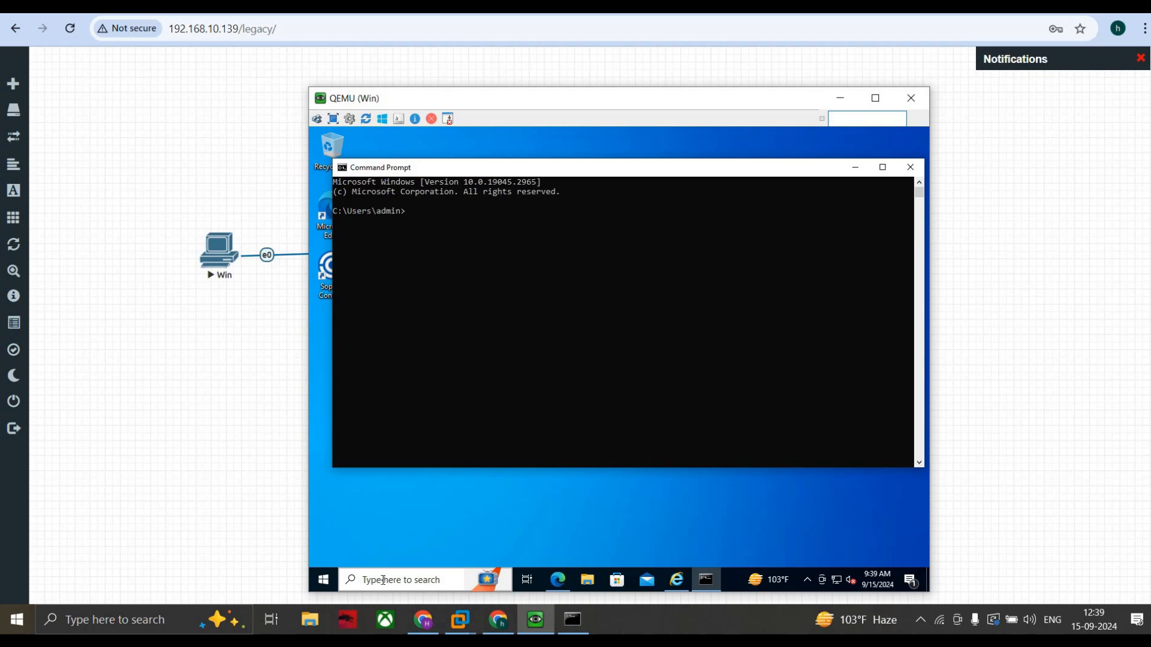
pyautogui.write('ip')
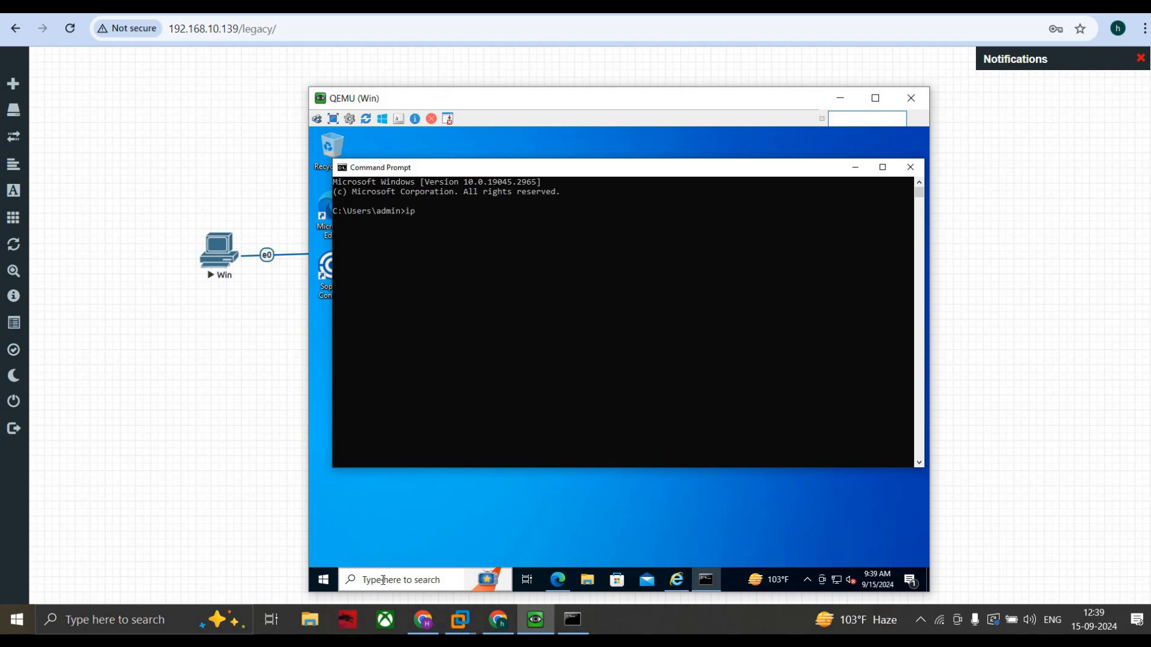
pyautogui.write('con')
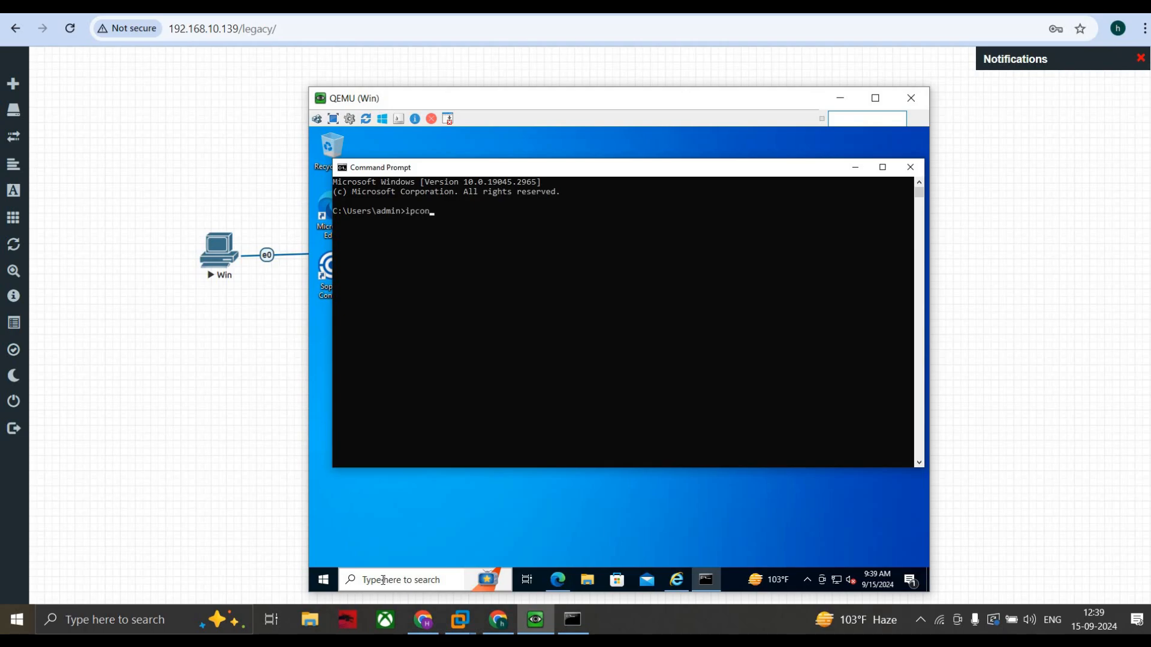
pyautogui.write('fig')
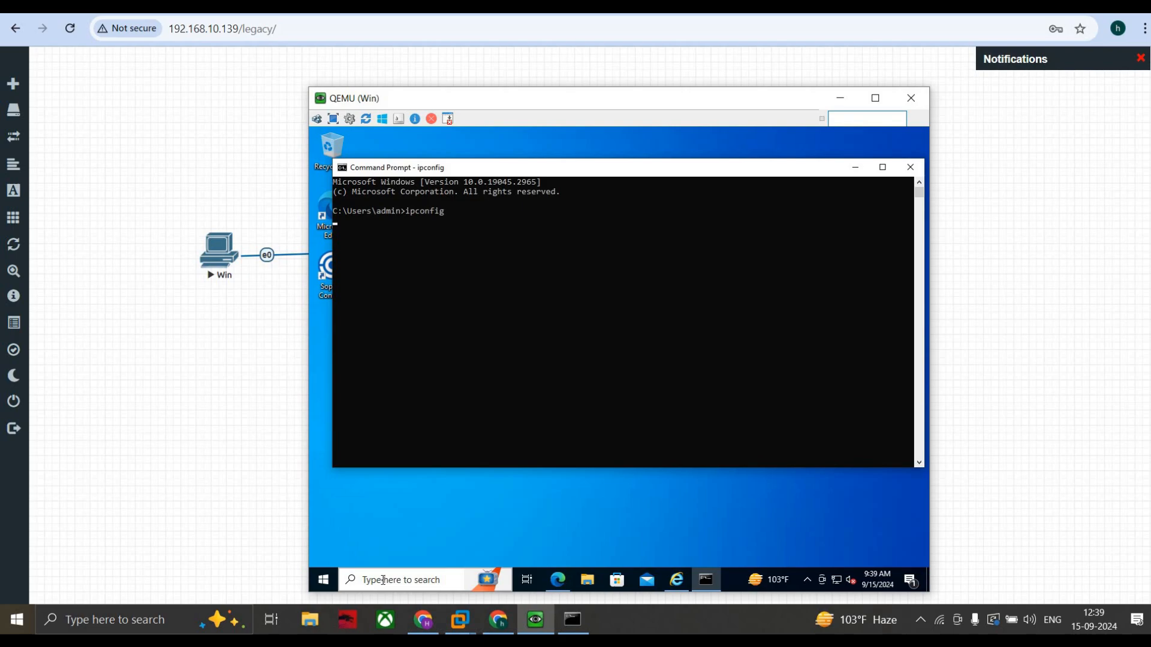
pyautogui.press('Return')
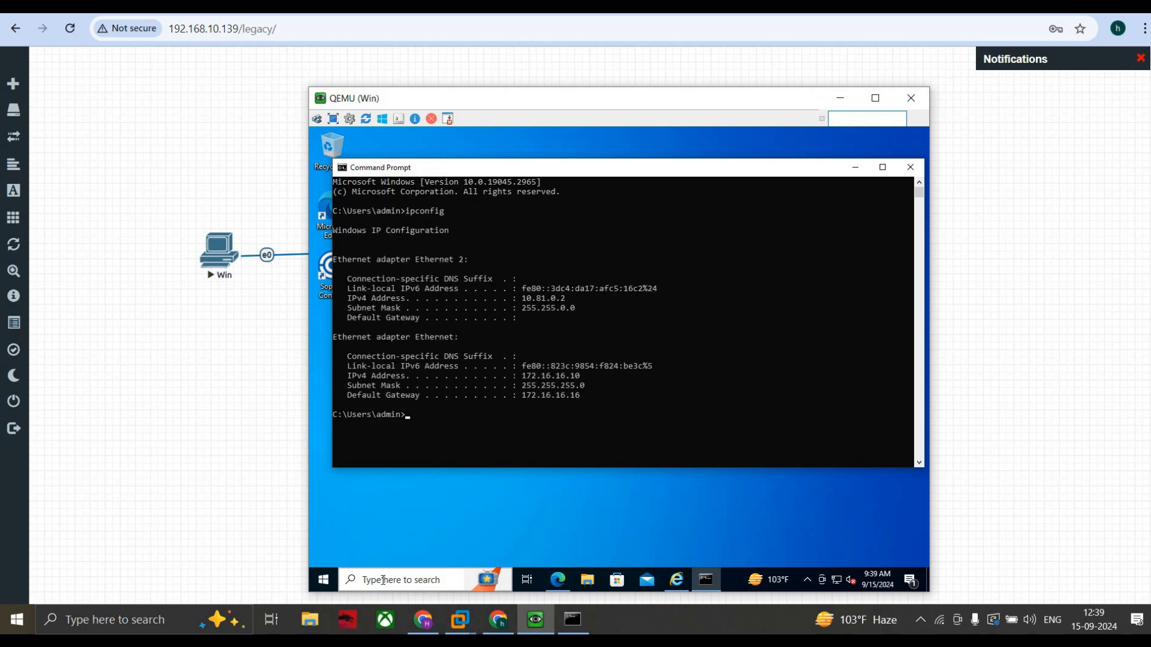
pyautogui.moveTo(536, 313)
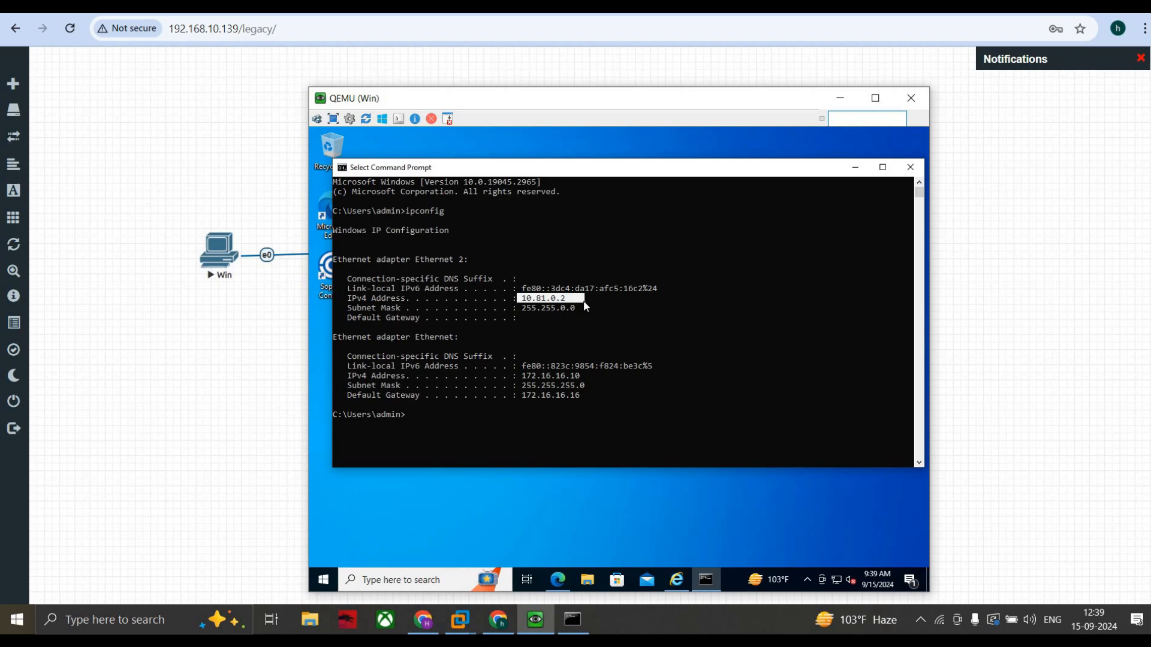
pyautogui.moveTo(512, 311)
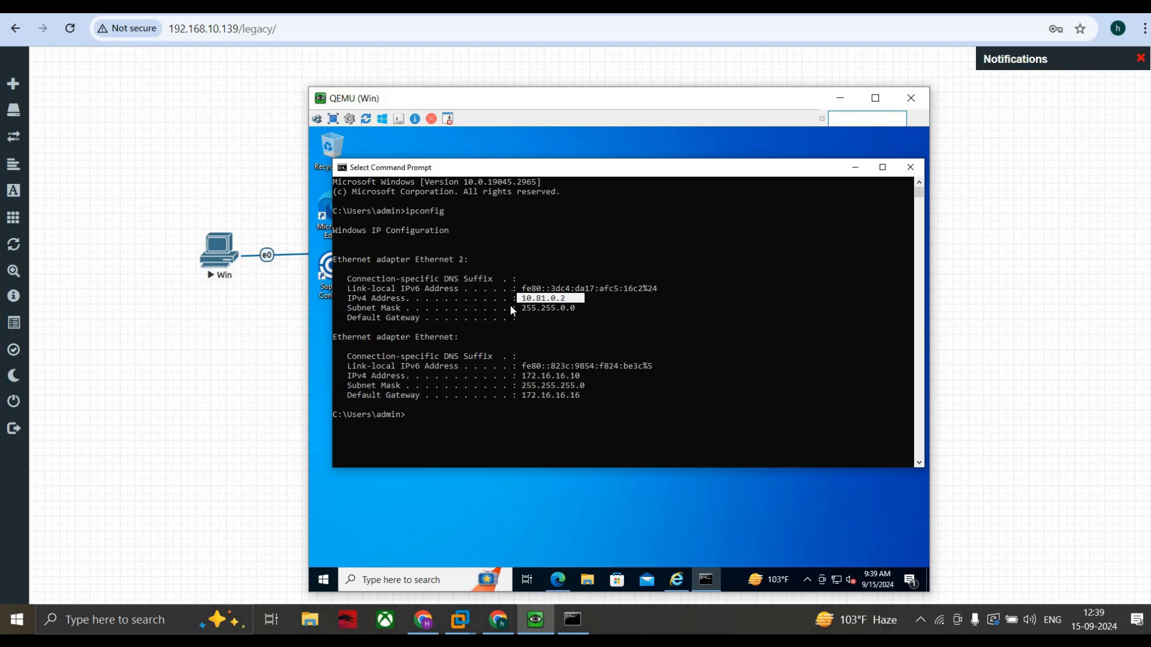
pyautogui.moveTo(650, 279)
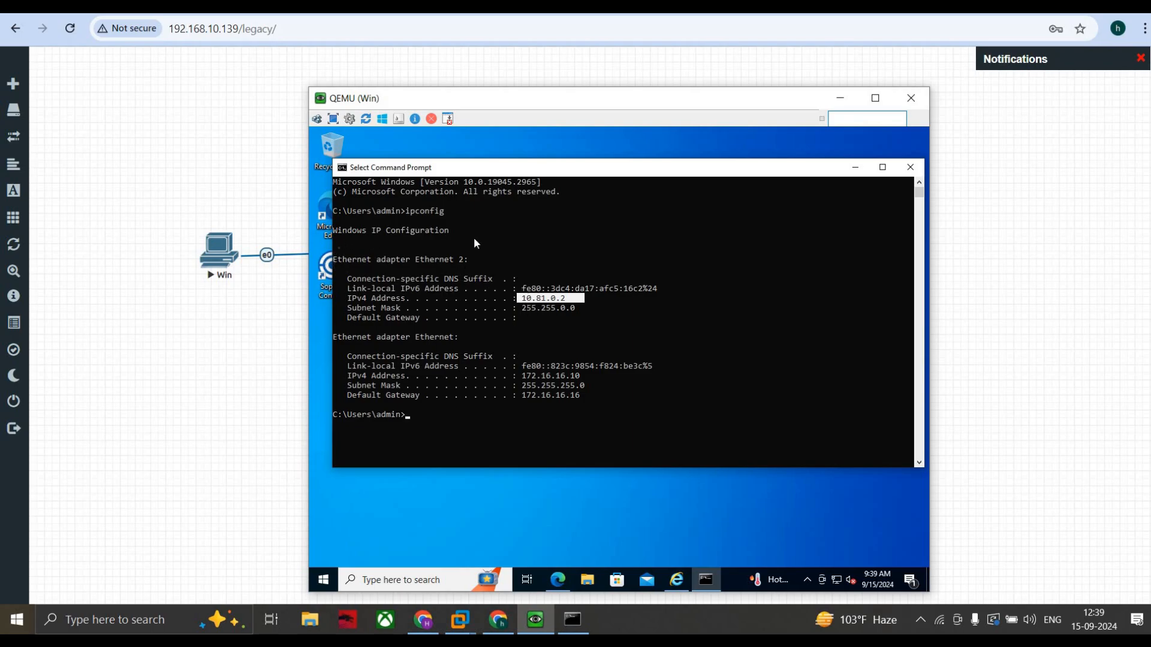
pyautogui.moveTo(584, 390)
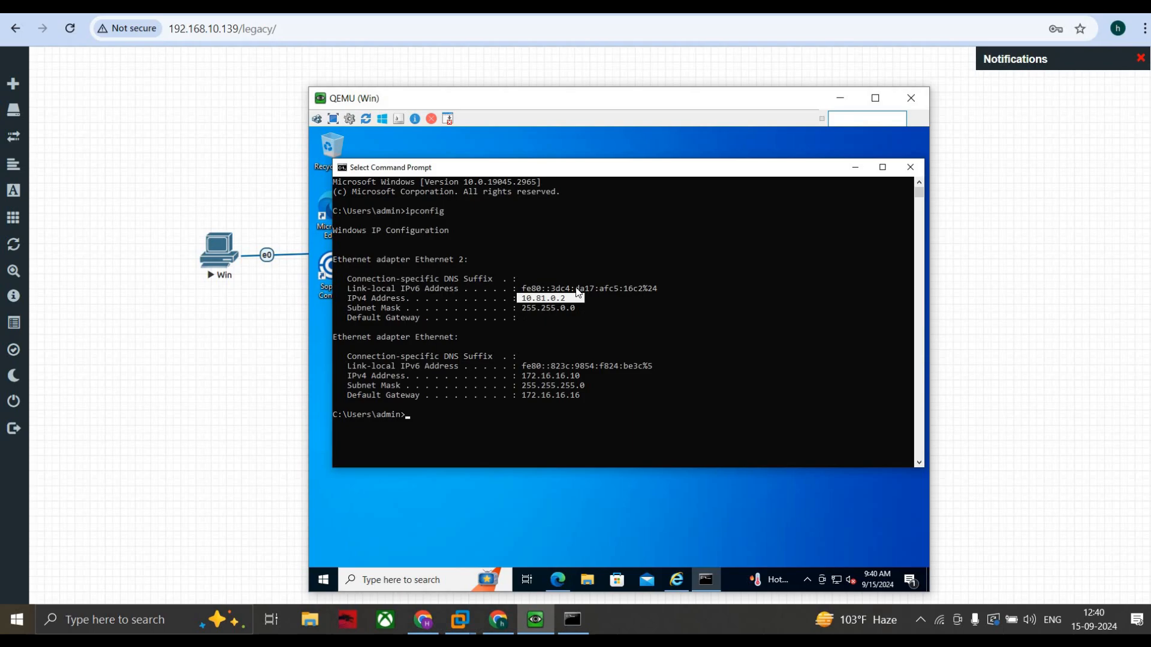
pyautogui.moveTo(782, 372)
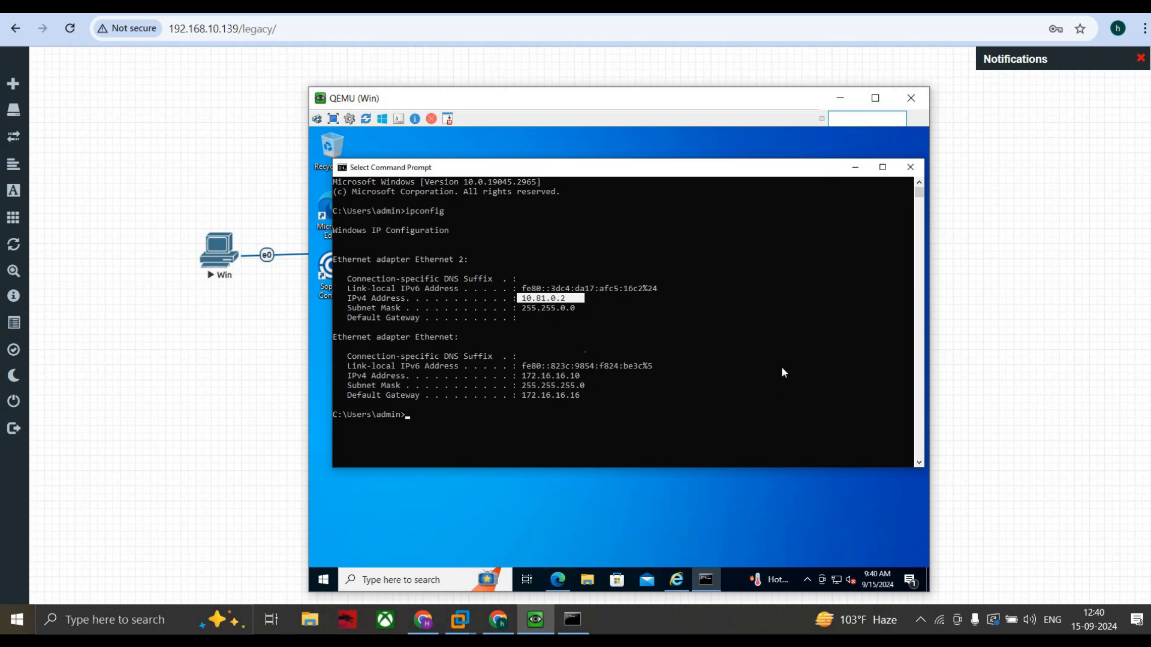
pyautogui.moveTo(587, 383)
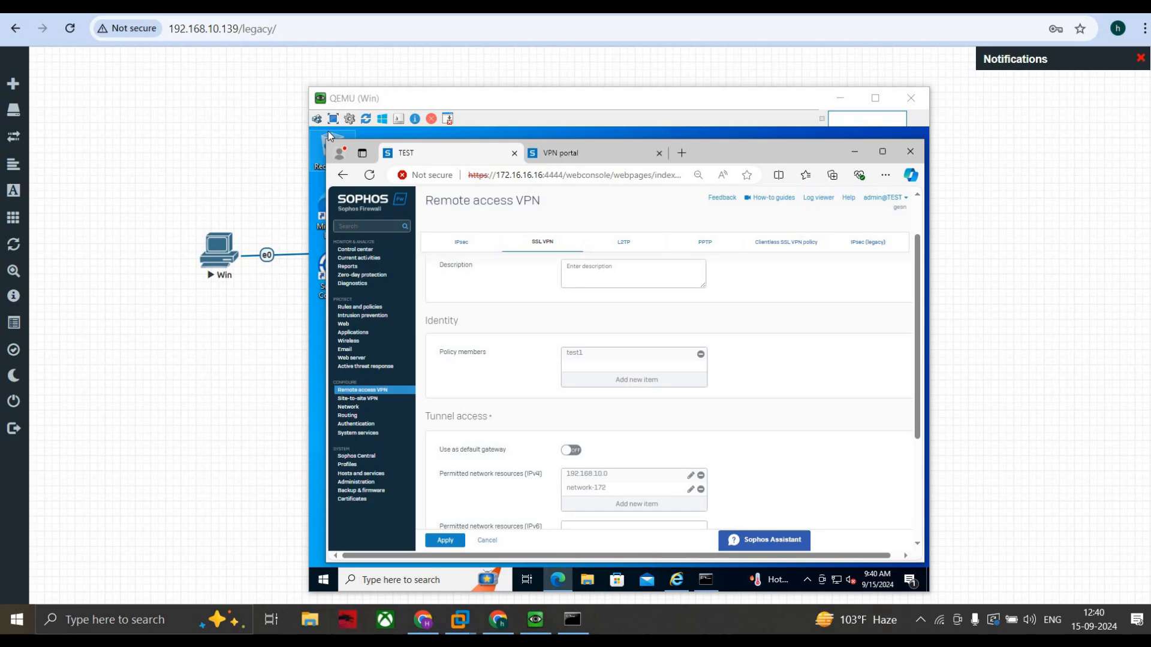
# Show Current activities live users, listing test1 on an SSL VPN tunnel from 10.81.0.2.
pyautogui.click(359, 258)
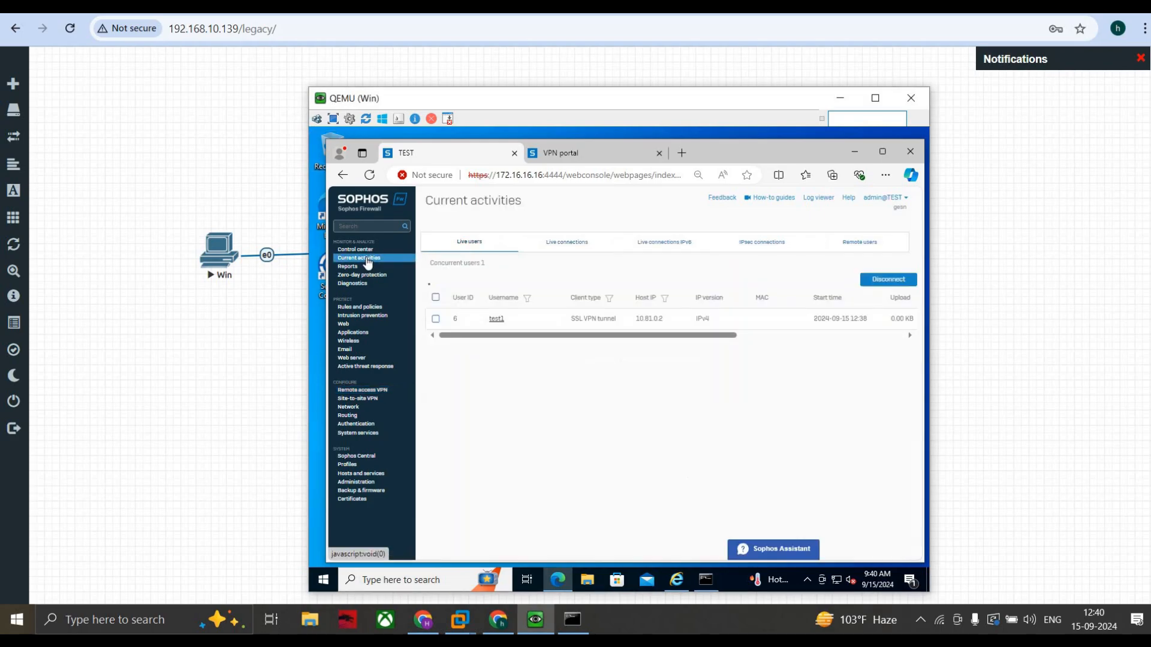
pyautogui.moveTo(545, 337)
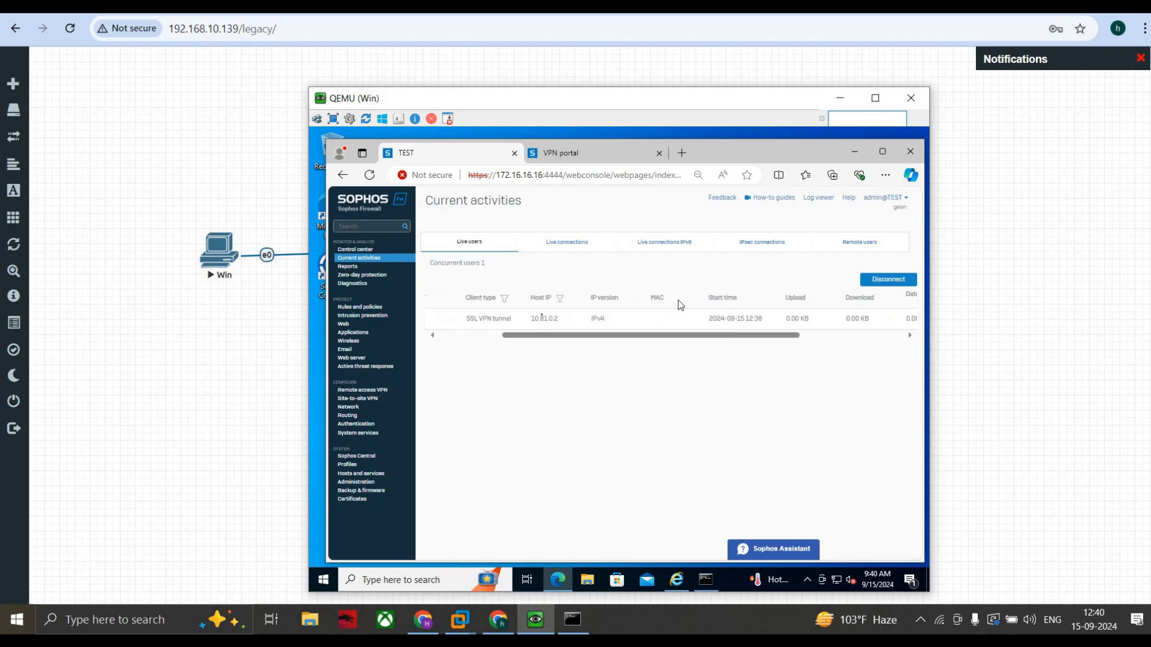
pyautogui.moveTo(511, 316)
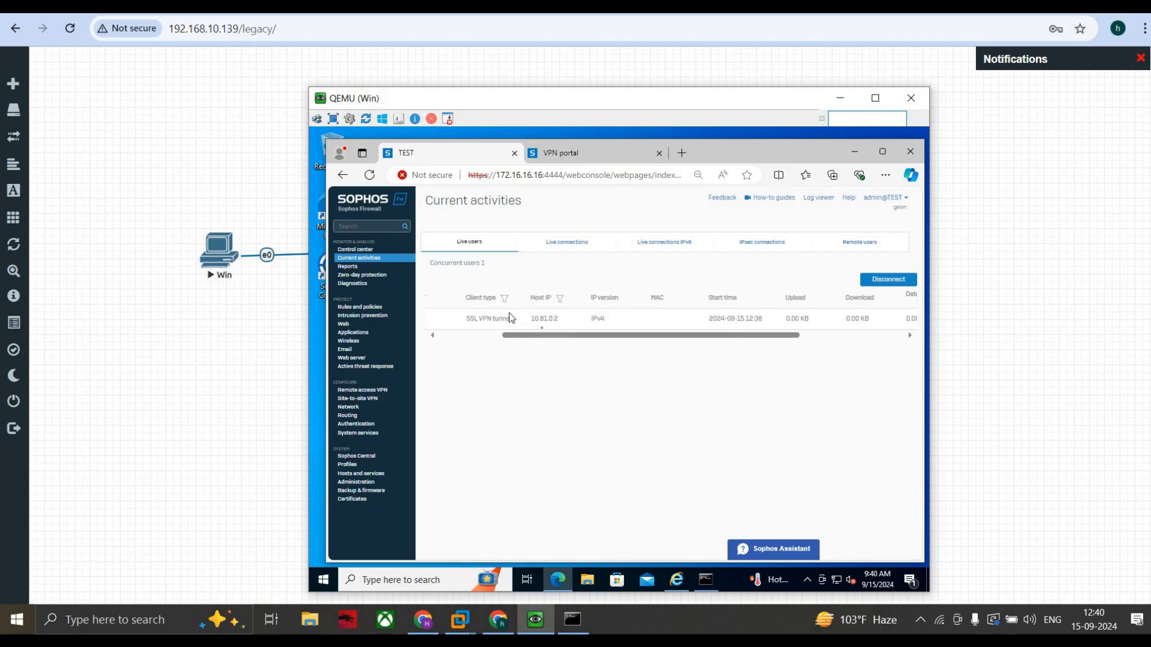
pyautogui.moveTo(557, 334)
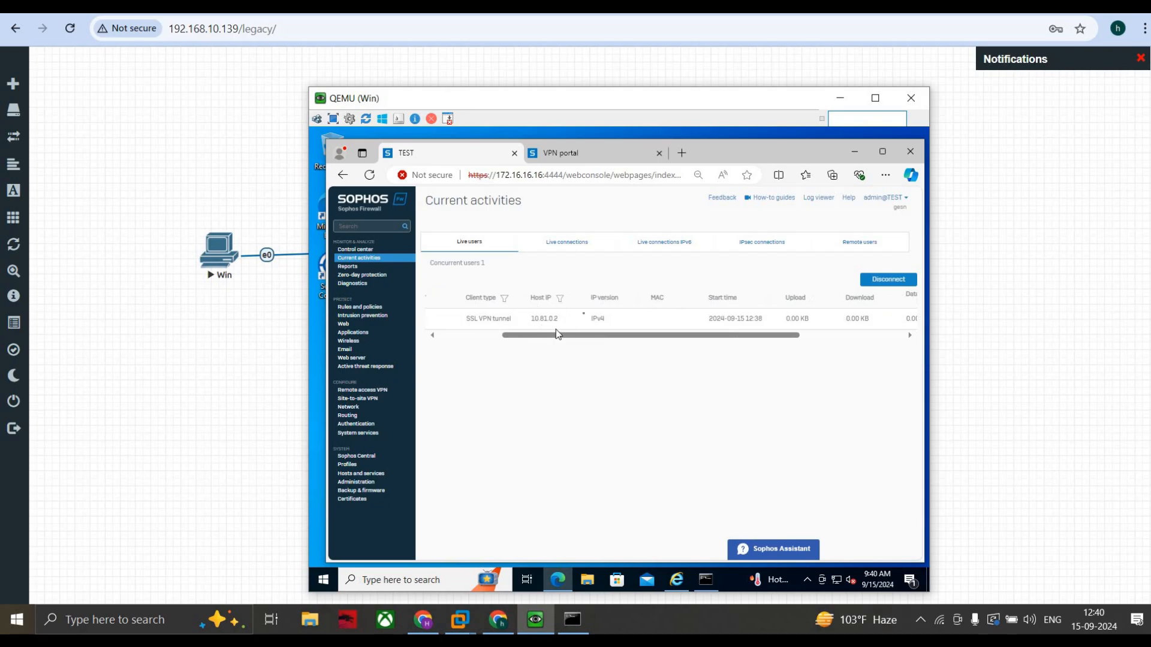
pyautogui.moveTo(547, 301)
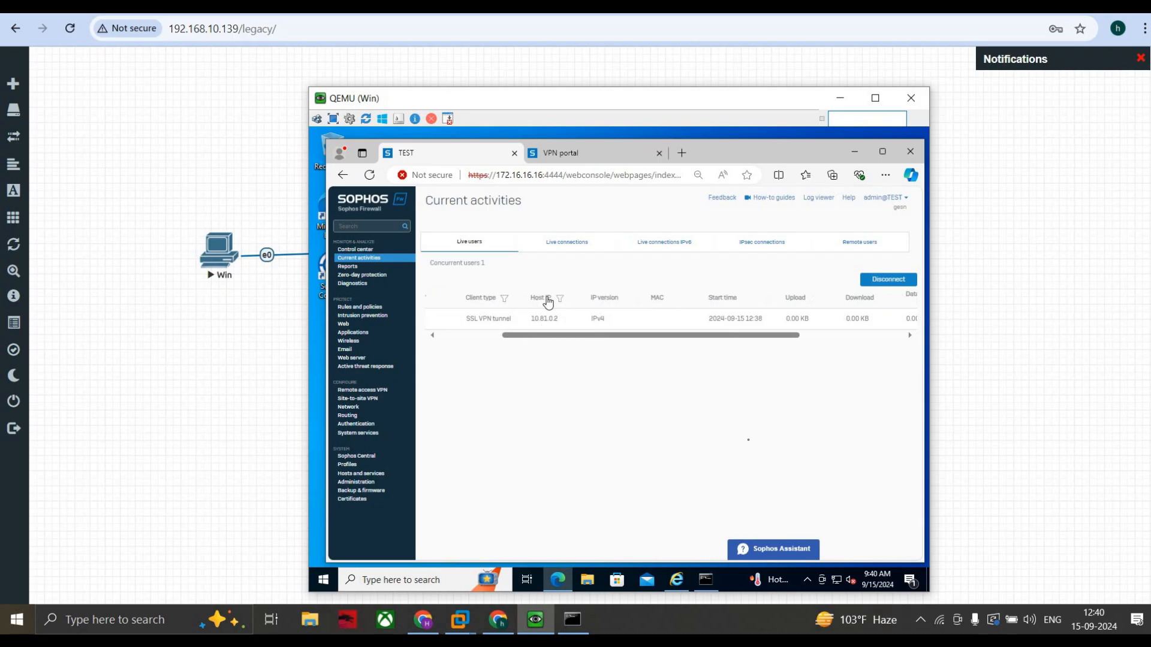